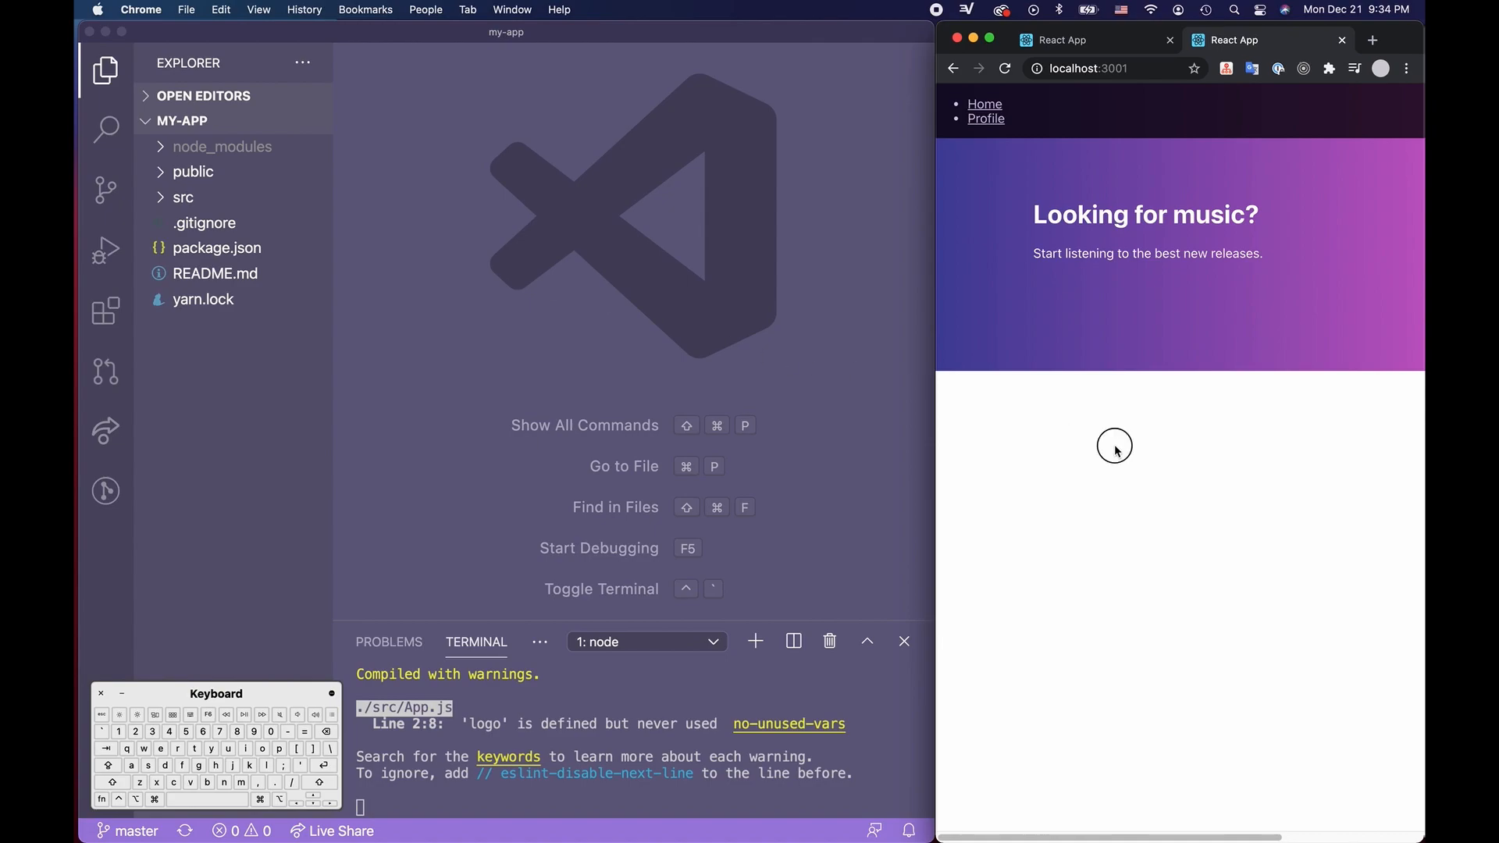
mouse_move(986, 139)
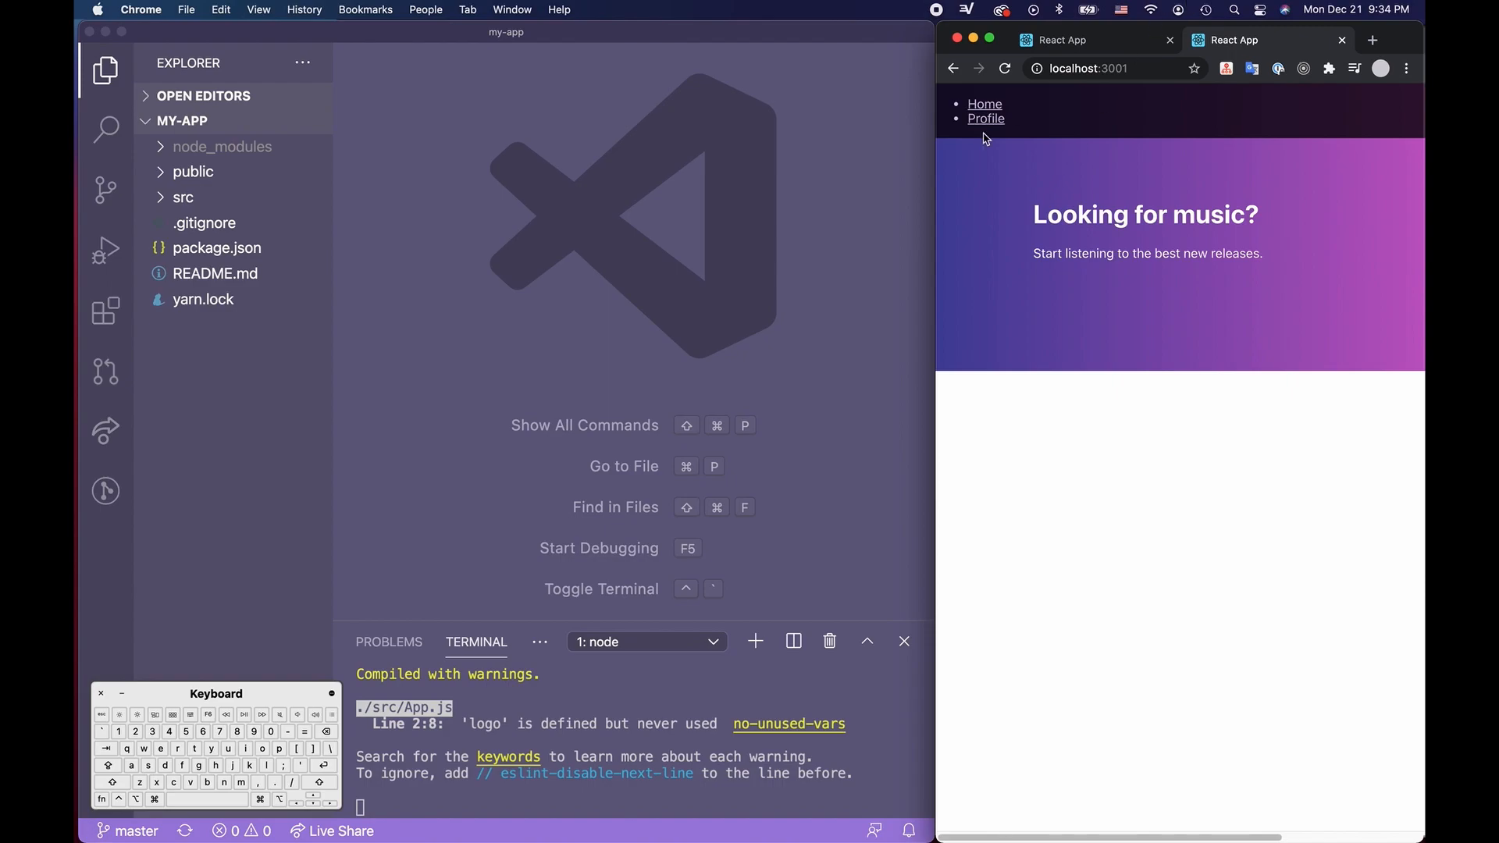
mouse_move(985, 119)
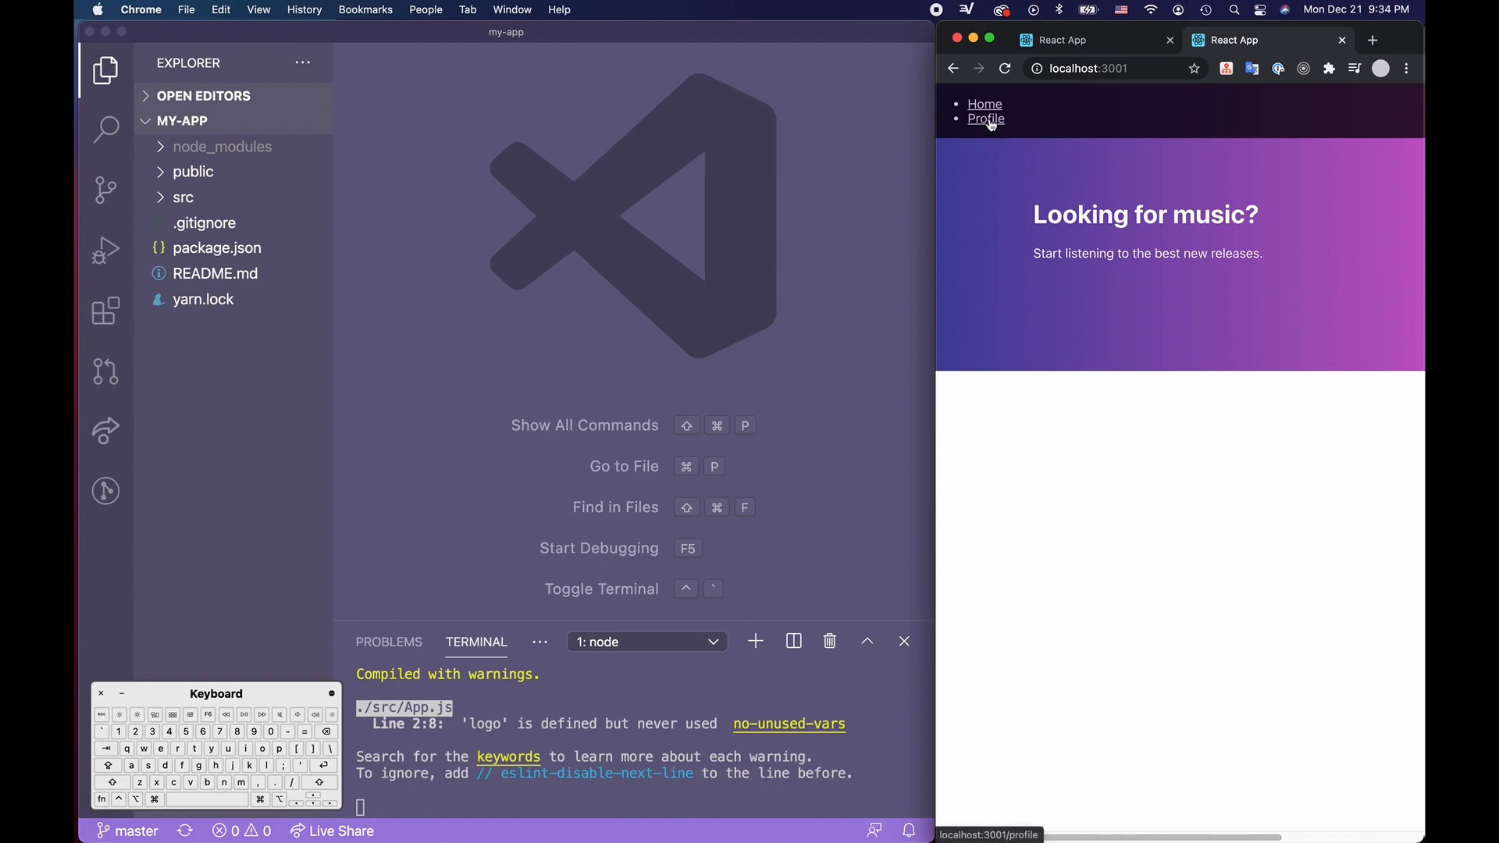
Try the Profile and Home nav items, then close the duplicate port-3001 app tab
click(986, 118)
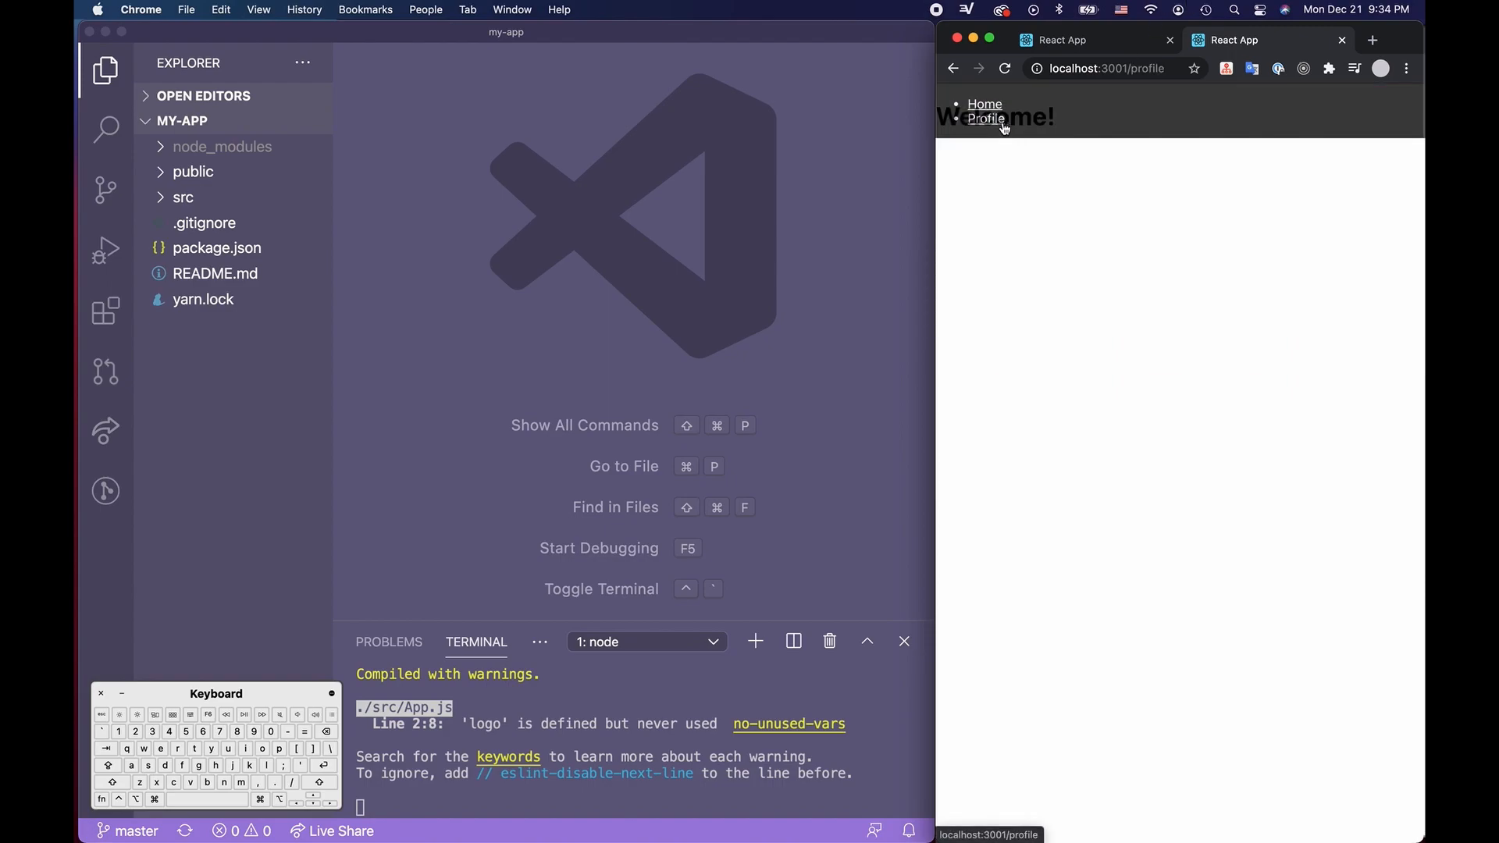
click(984, 105)
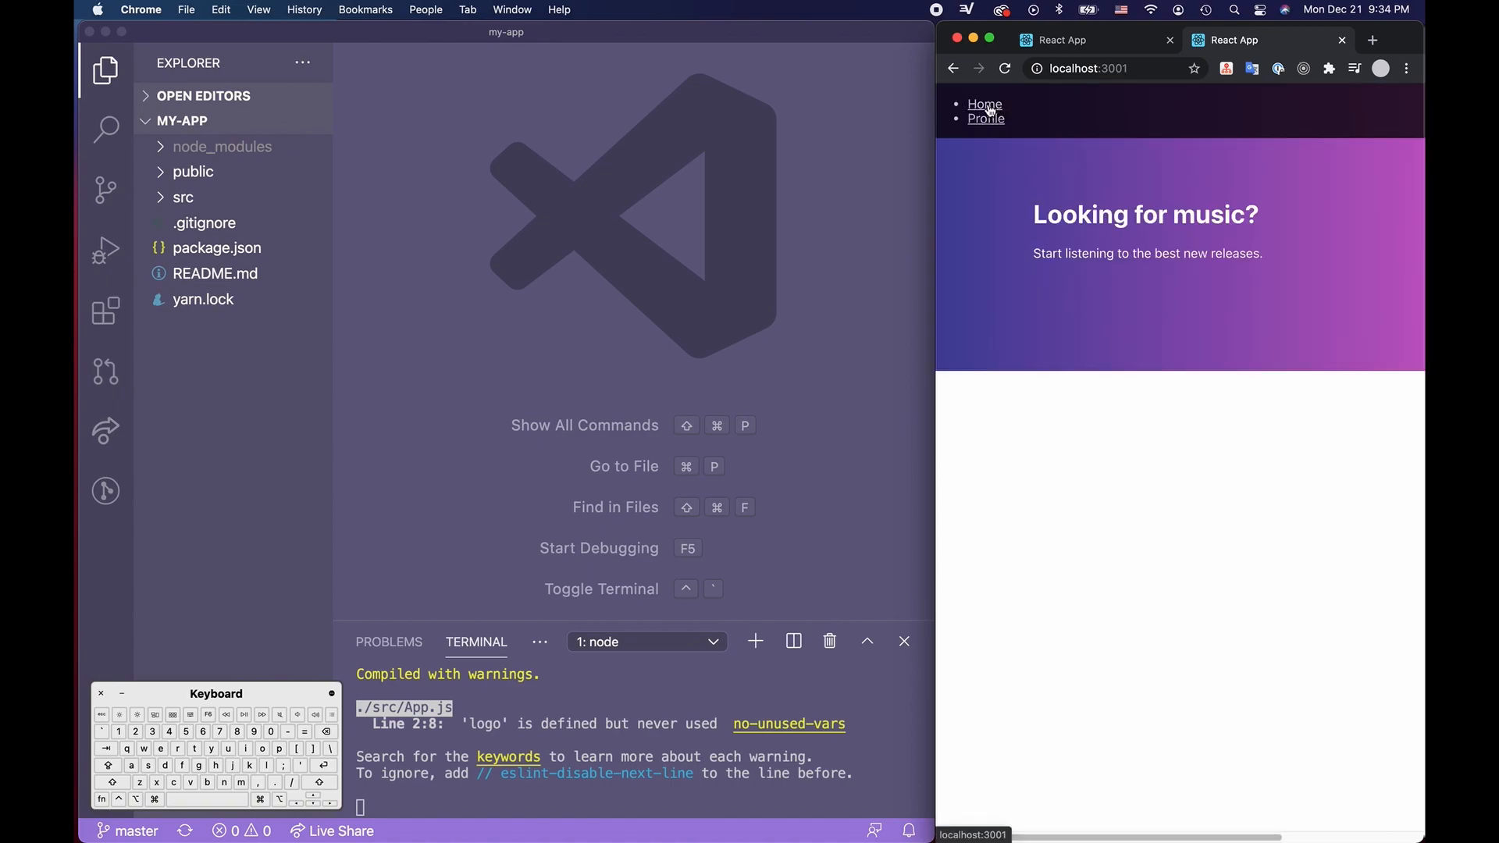
mouse_move(1068, 255)
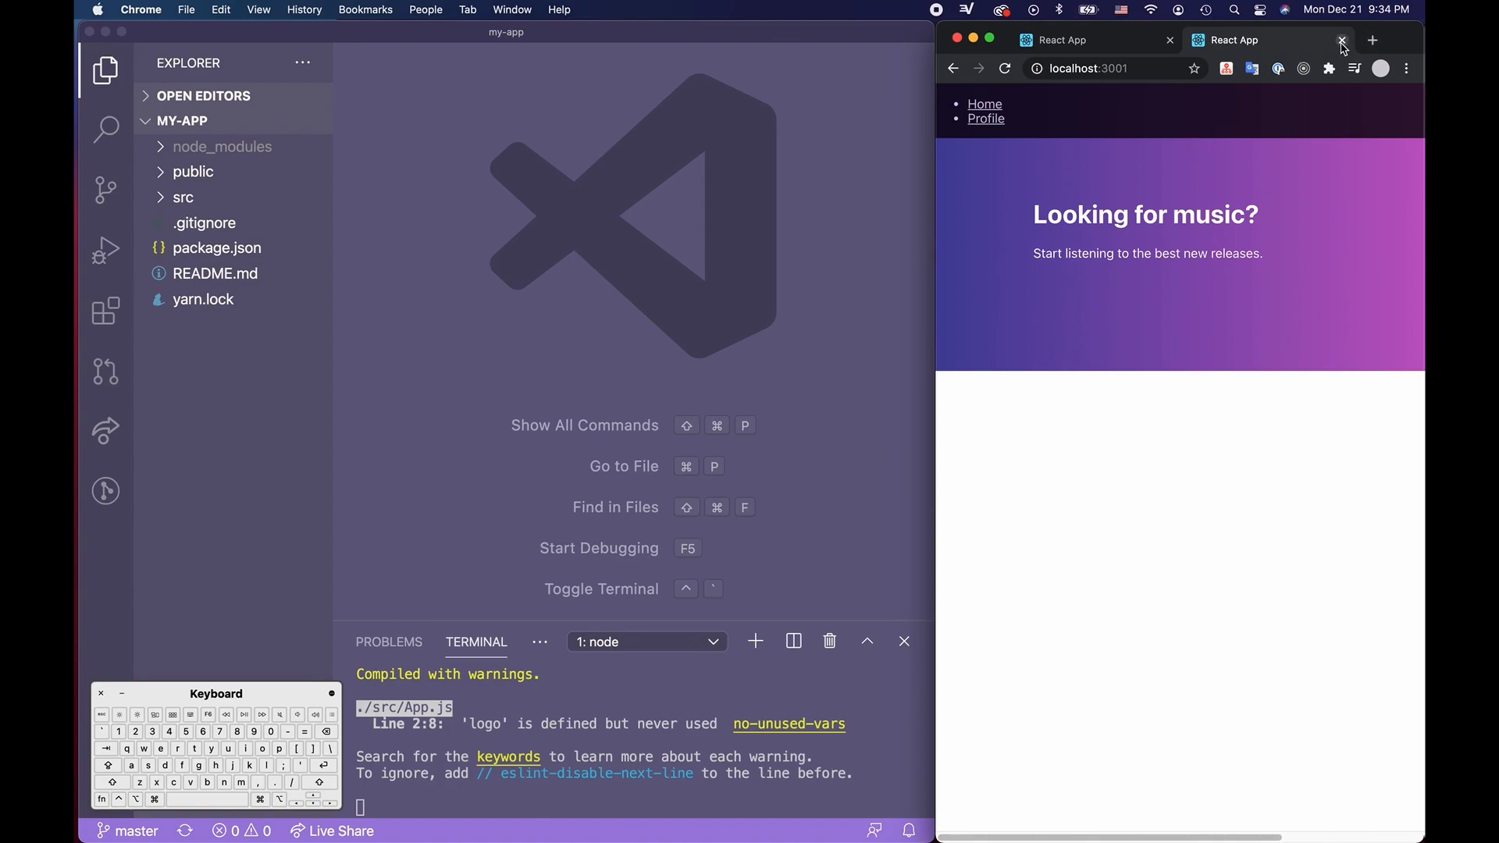
click(1343, 39)
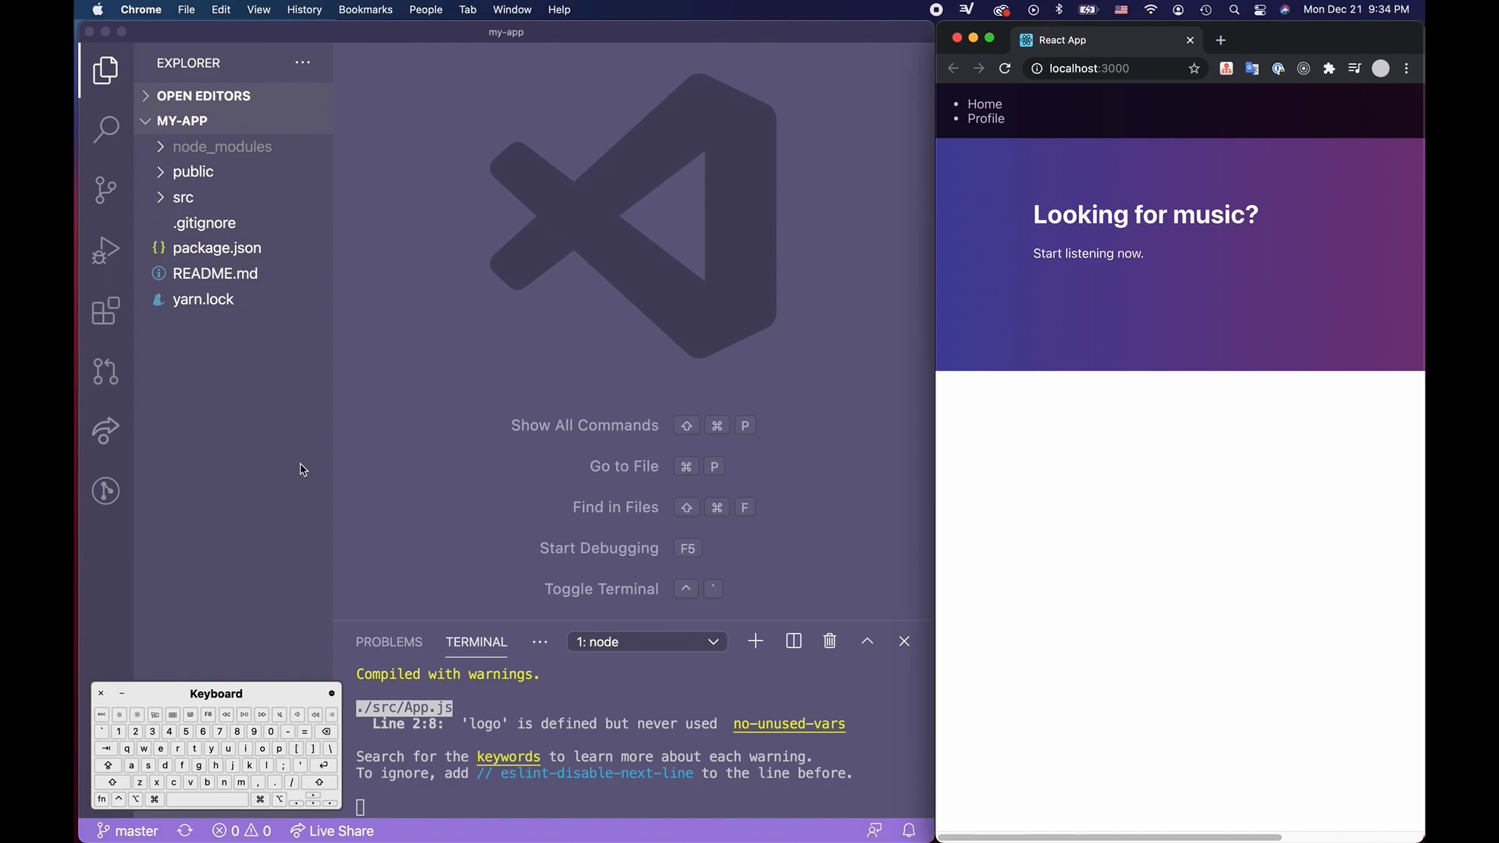
mouse_move(1301, 381)
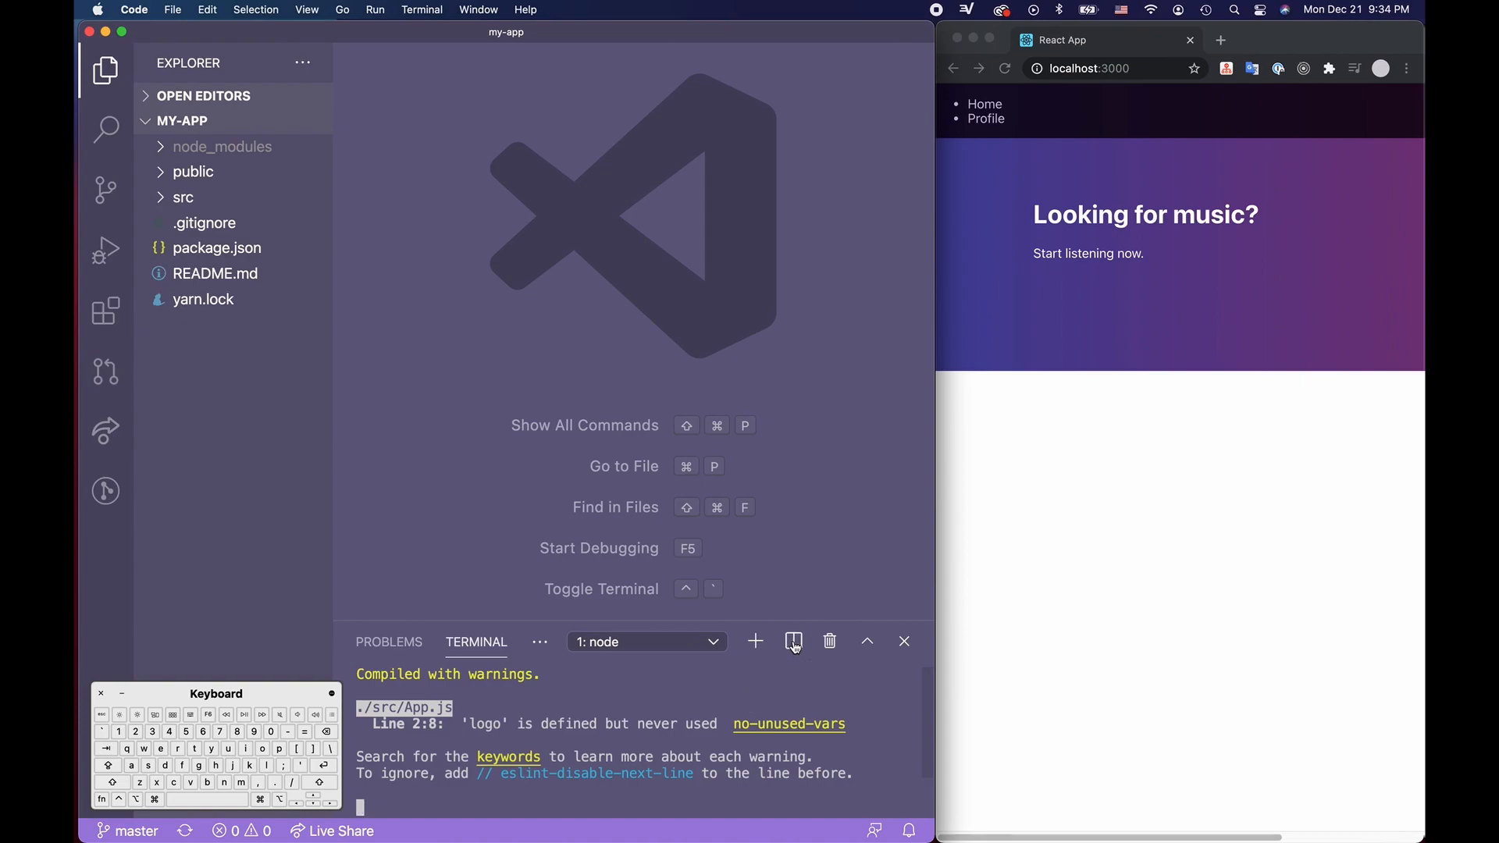
Split the terminal so a fresh shell runs beside the node server
click(793, 642)
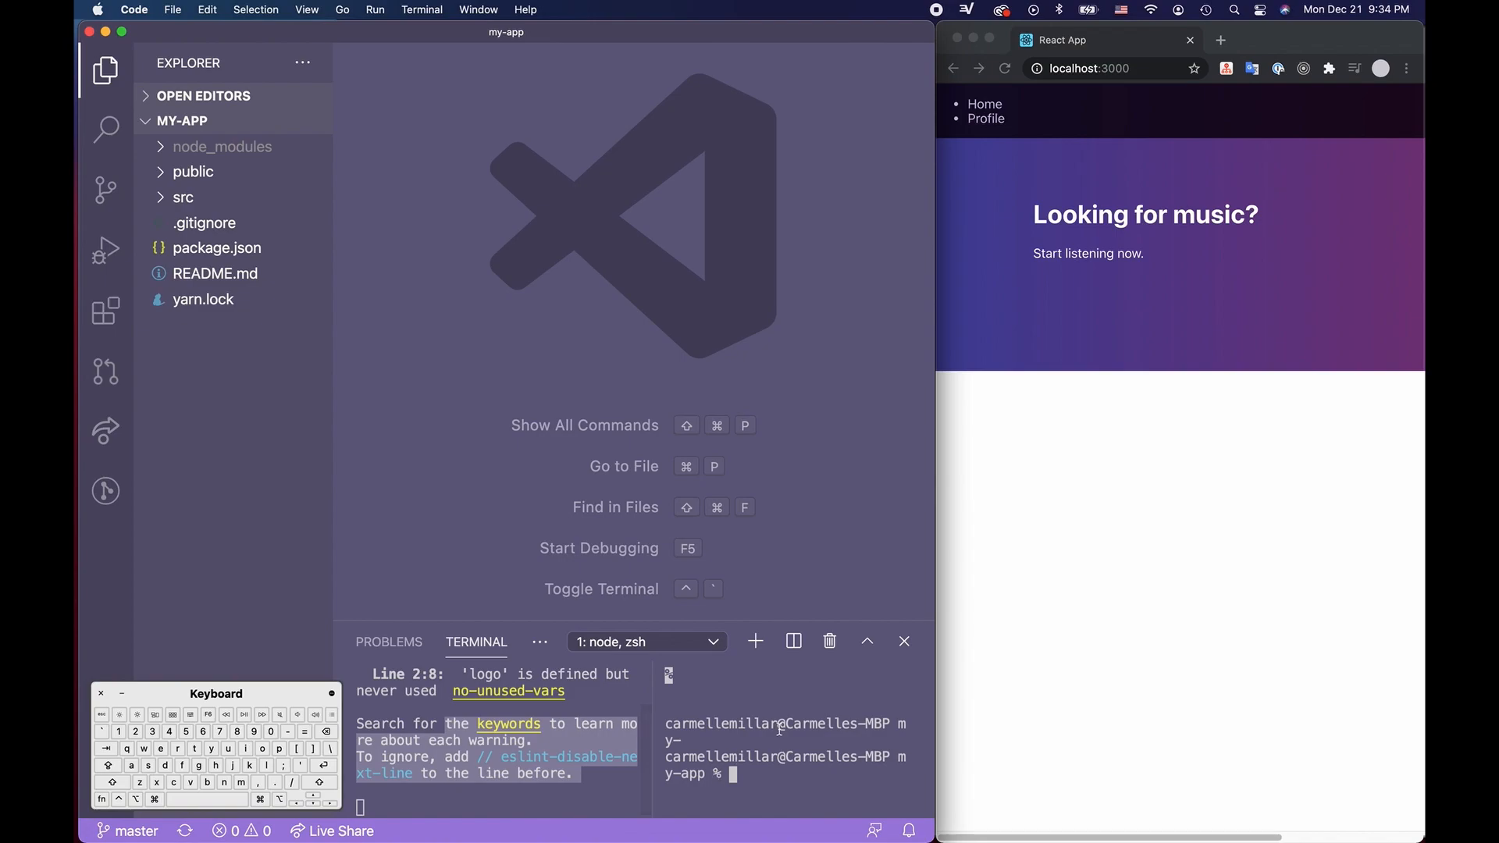
mouse_move(1105, 80)
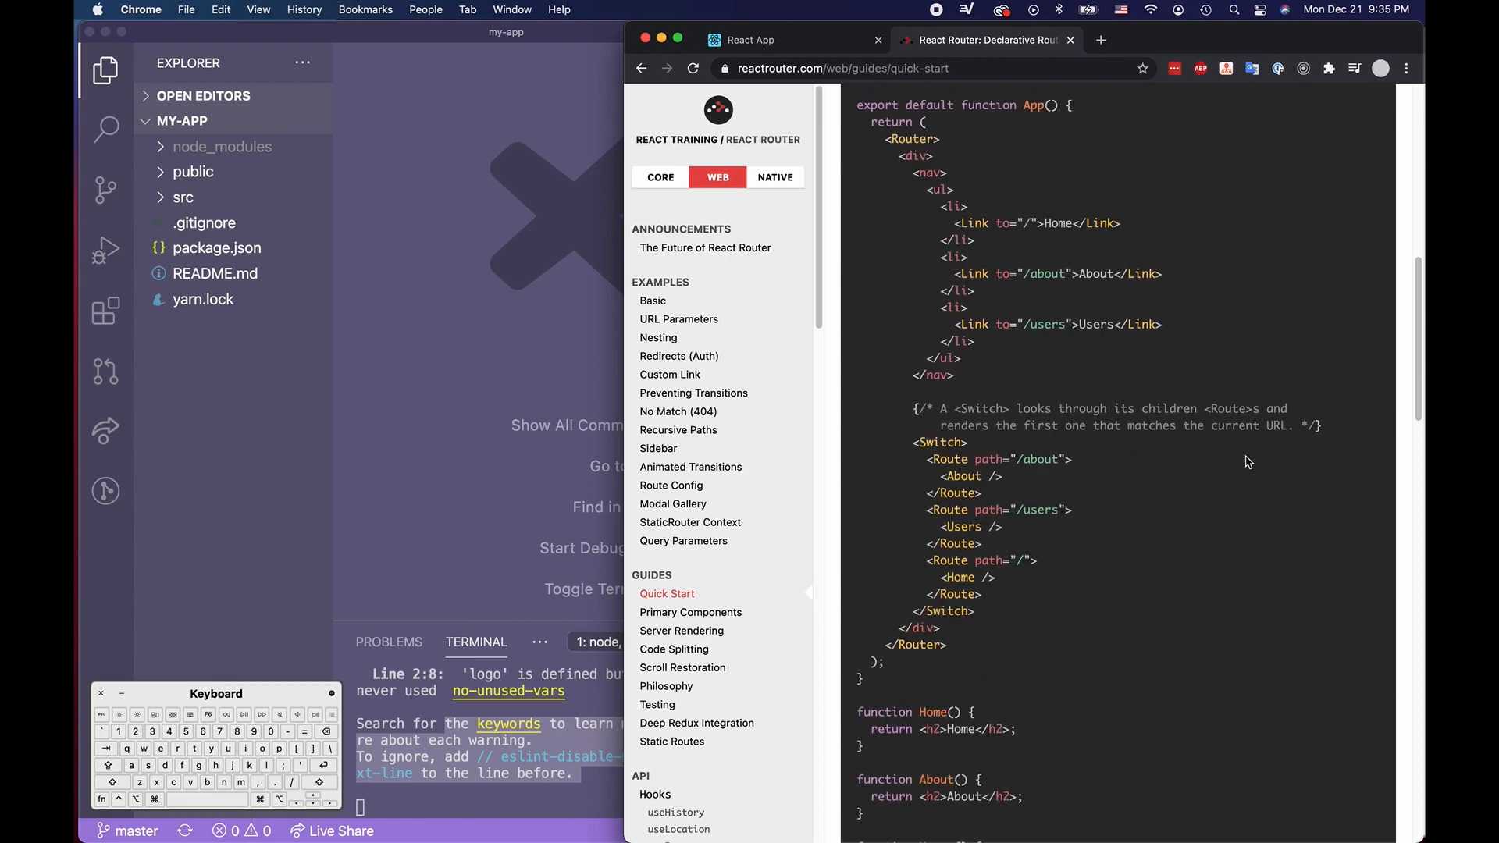
Scroll through the React Router quick-start examples while npm install runs
scroll(down, 3)
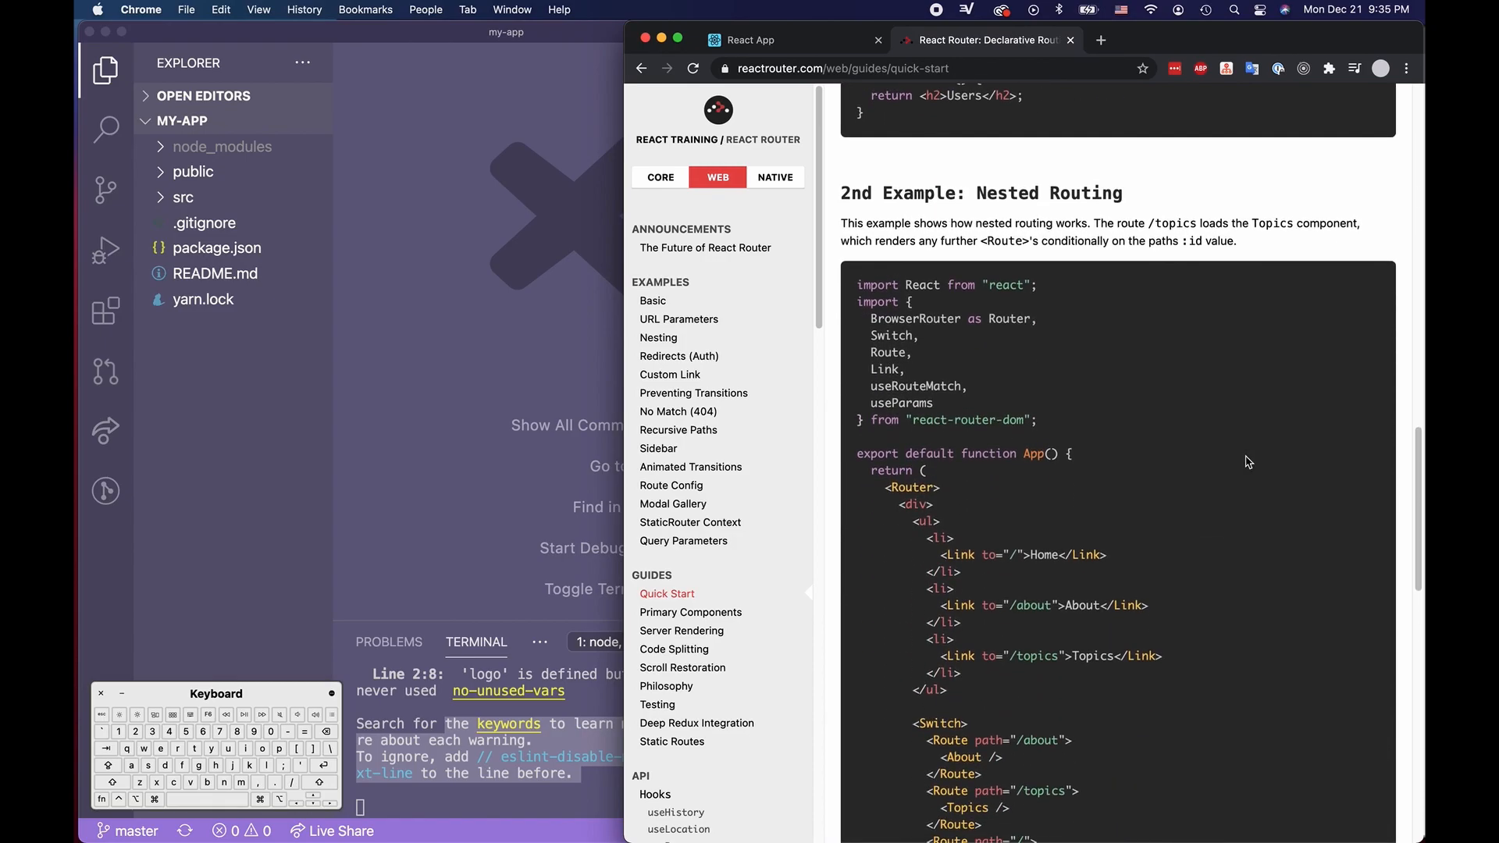
scroll(down, 3)
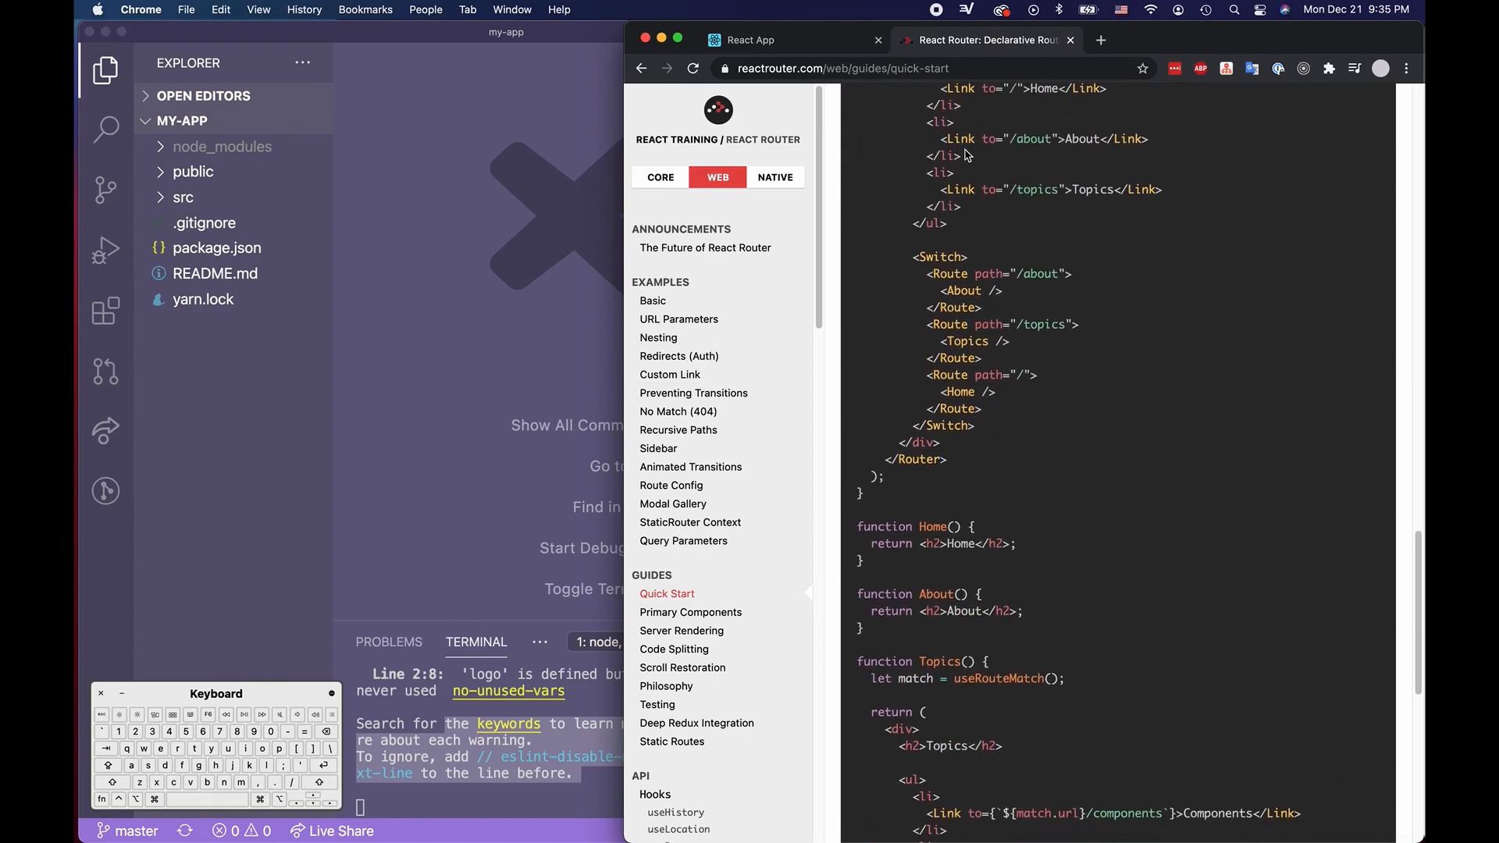
mouse_move(935, 409)
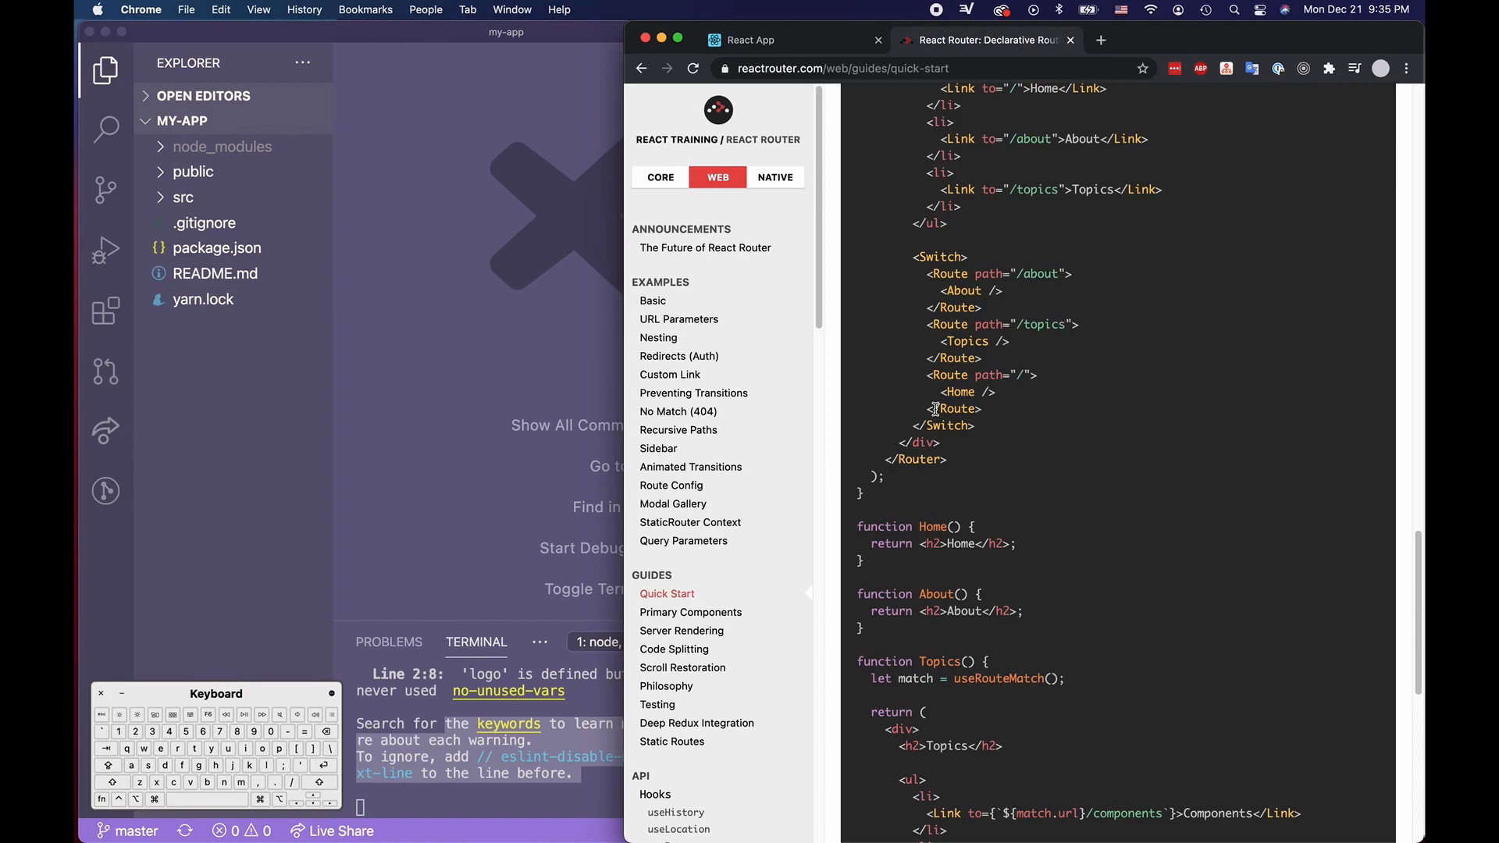
scroll(down, 3)
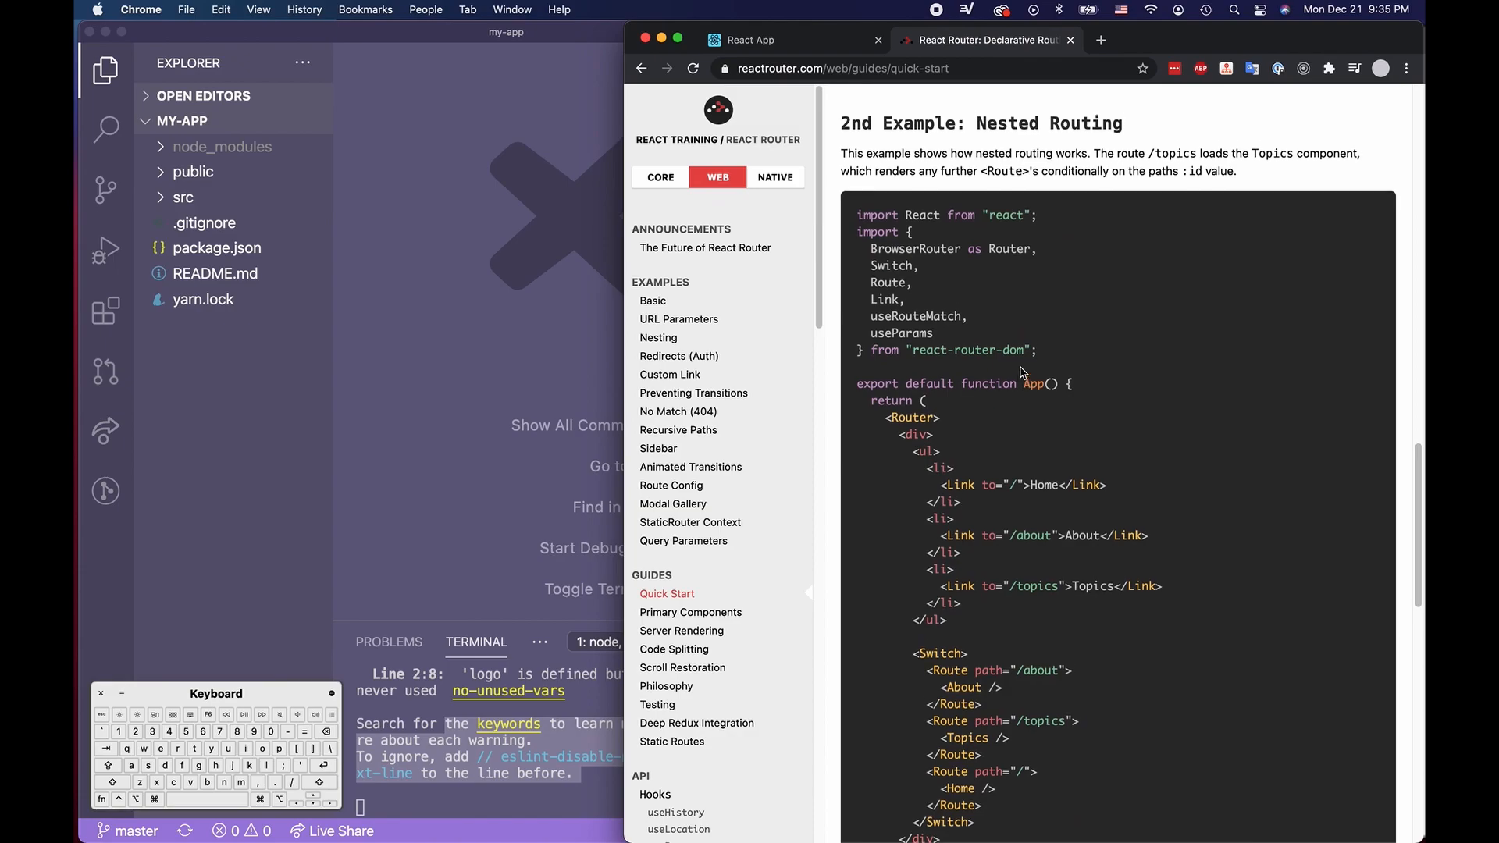
scroll(down, 3)
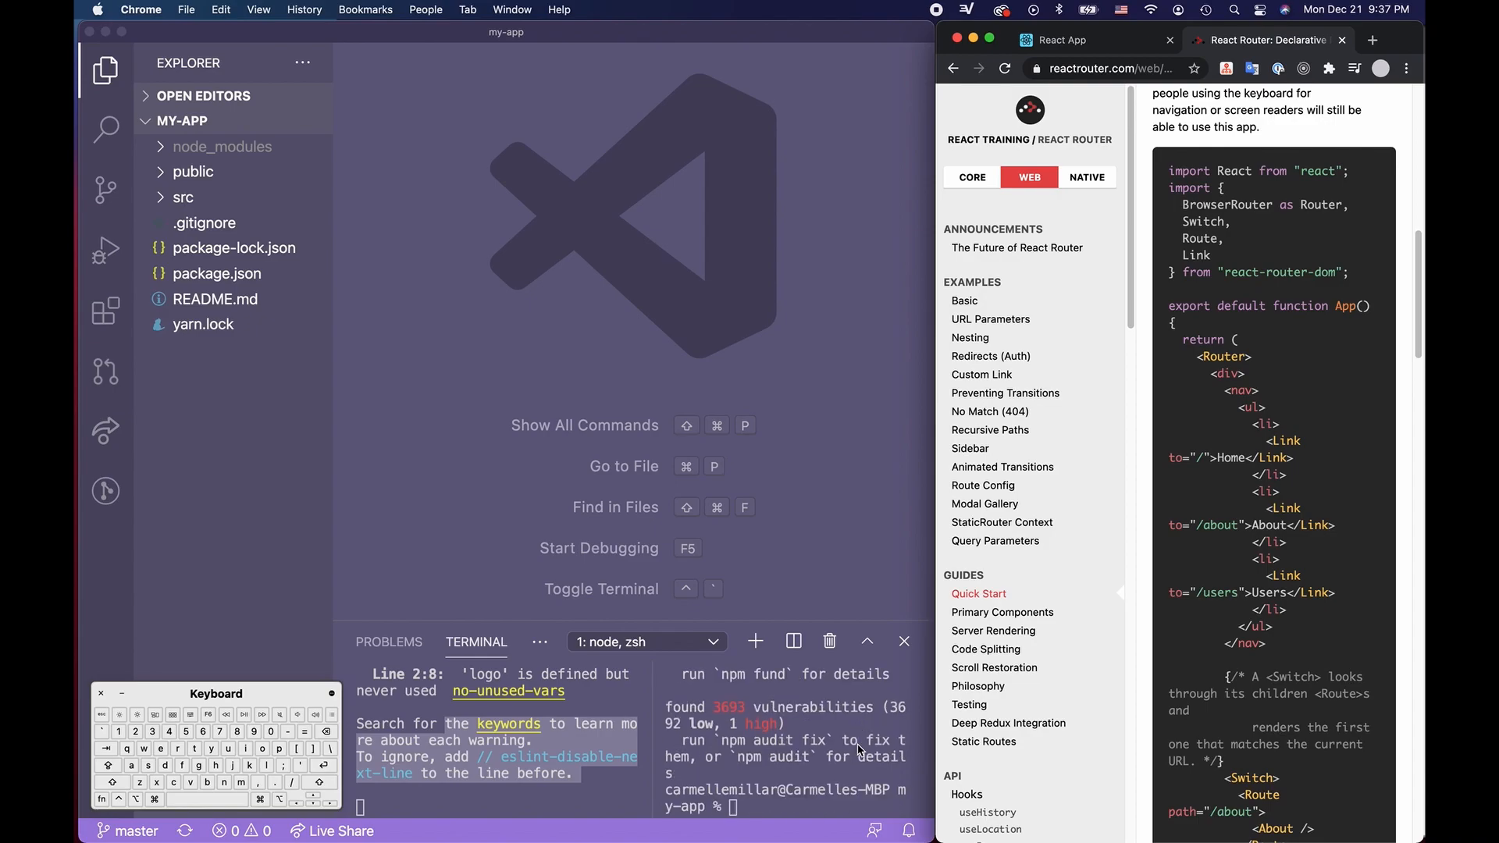
mouse_move(403, 275)
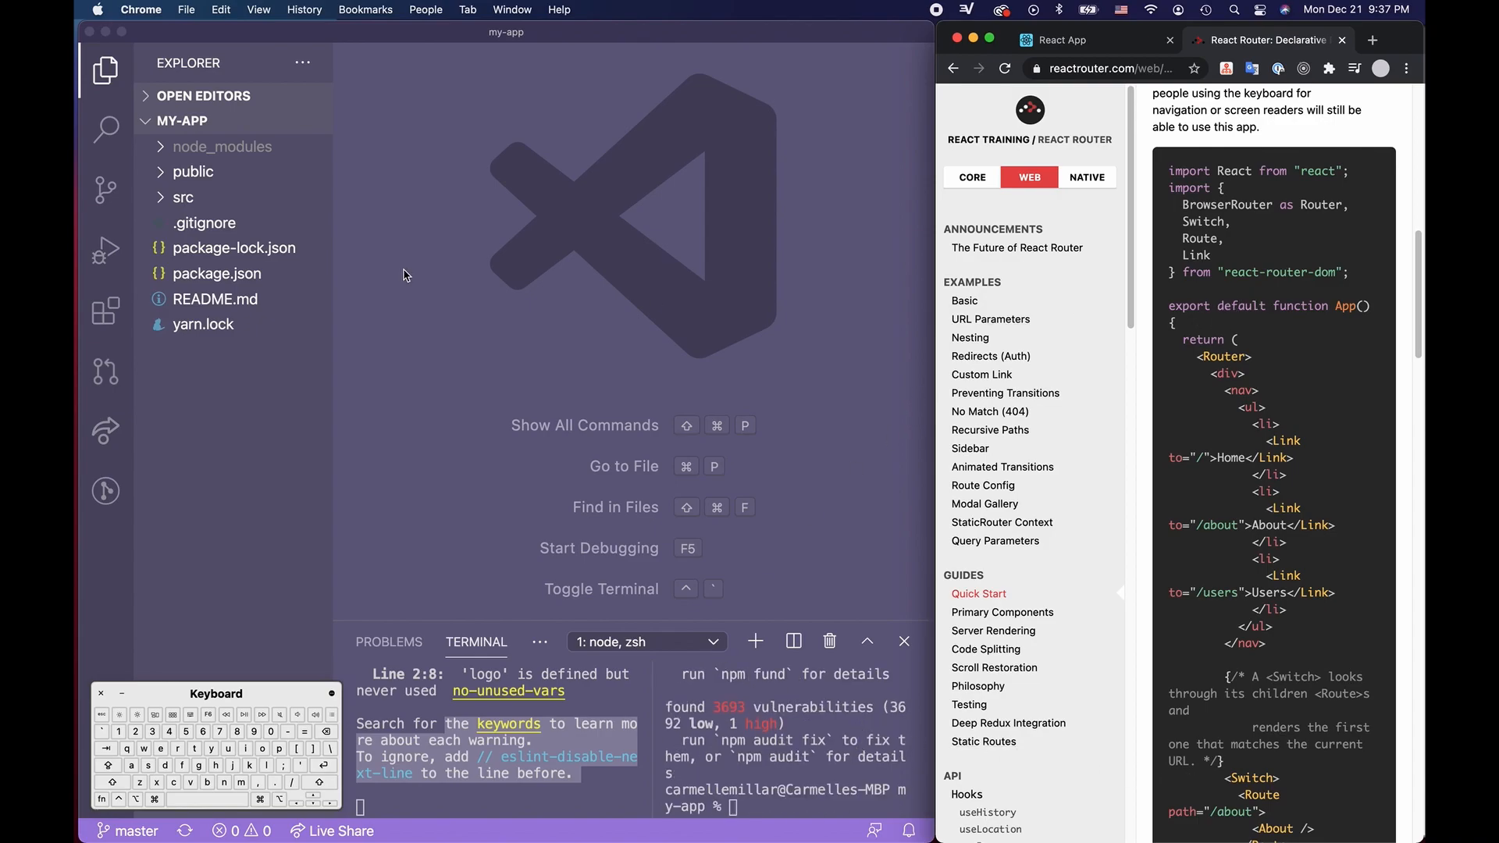
Expand src and bring App.js up for editing
click(181, 197)
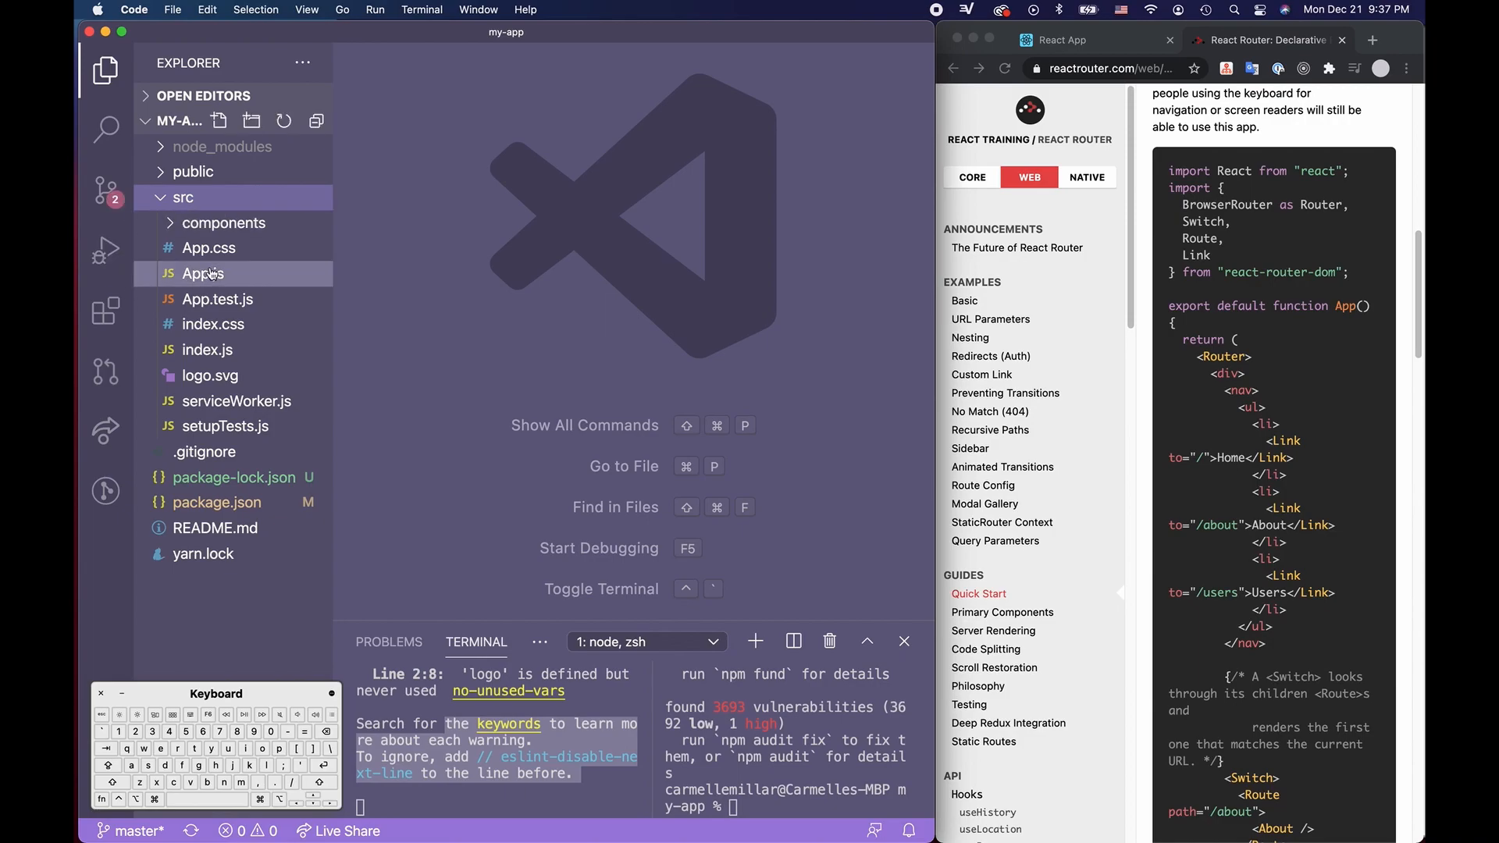
click(201, 275)
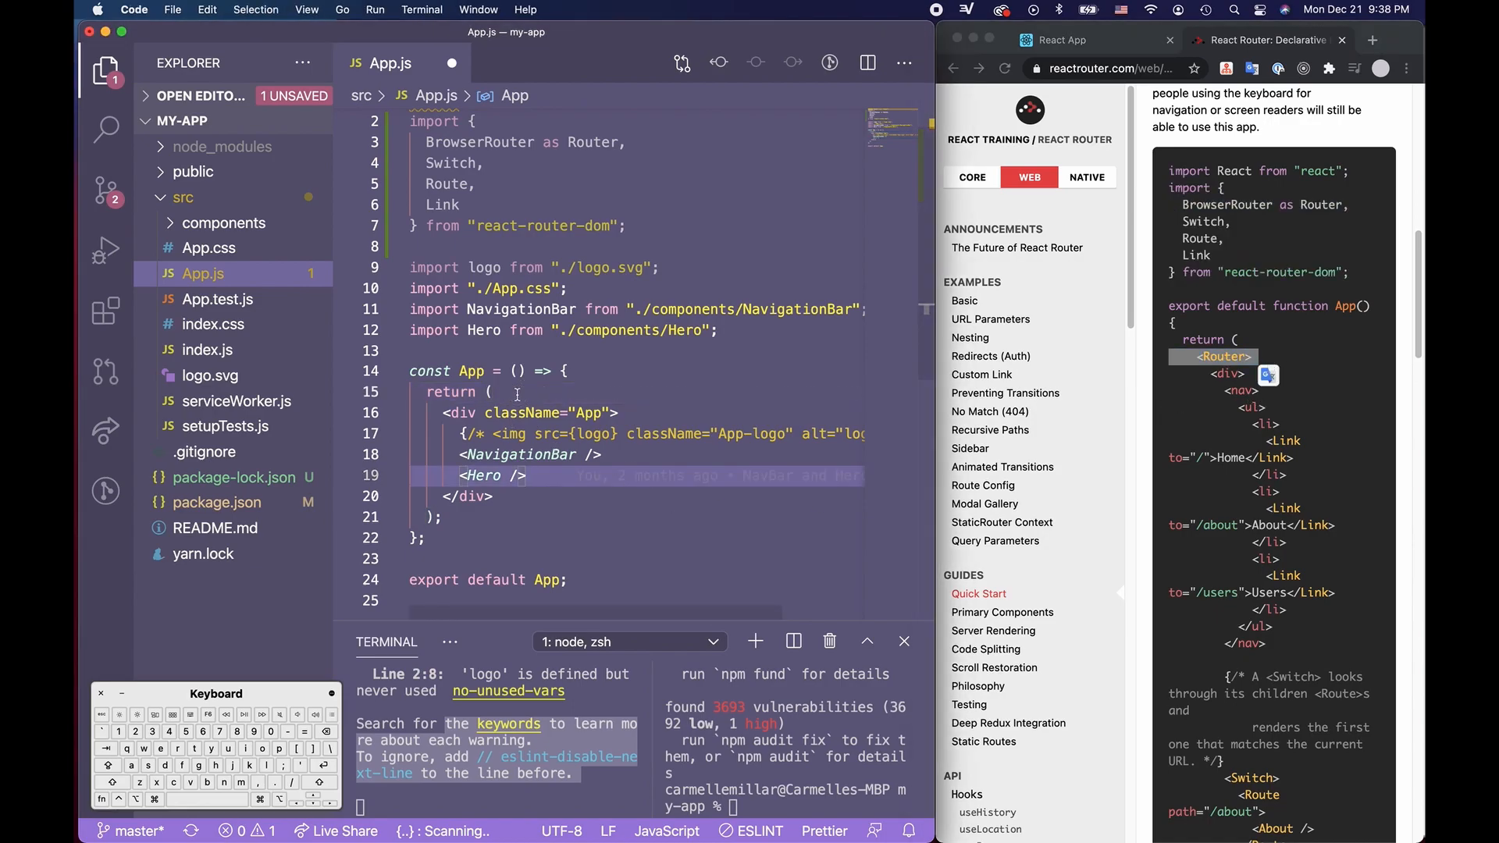
Wrap the App div in <Router>, collapse the imports to one line, and save
text(<Router>)
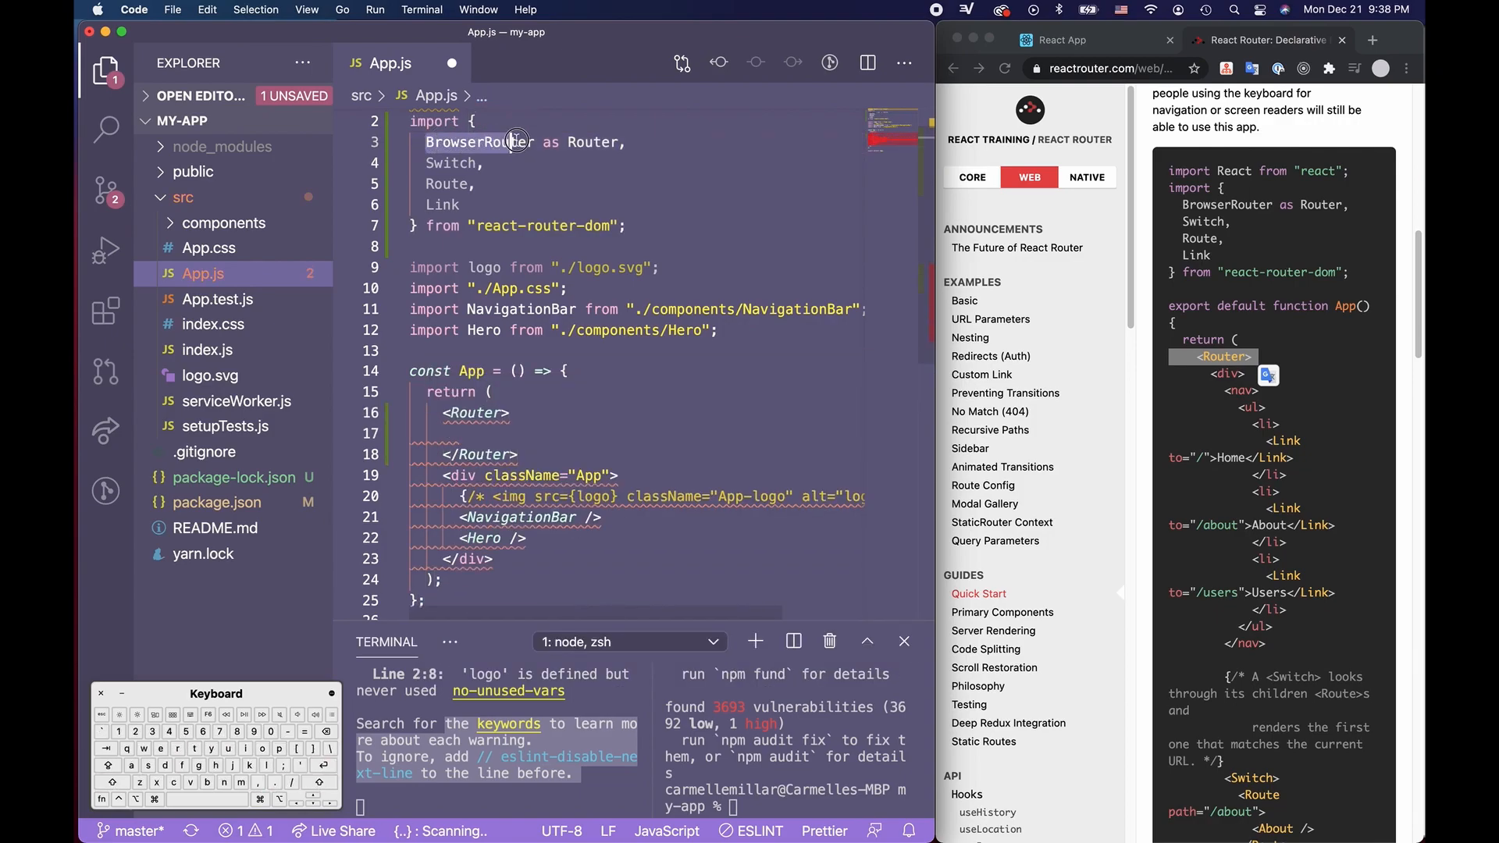
double_click(593, 142)
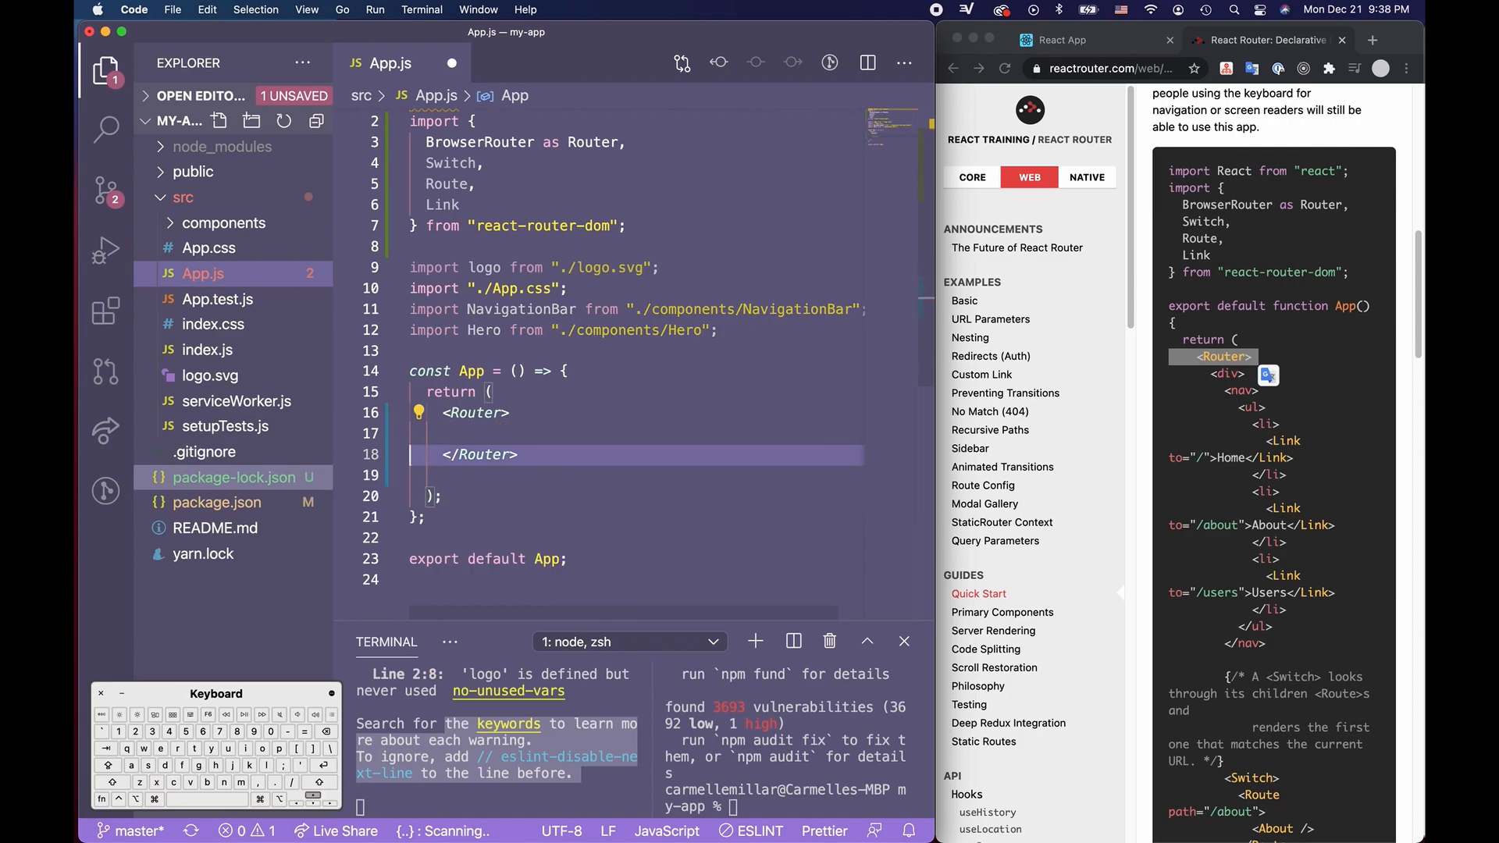
key(cmd+s)
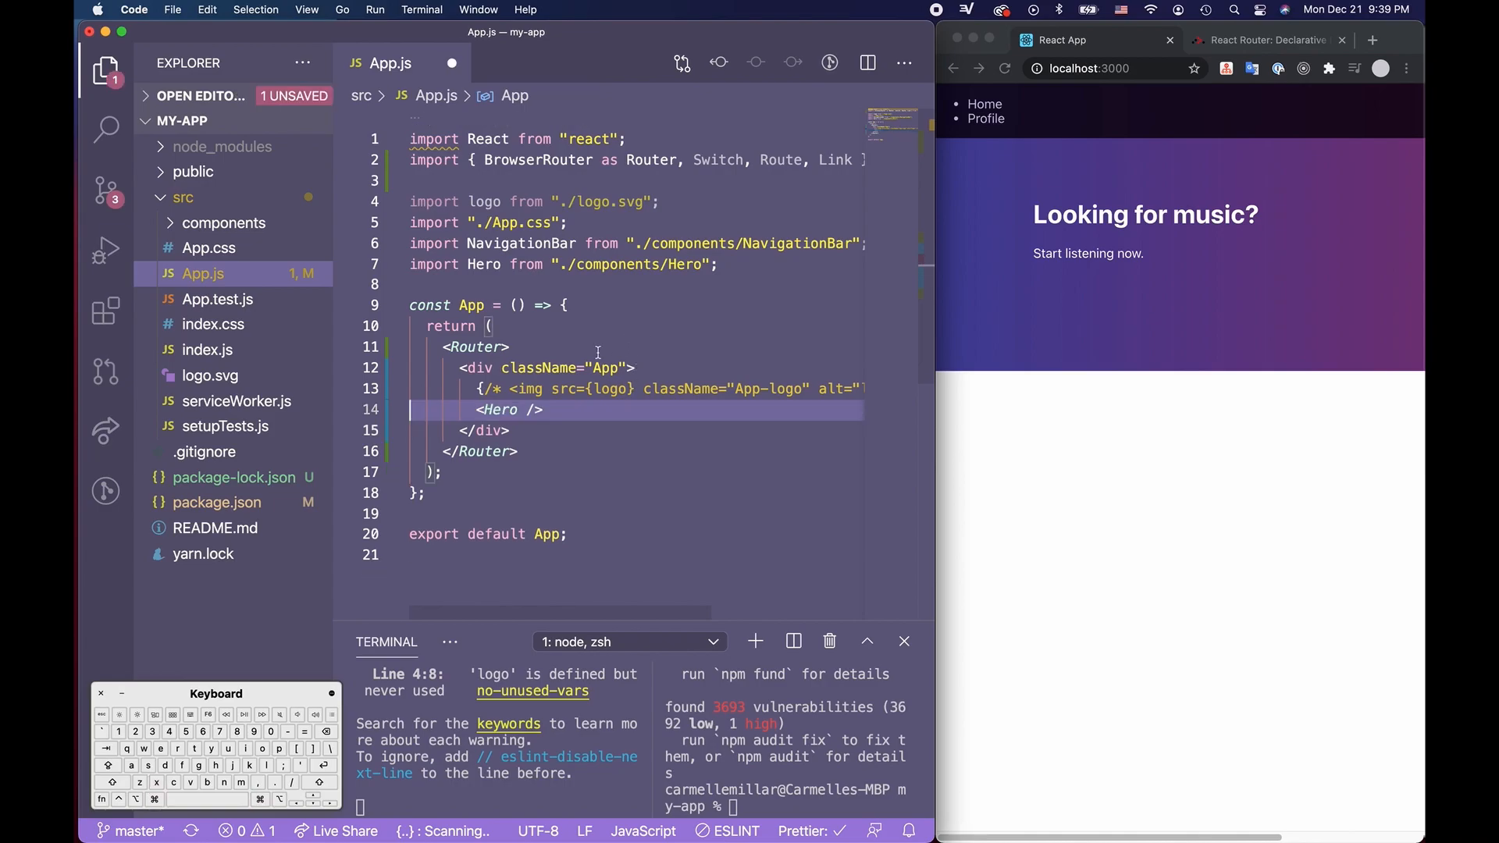
Remove NavigationBar from the render and add a <Switch> block following the quick-start guide
text(<NavigationBar />)
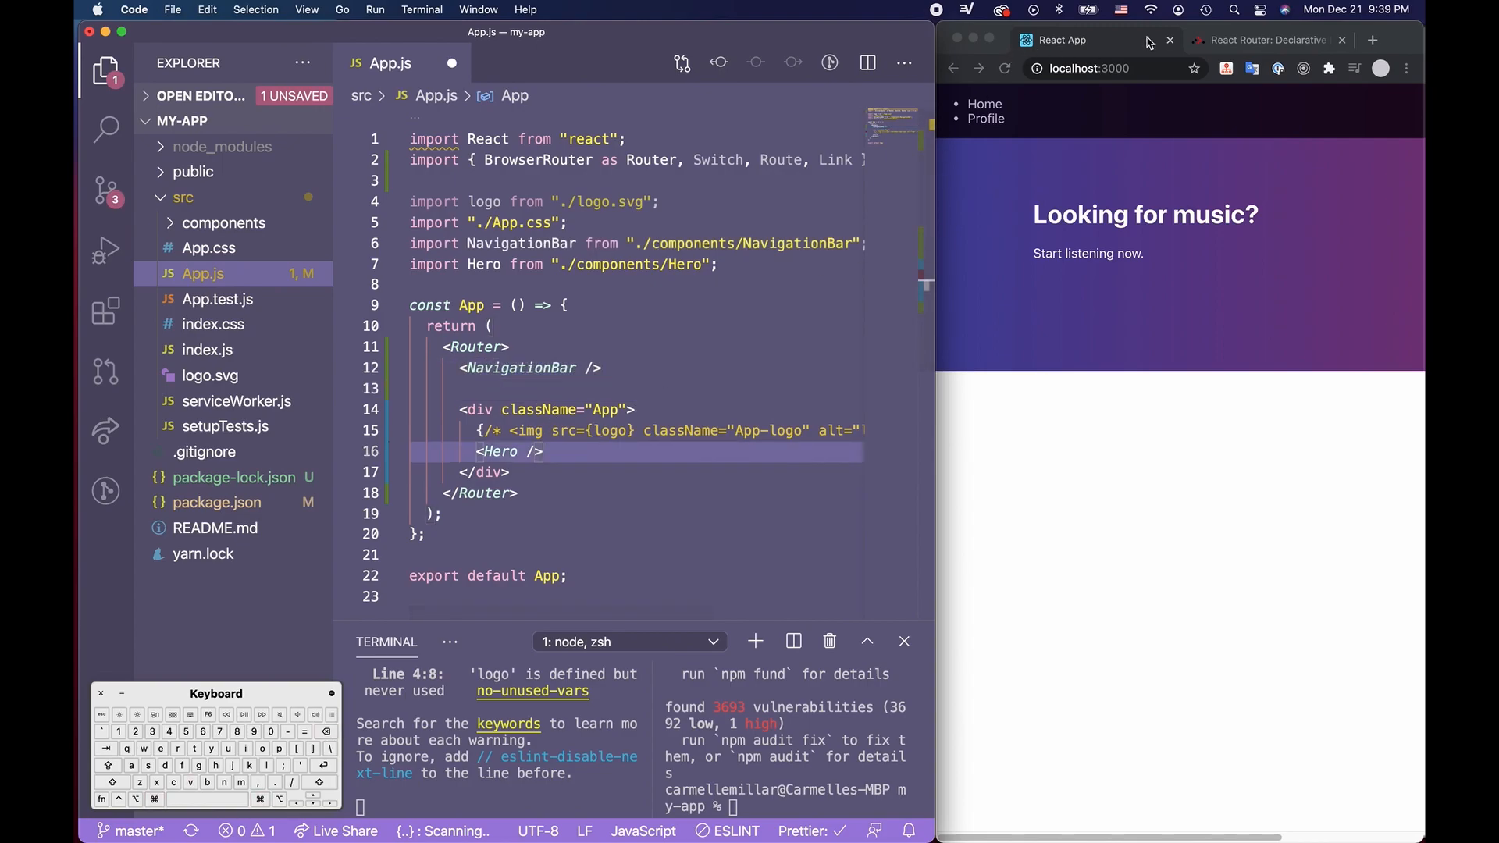
click(1261, 39)
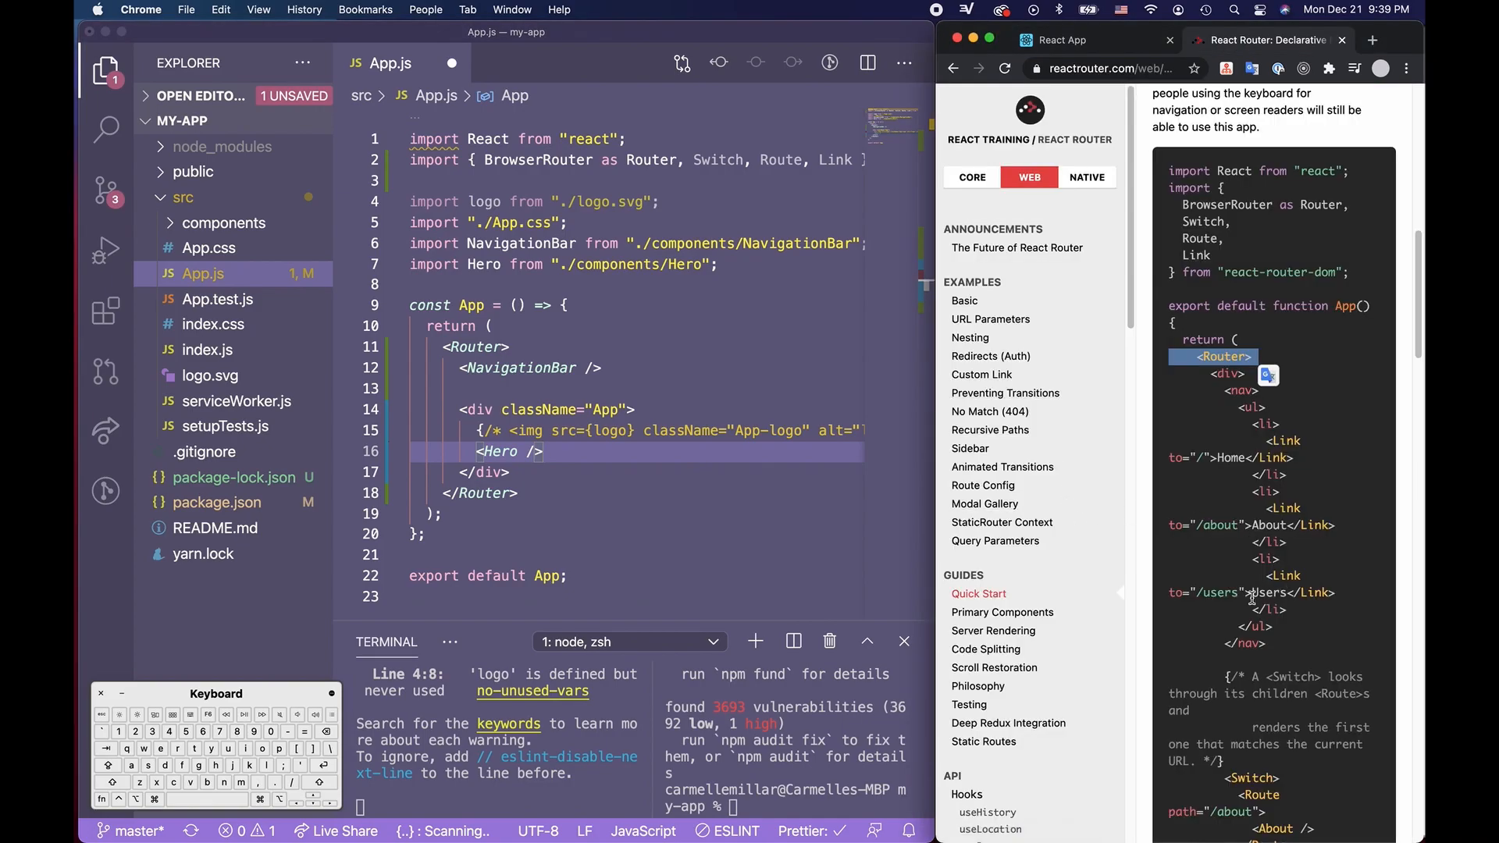
scroll(down, 3)
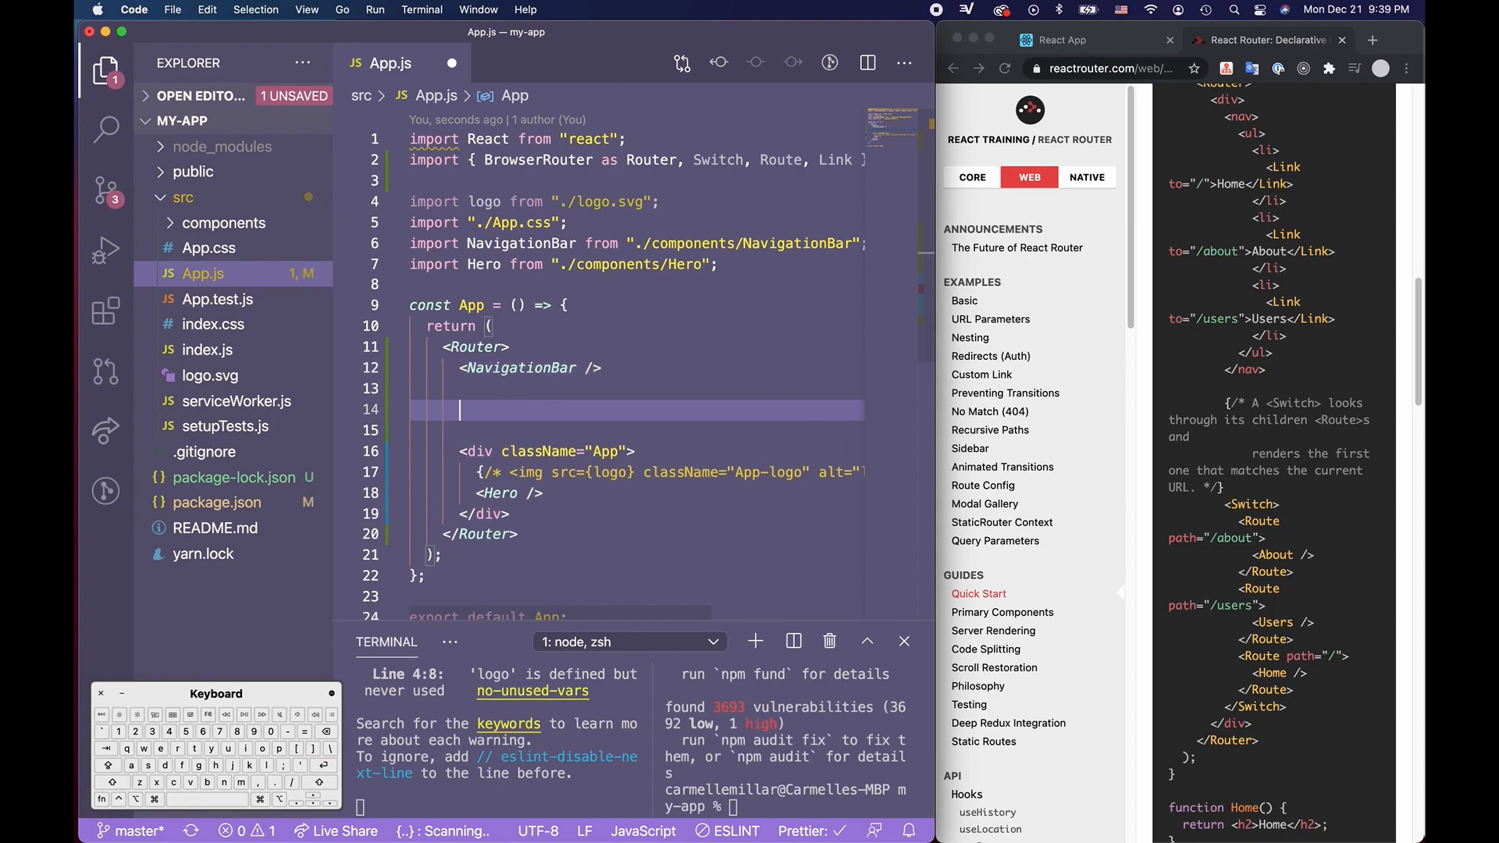
text(<Switch>)
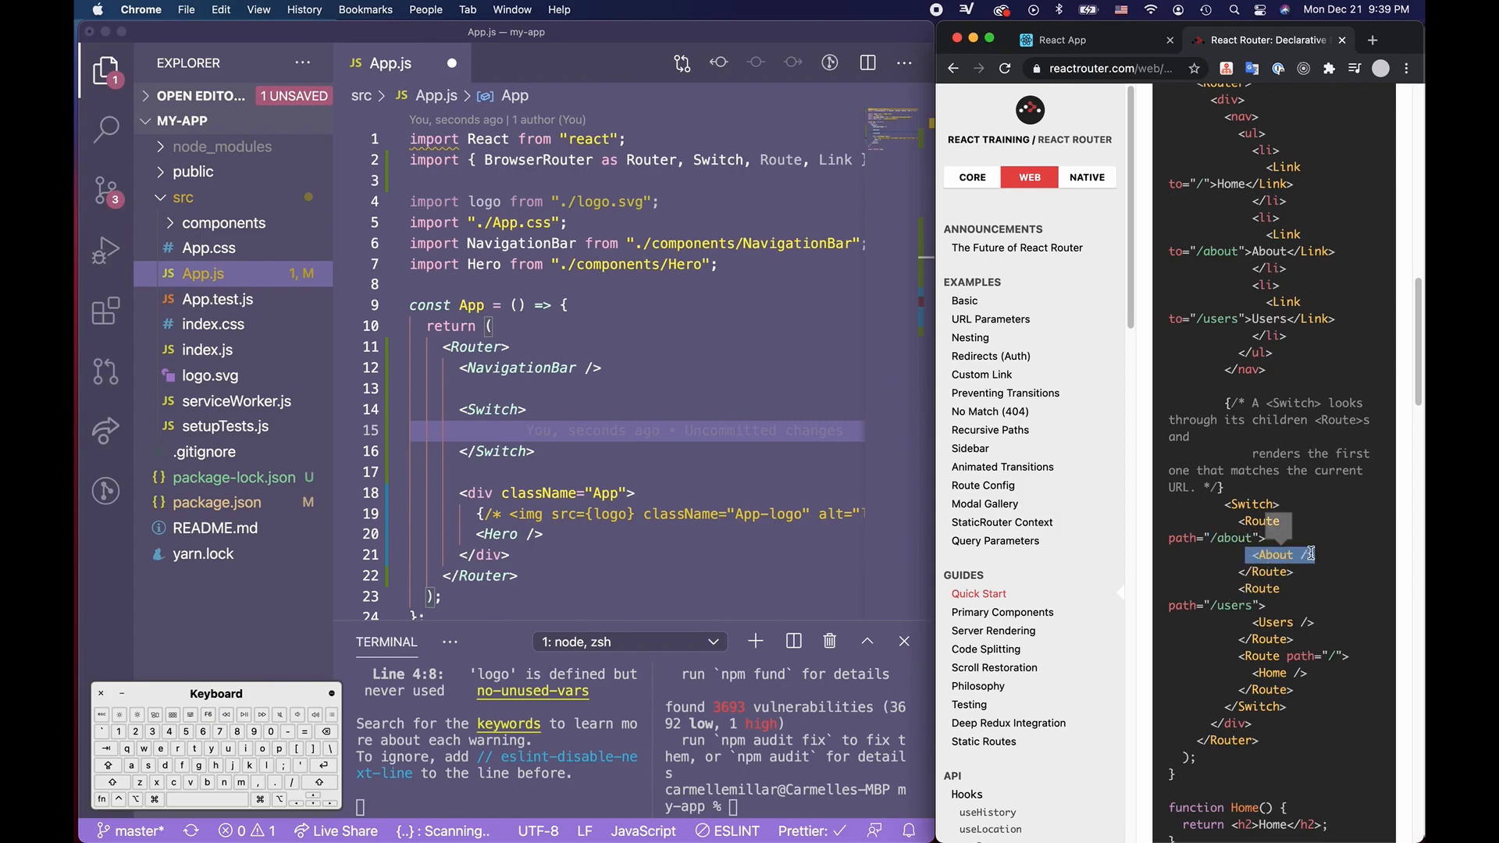
mouse_move(578, 433)
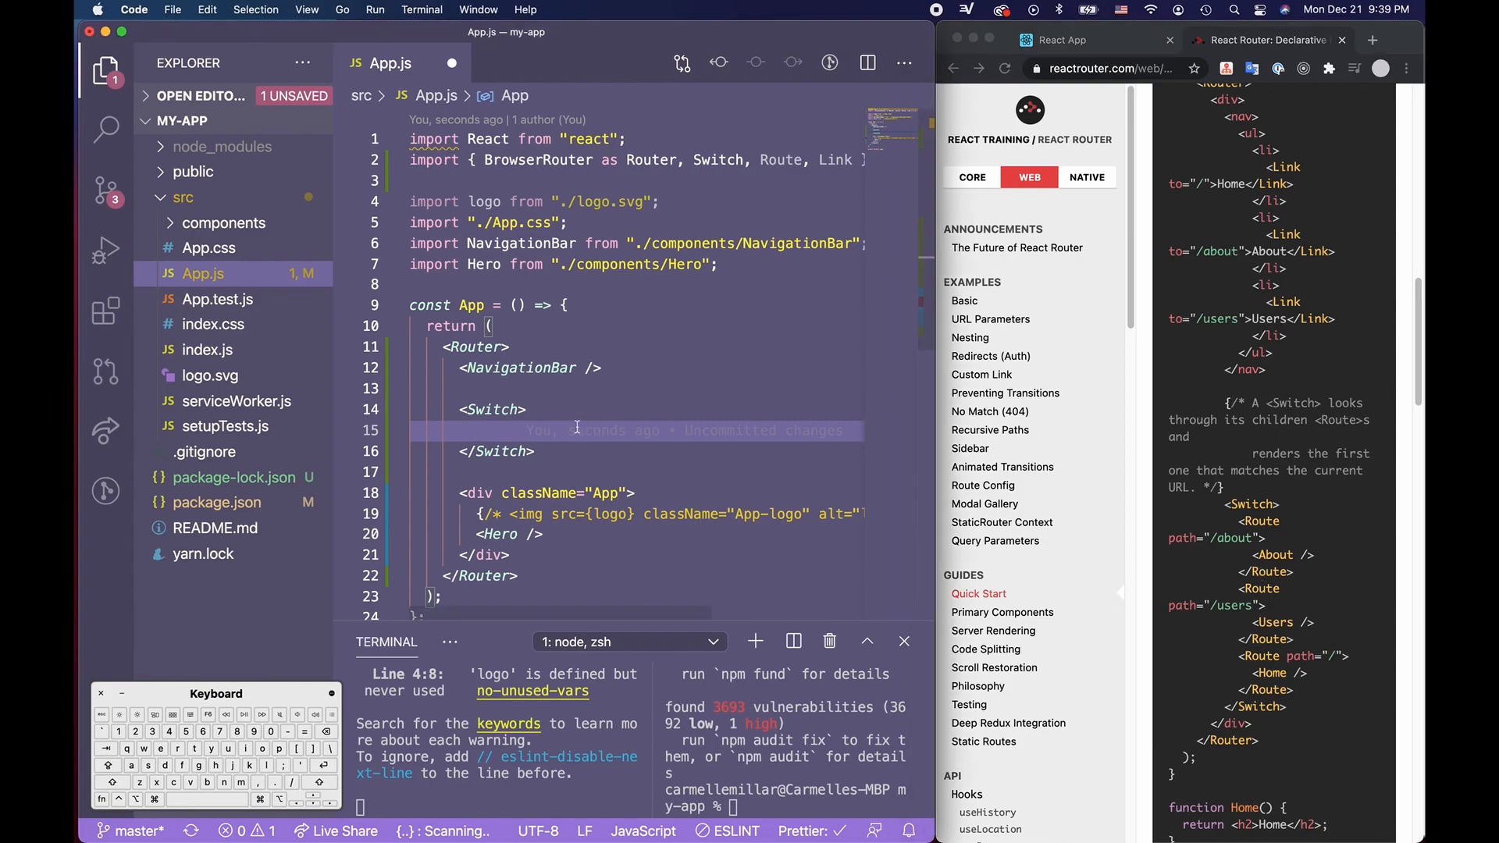
click(478, 431)
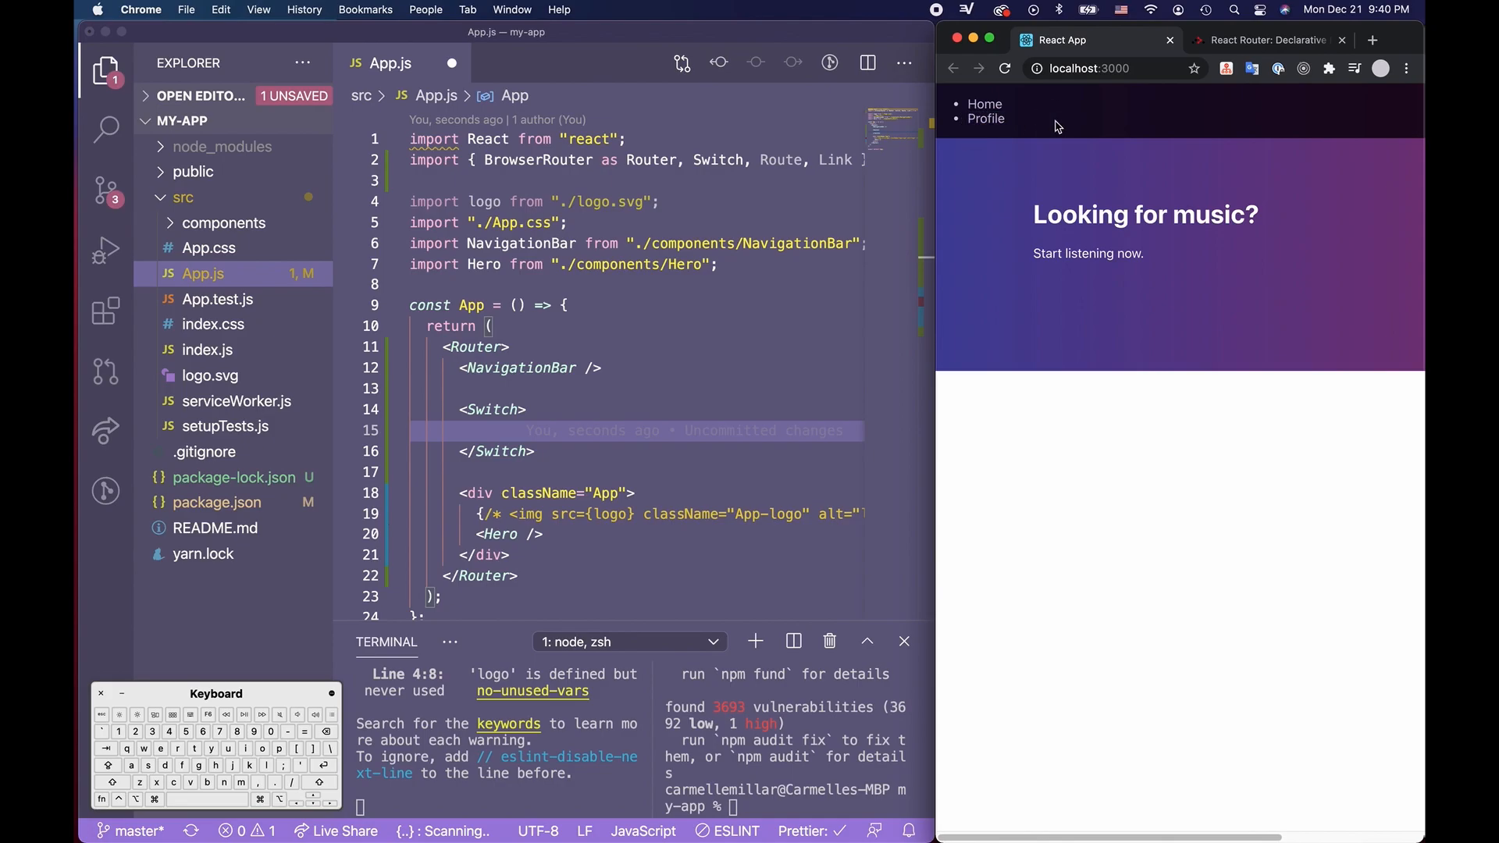
Add /profile and / Routes each rendering <h1>Welcome!</h1>, save, and view the app
click(1267, 41)
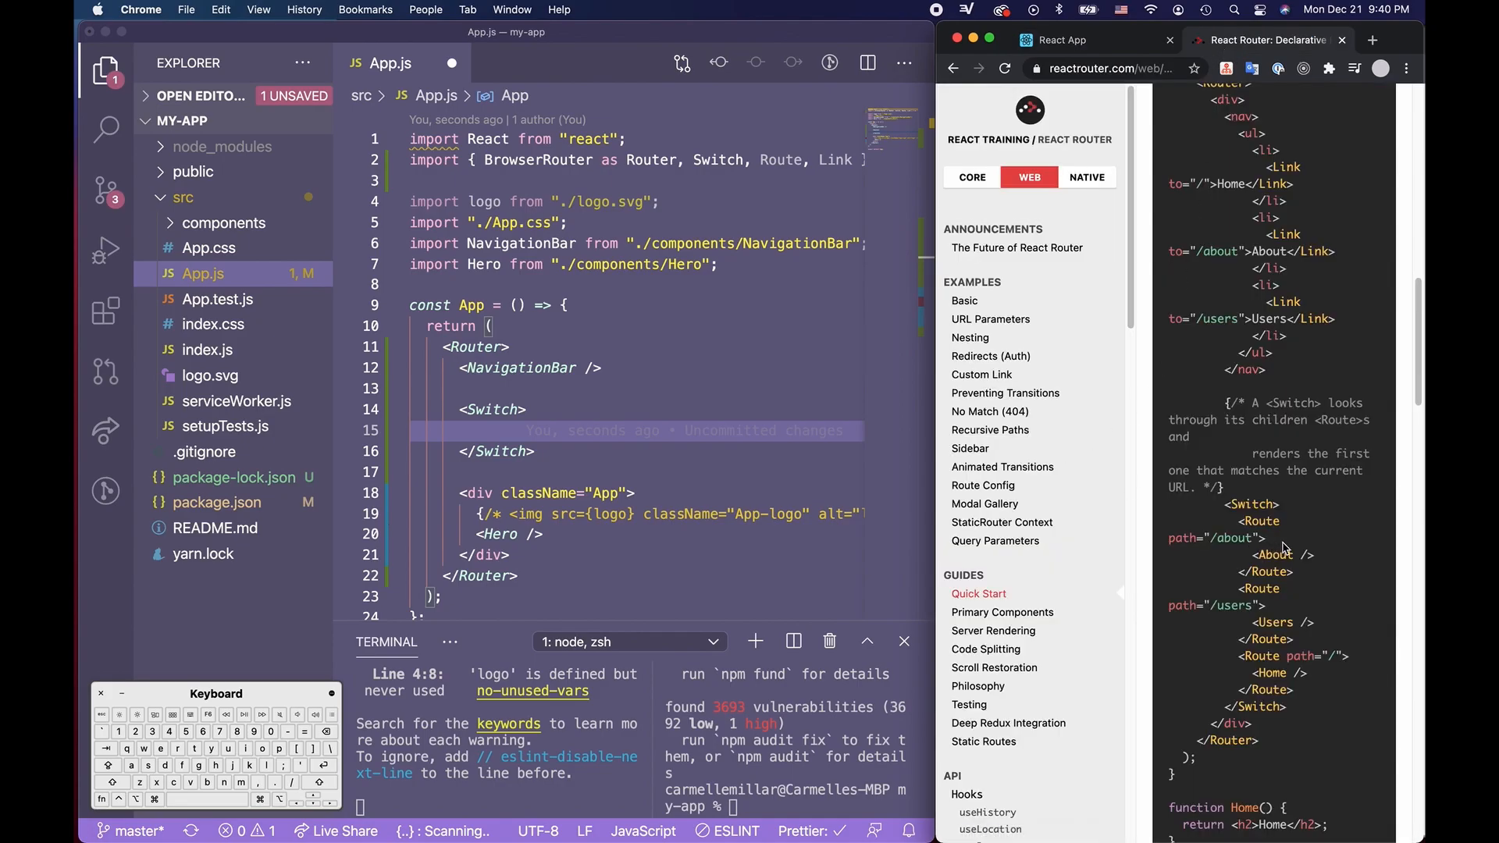
double_click(1227, 539)
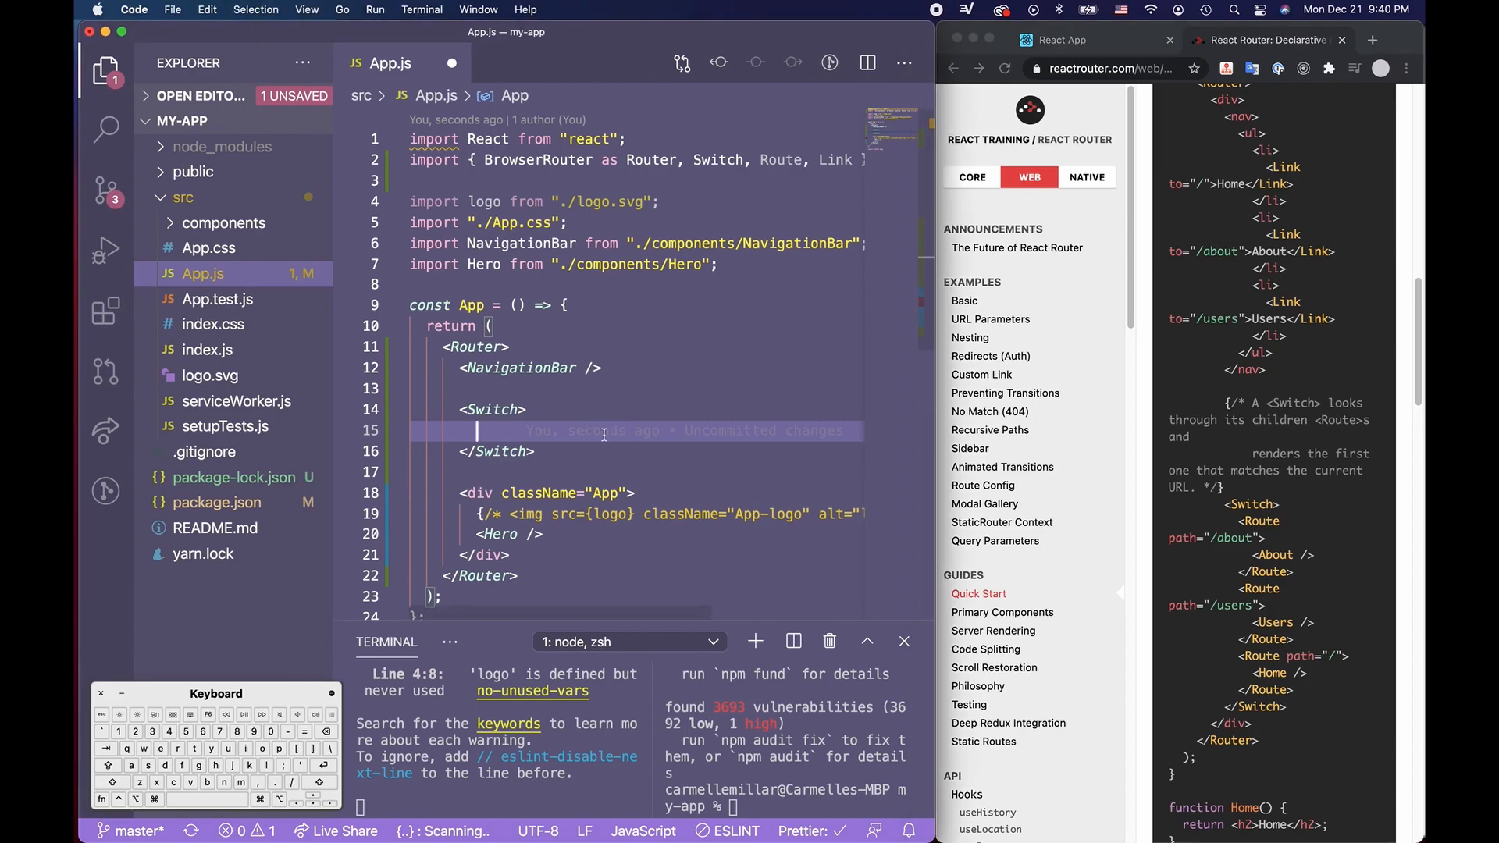
text(<Route path="/)
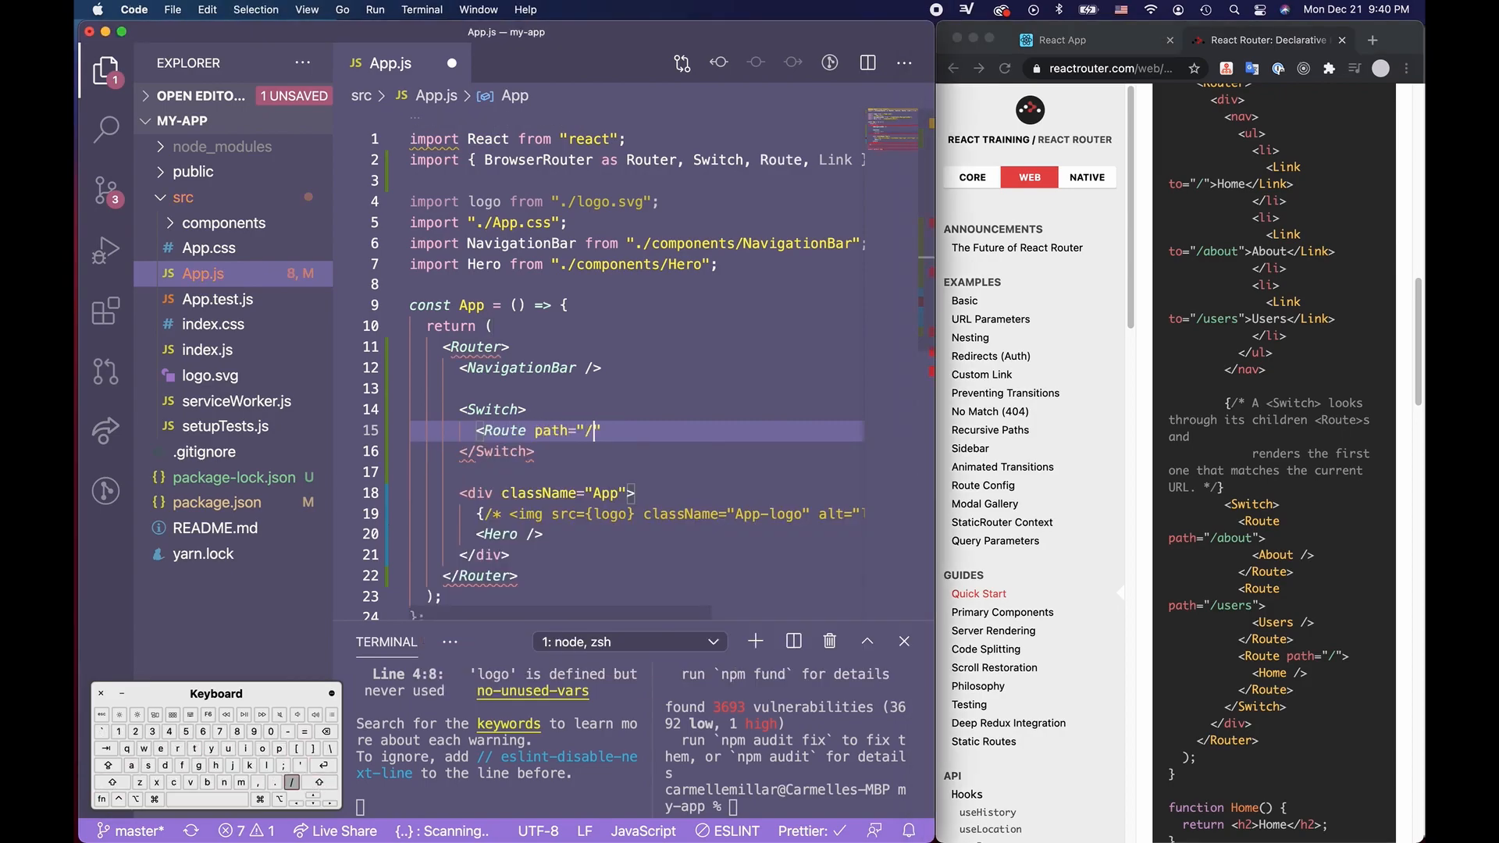
text(profile")
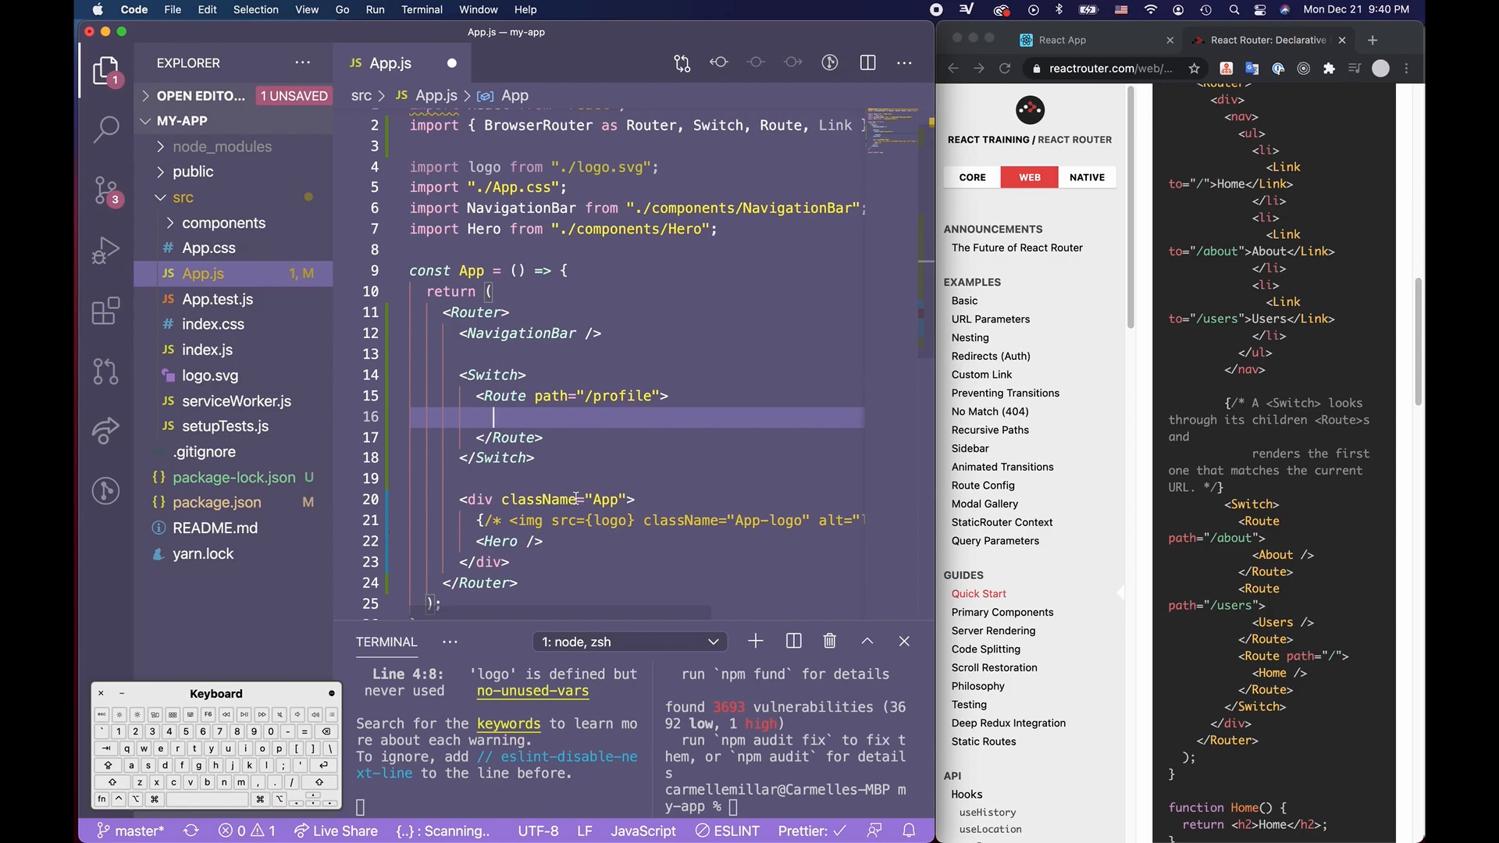
text(<h1>W</h1>)
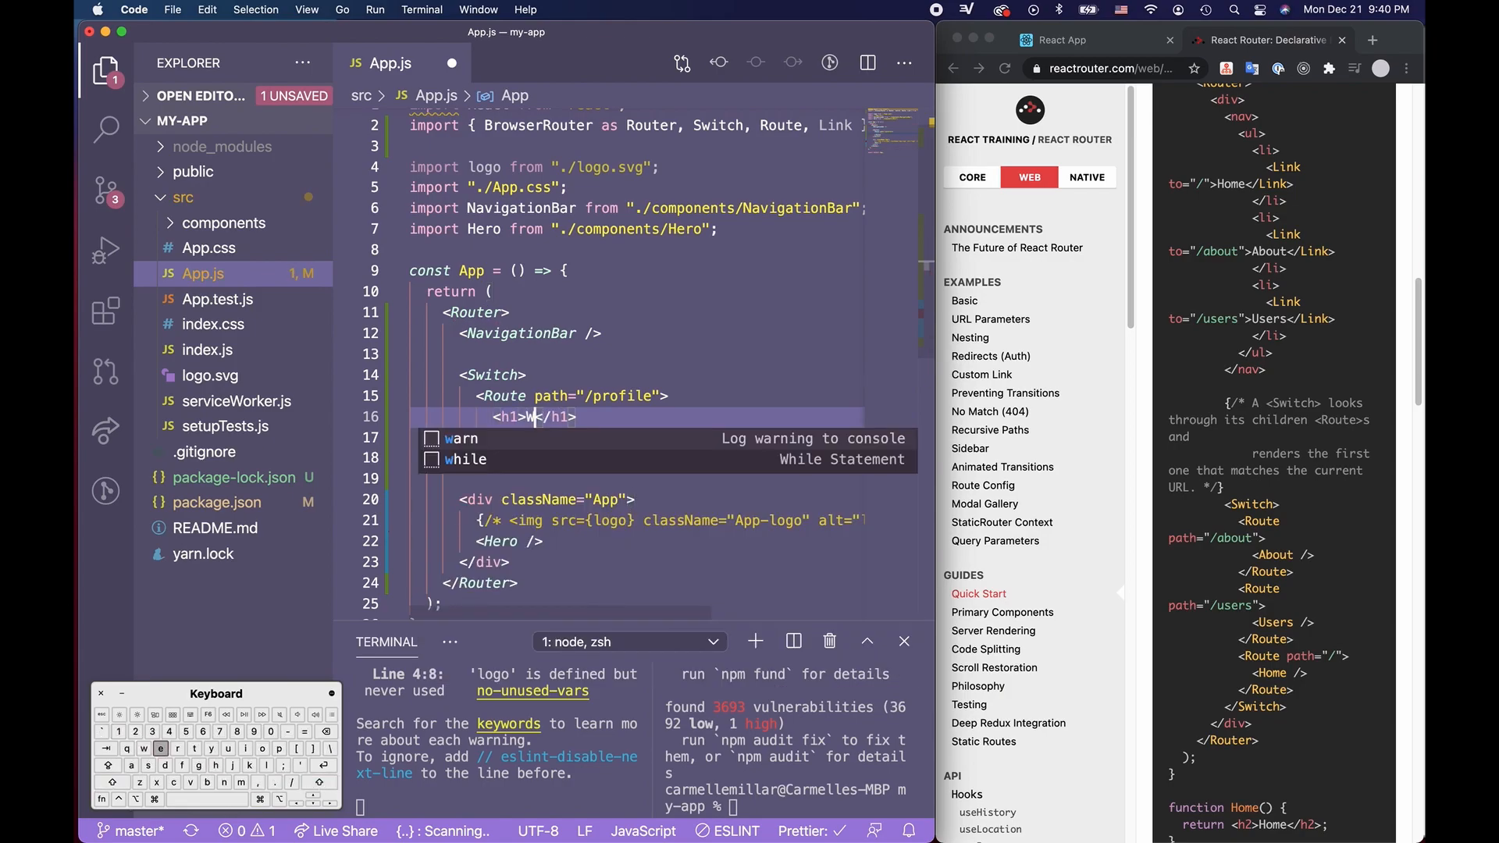
text(elcome!)
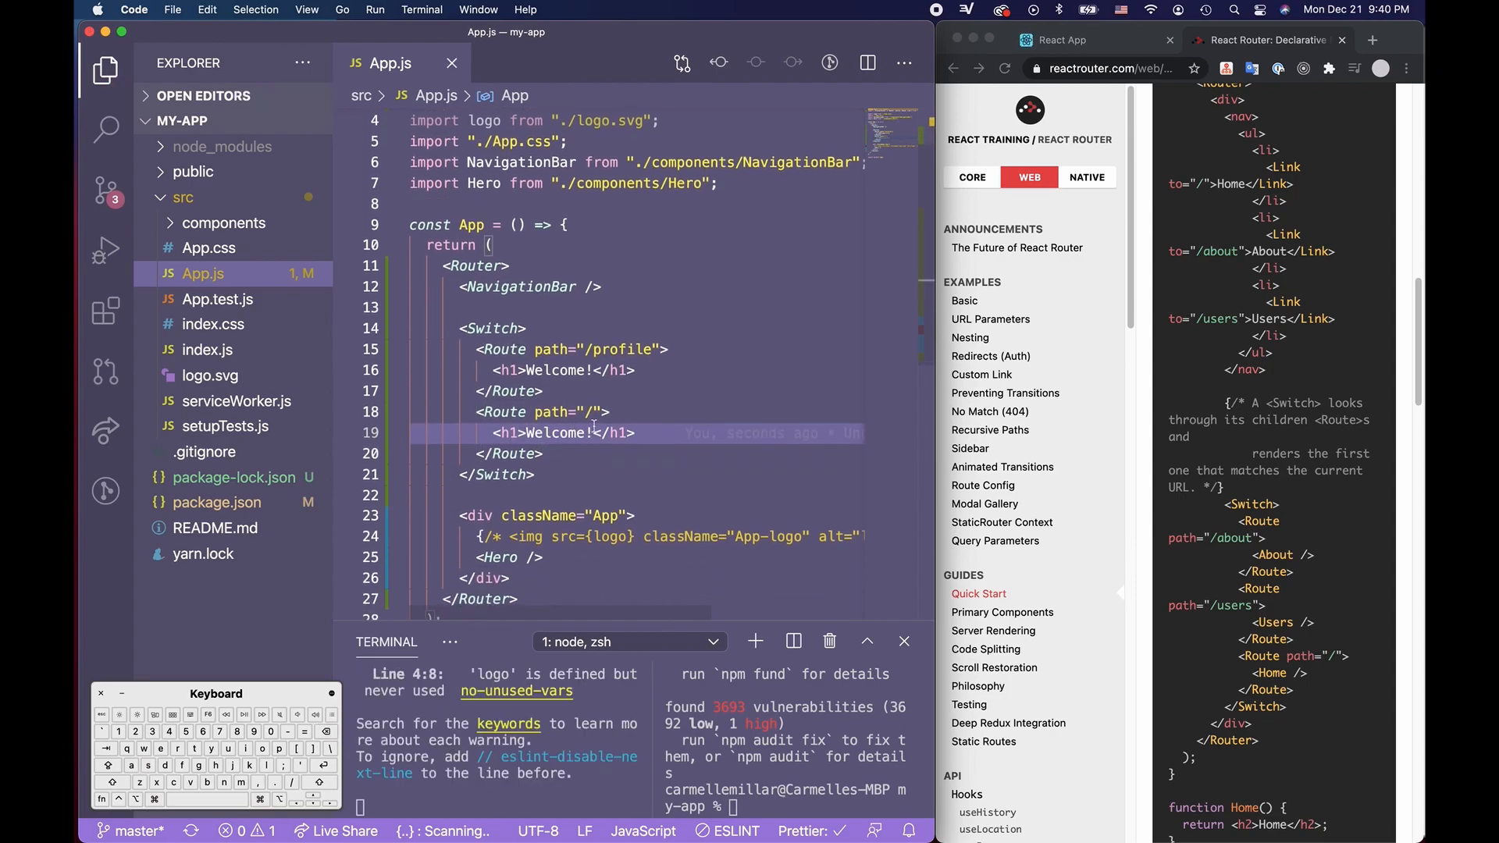
click(1062, 40)
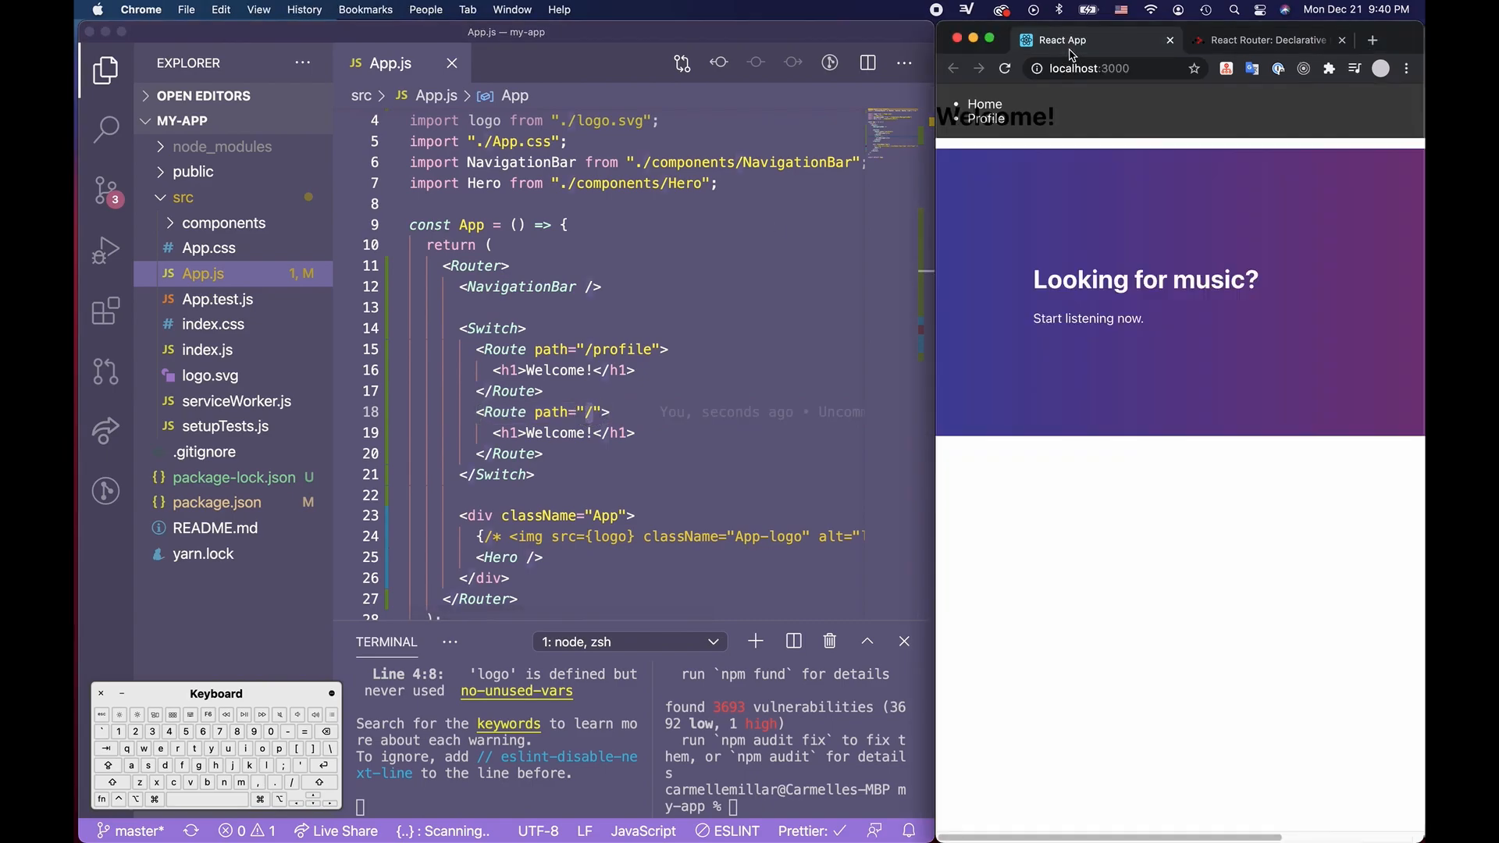
Move the Hero div into the / route and test localhost:3000/profile shows Welcome!
click(1109, 67)
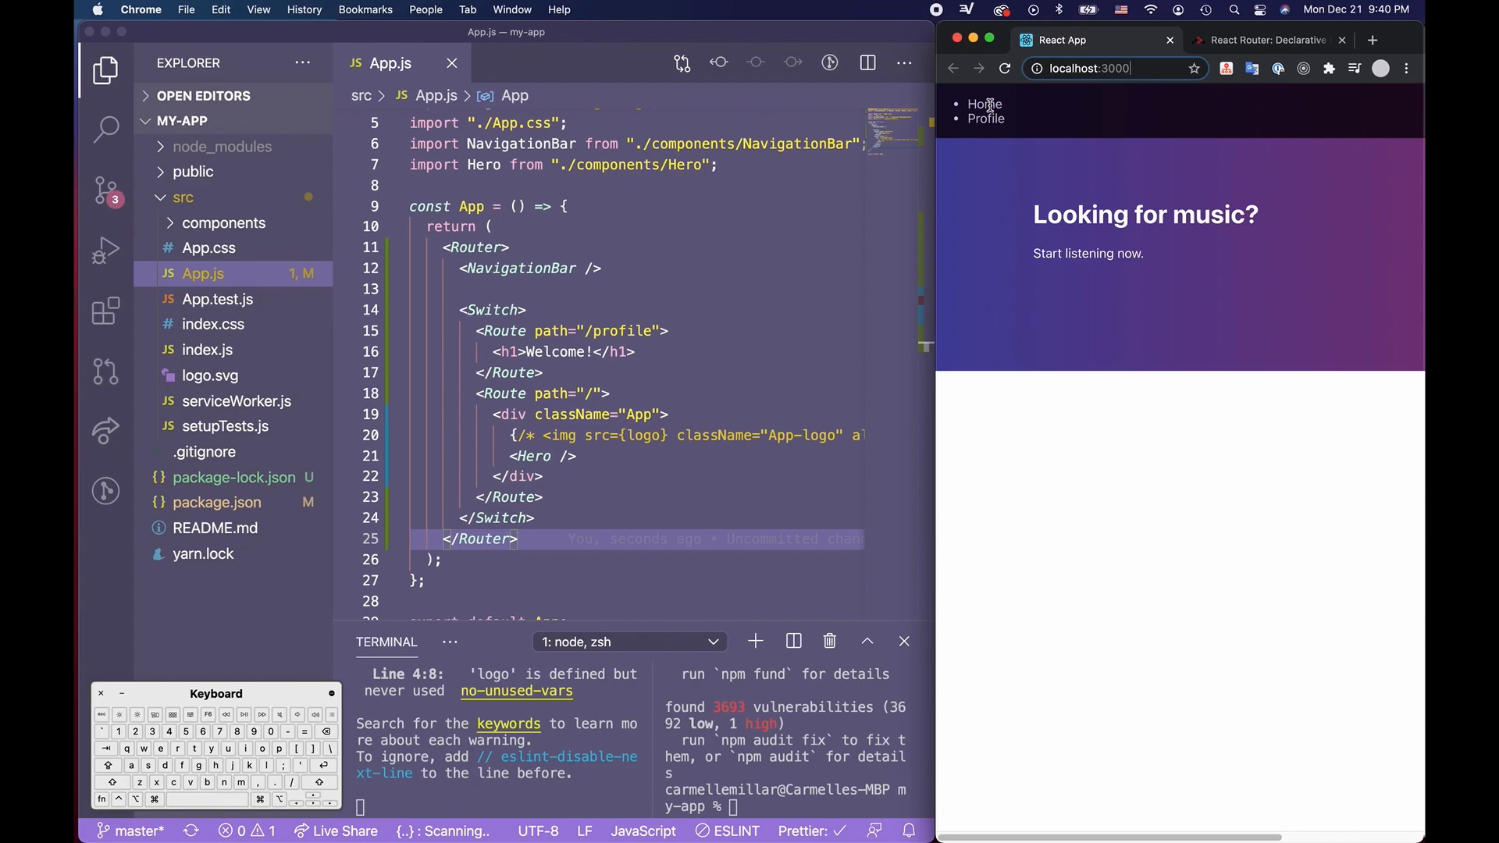
click(1113, 68)
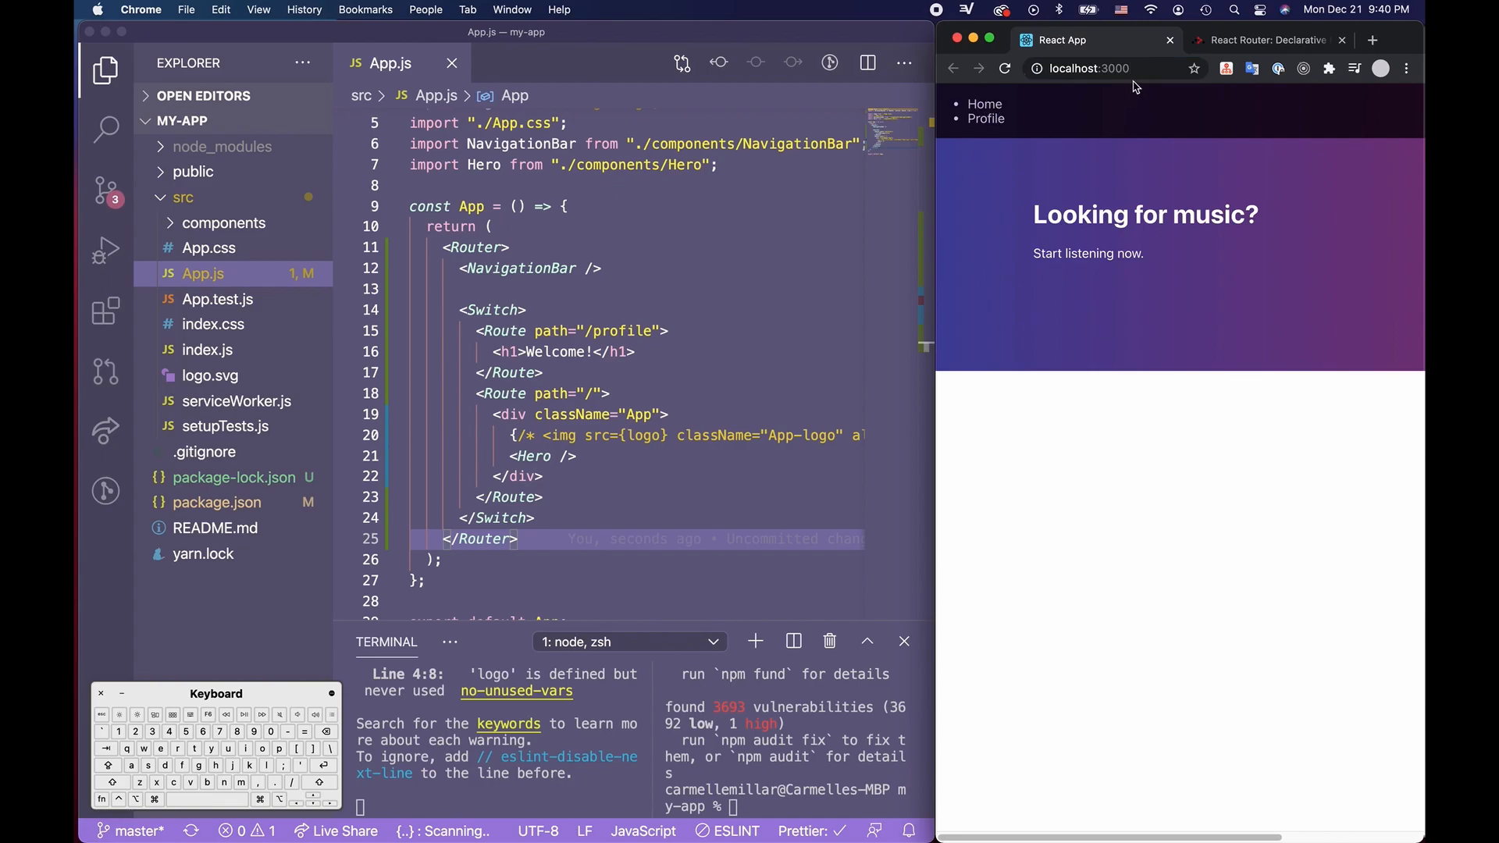
click(1100, 67)
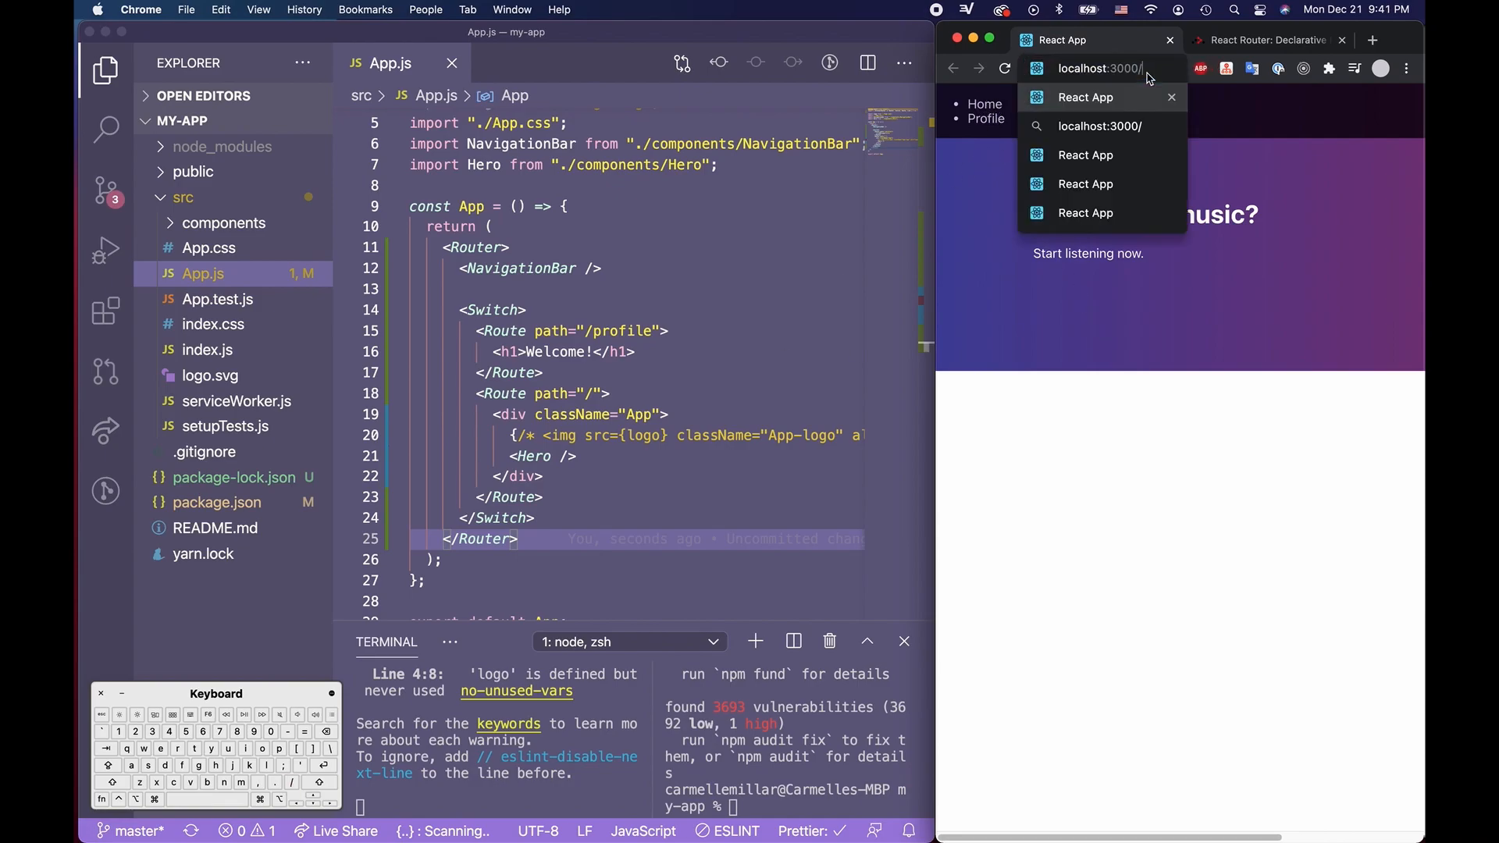
click(1109, 67)
text(profile)
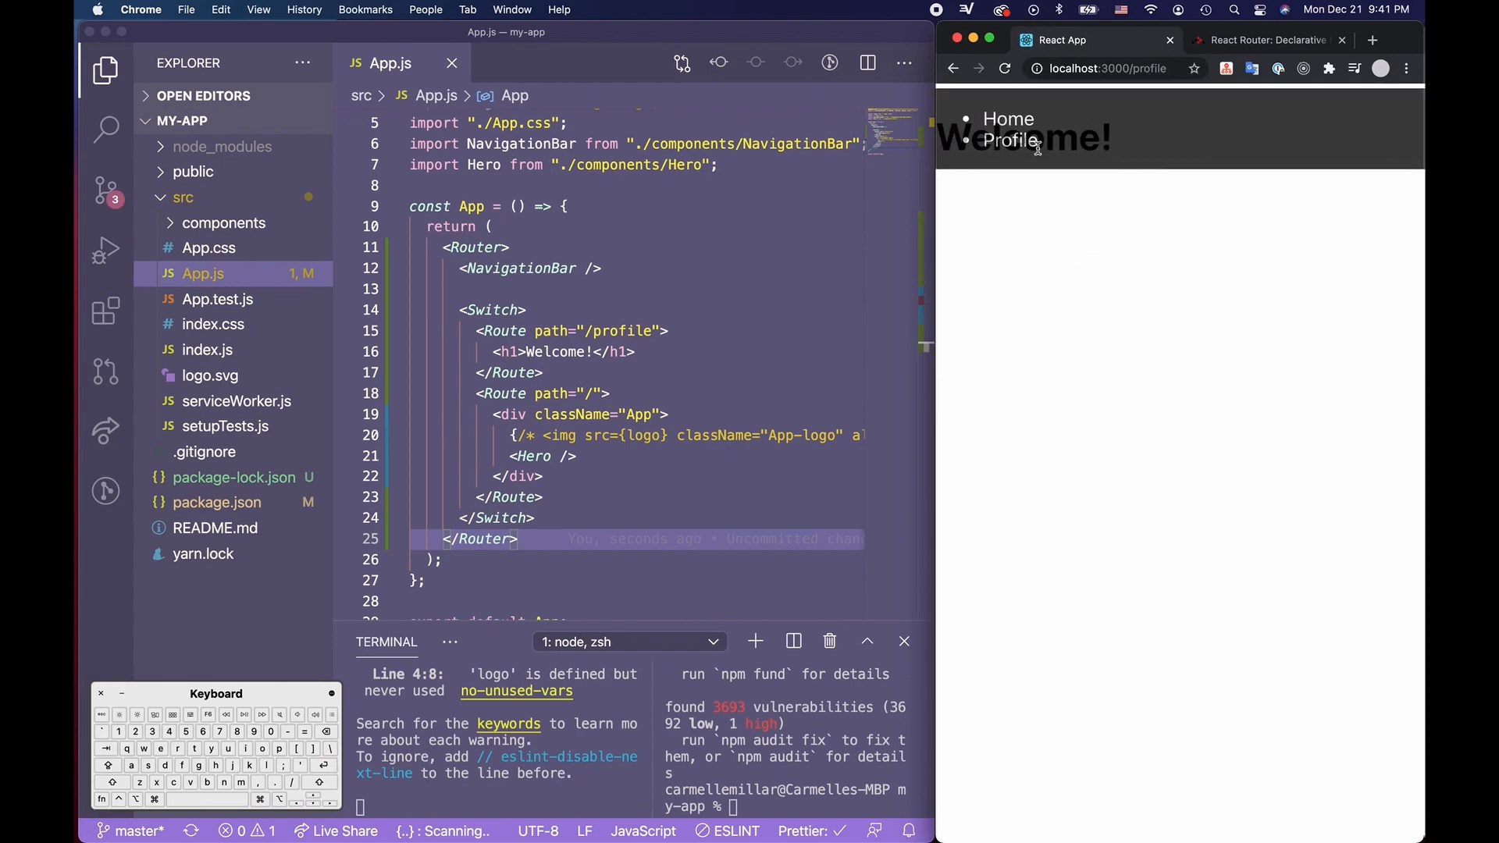
click(1109, 67)
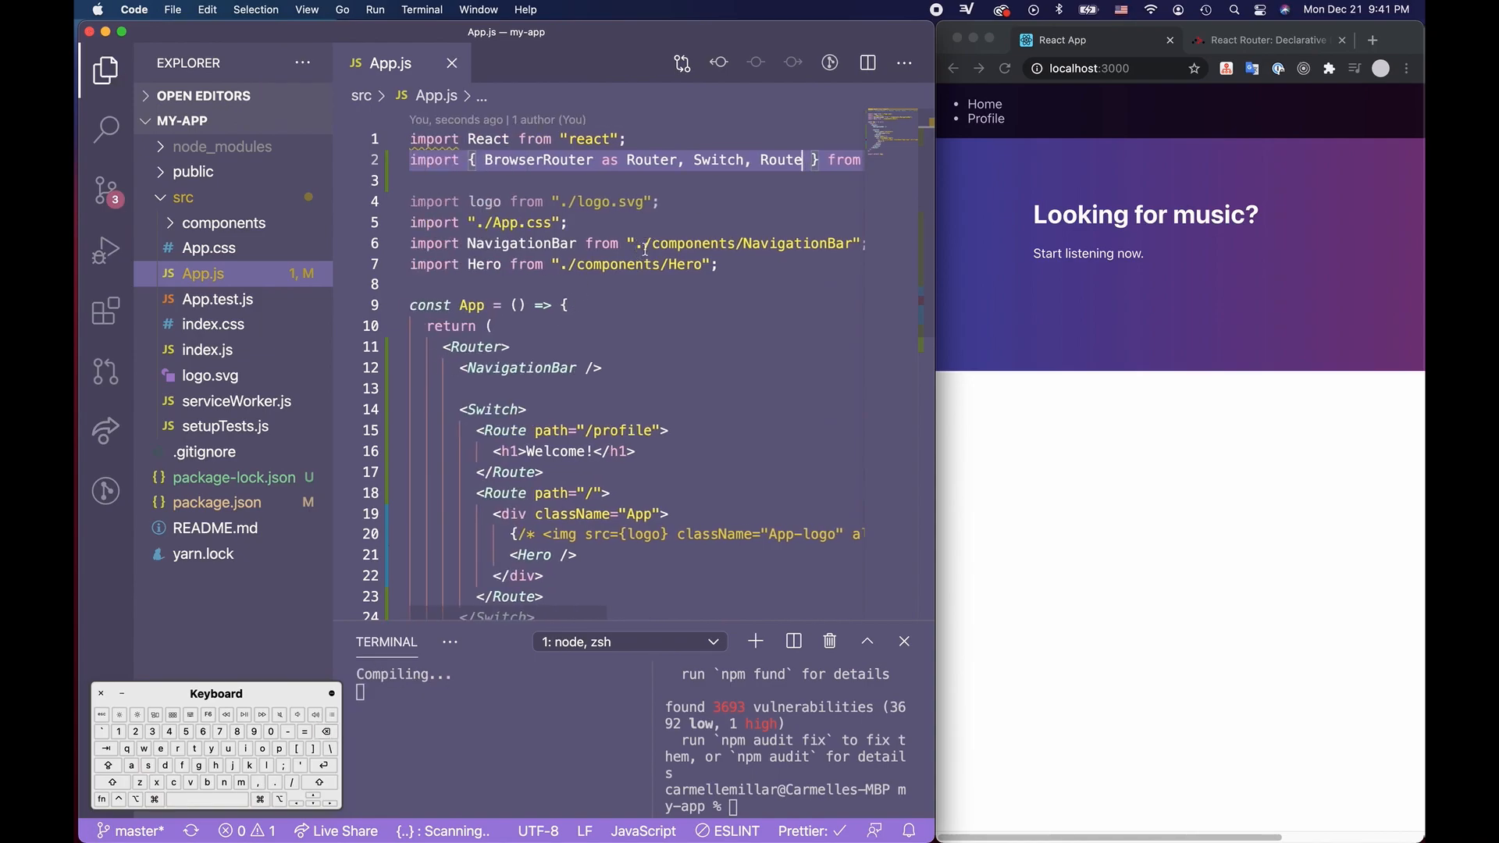
Open src/components/NavigationBar/NavigationBar.js and bring the React Router docs forward
scroll(down, 3)
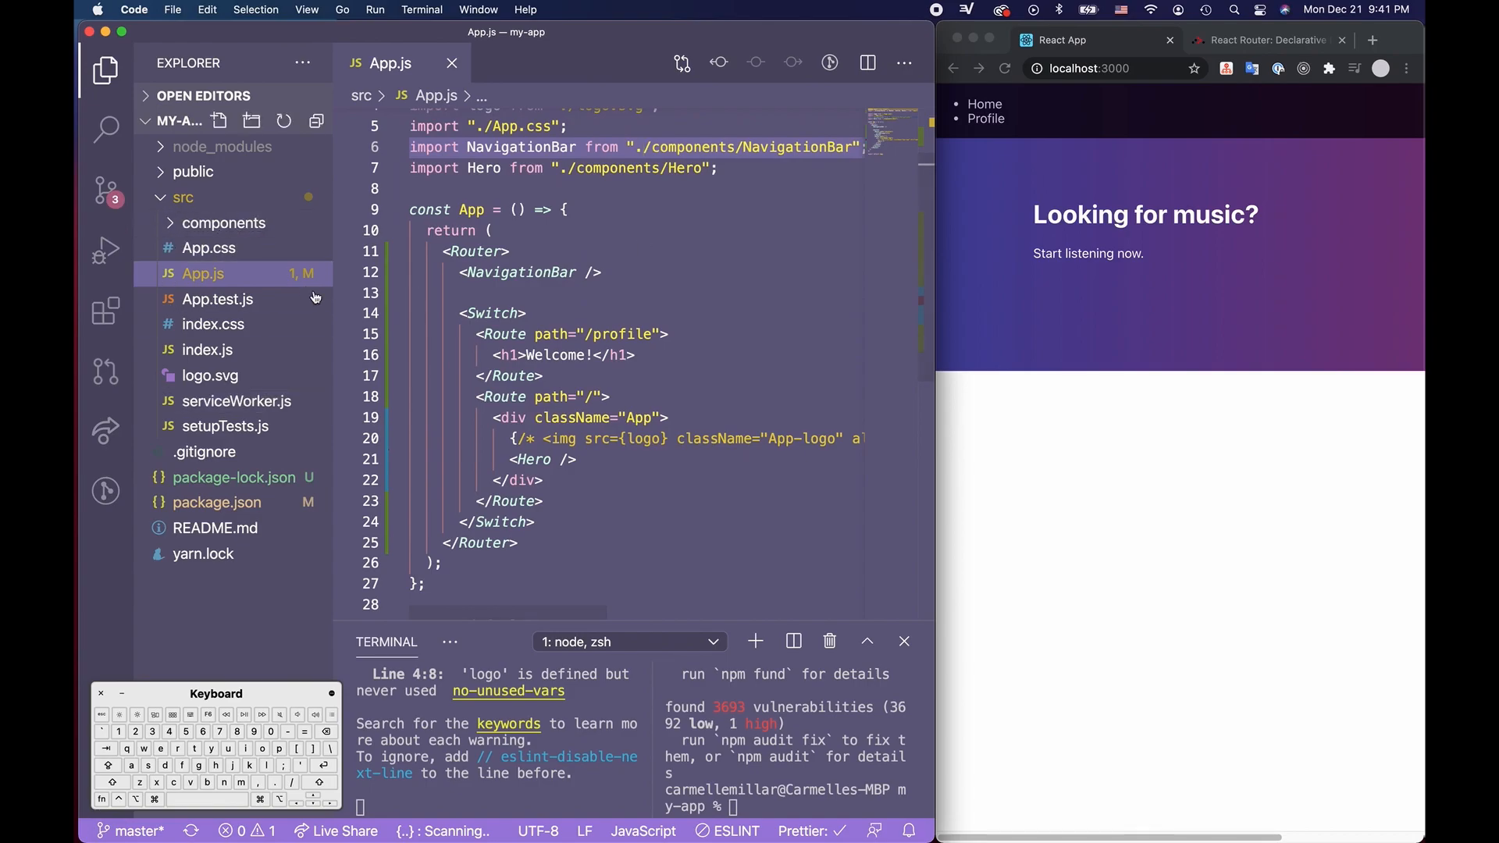
click(224, 223)
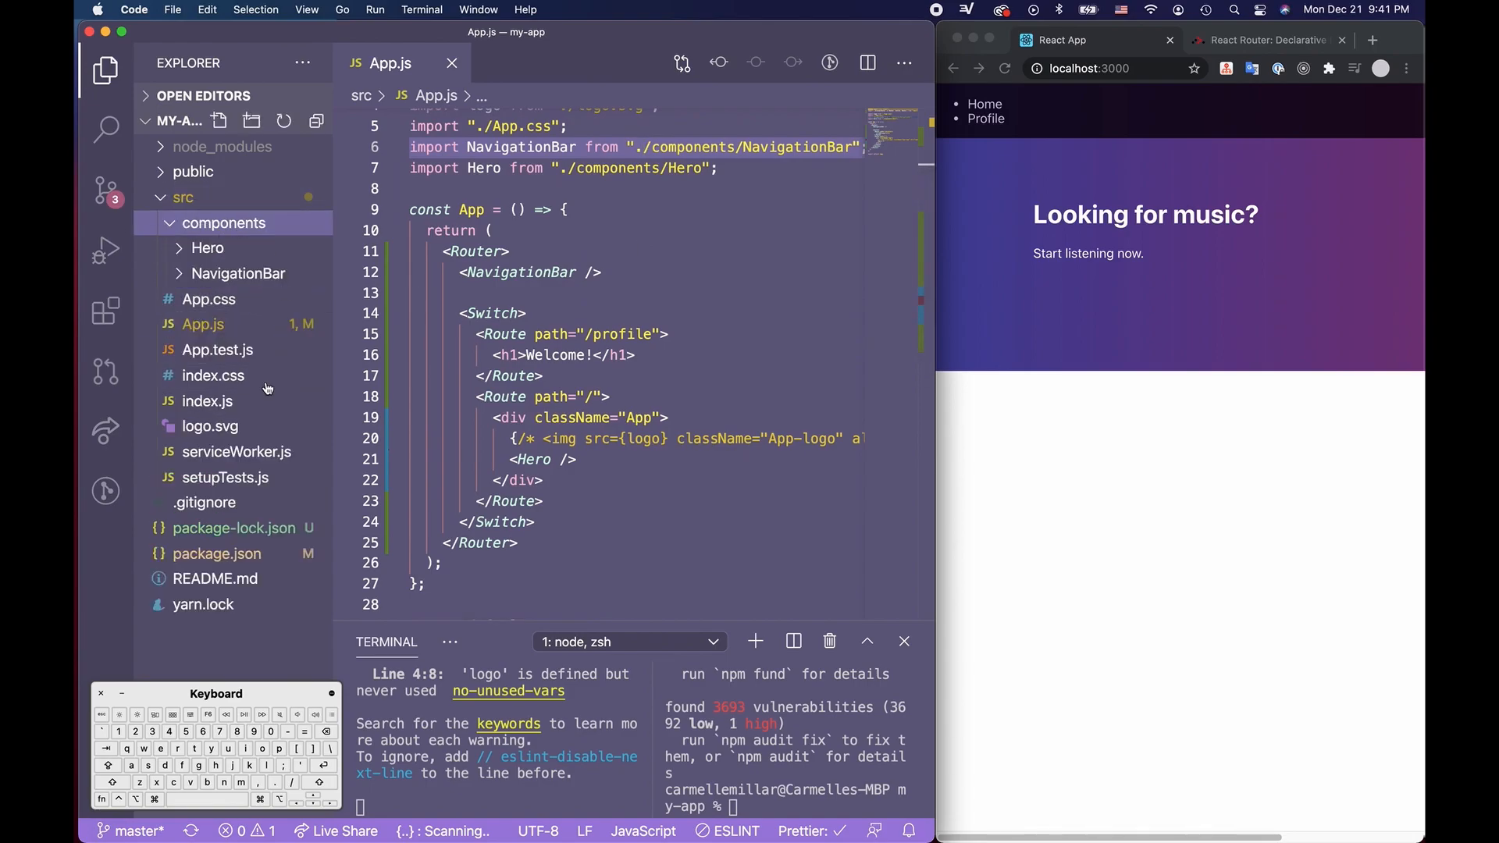
click(237, 274)
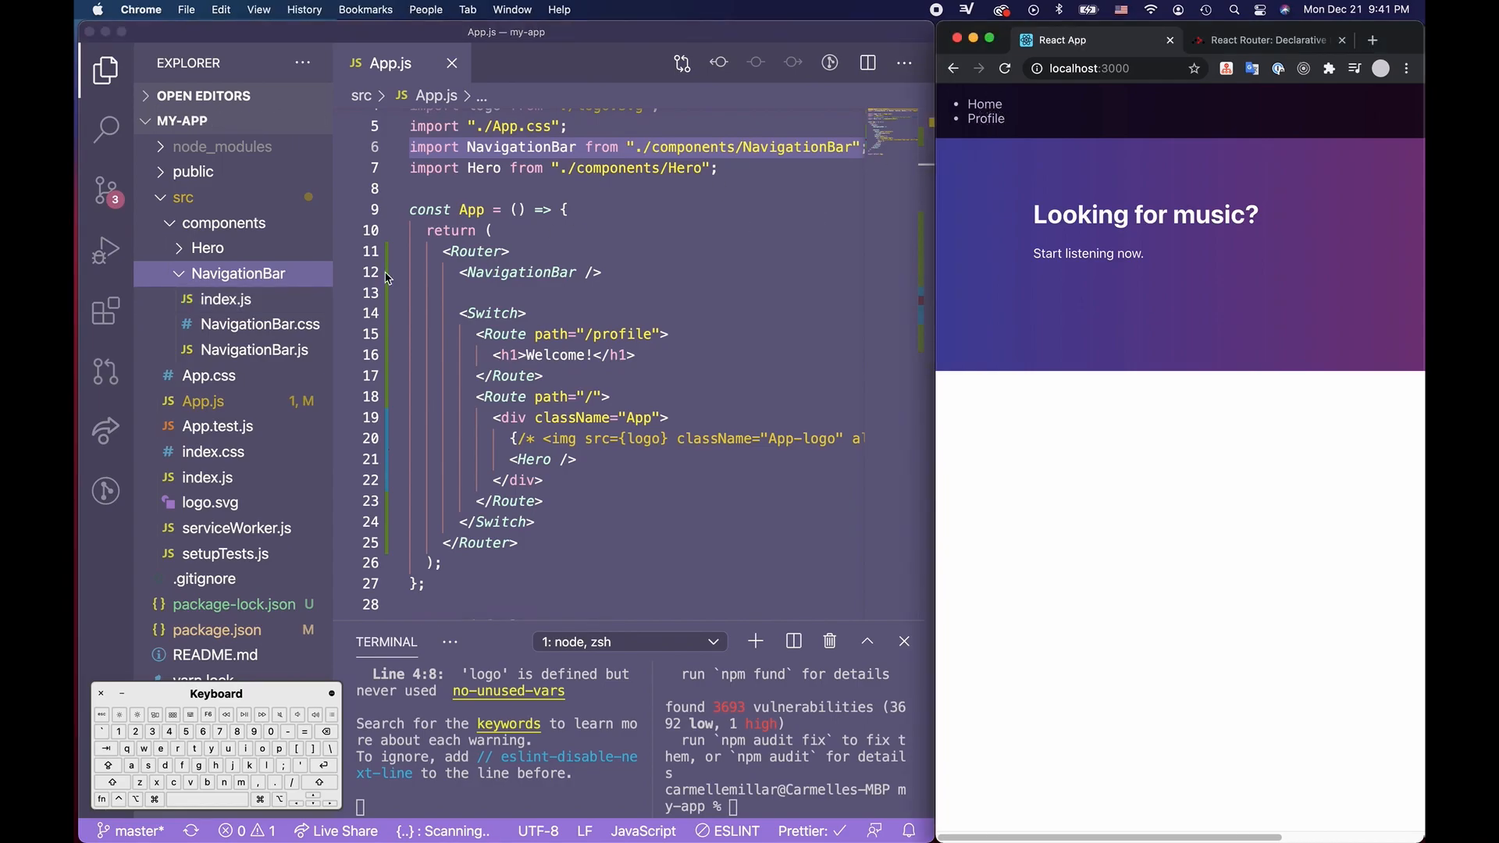
click(259, 350)
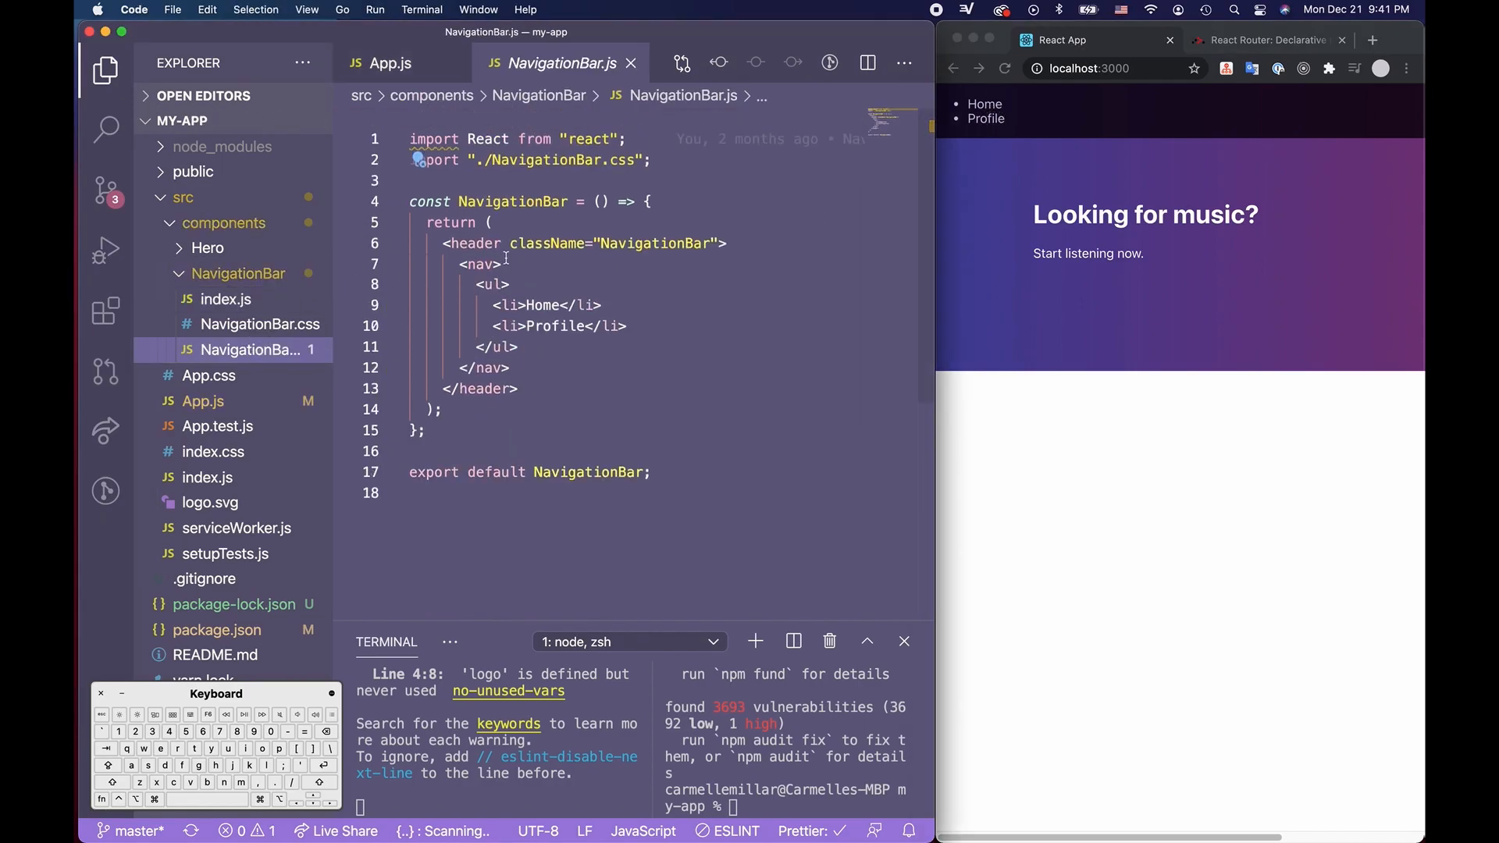
click(1263, 39)
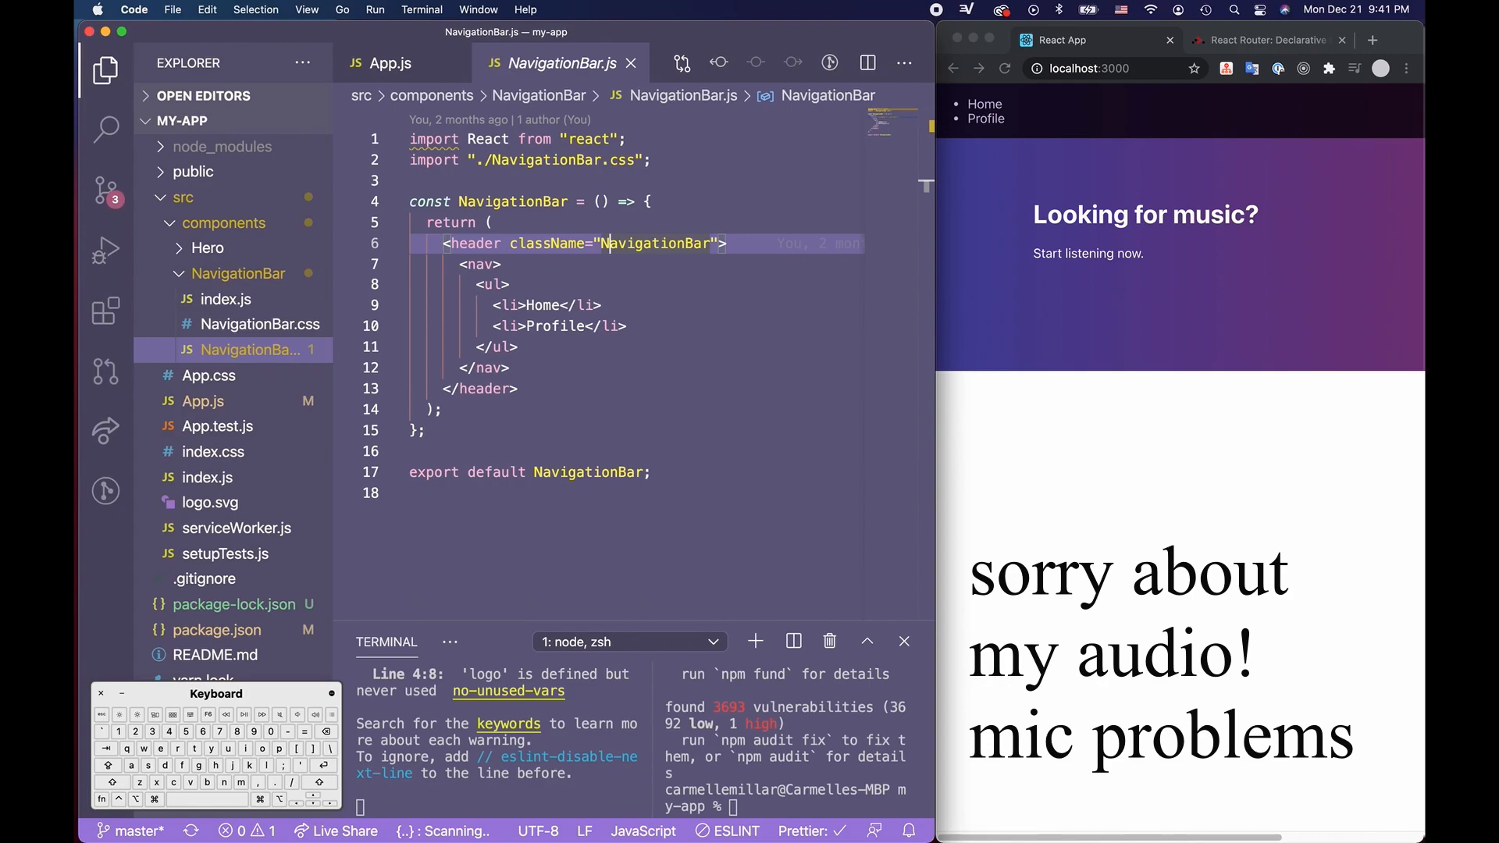
click(1266, 41)
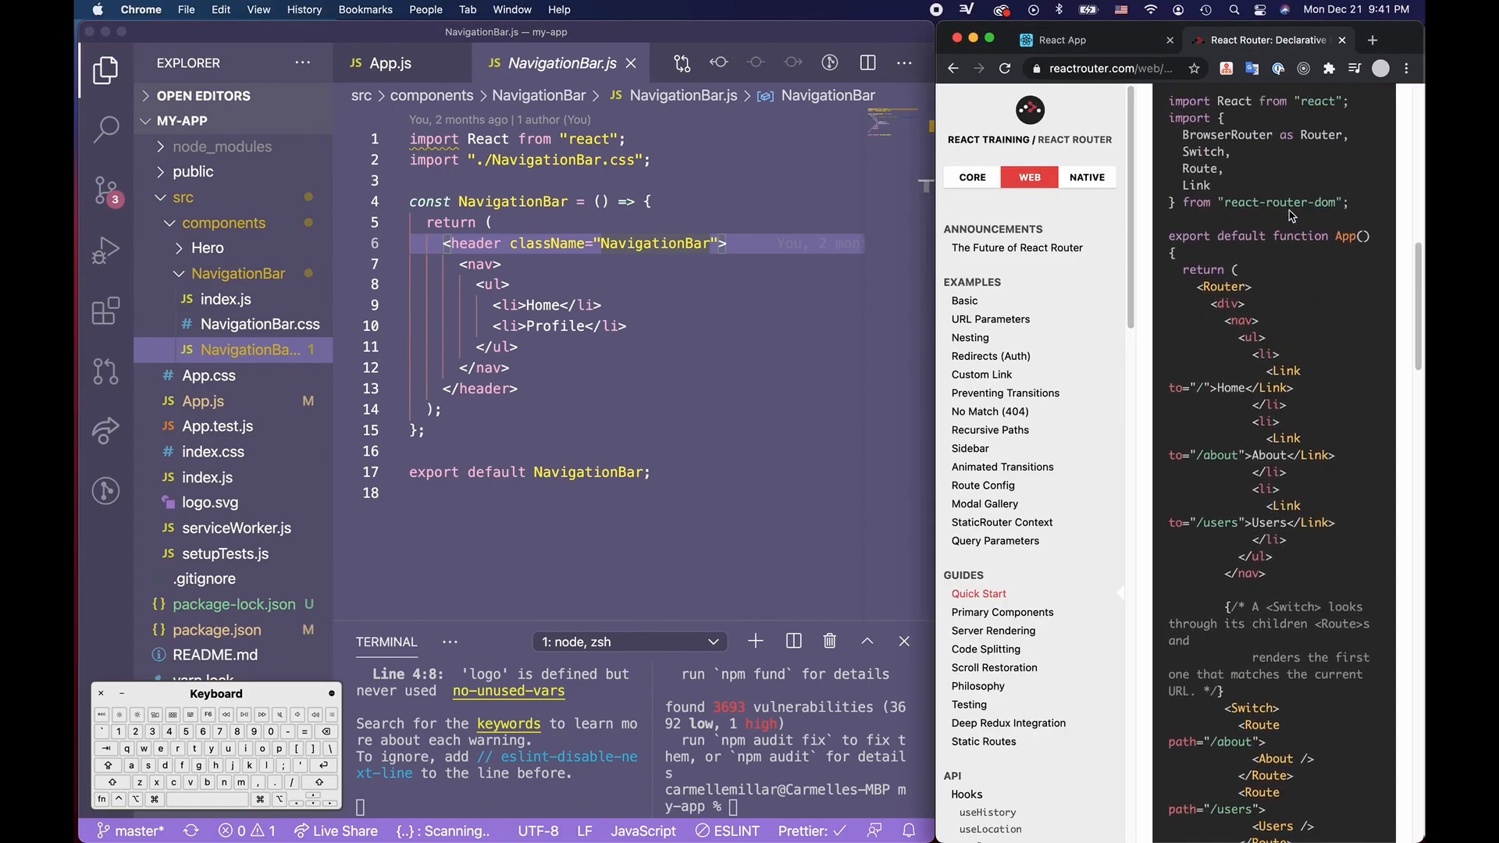
Import Link and wrap Home and Profile in Links to / and /profile, then save
scroll(down, 3)
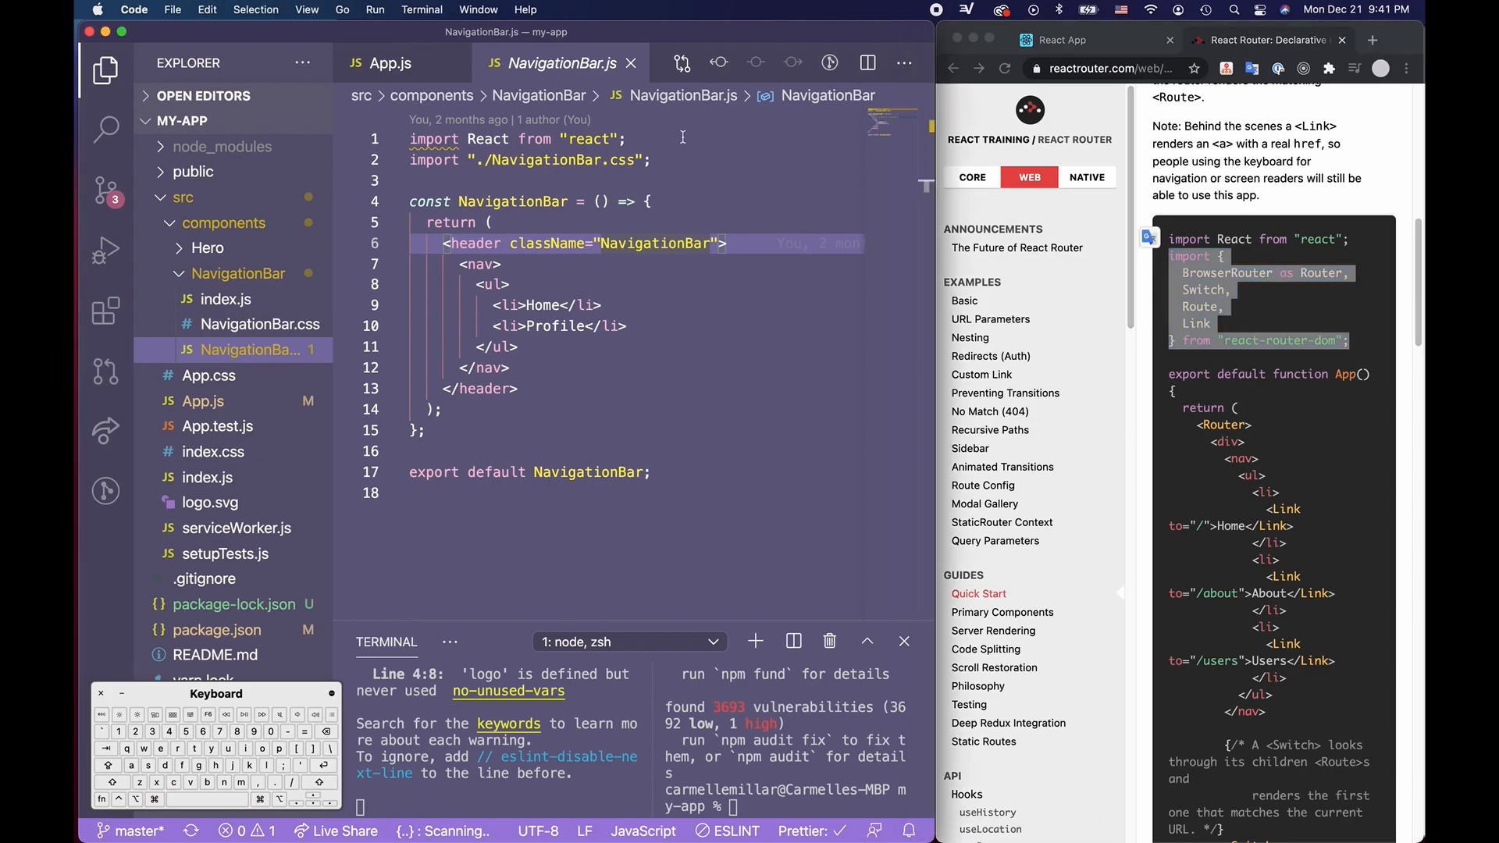
text(import {)
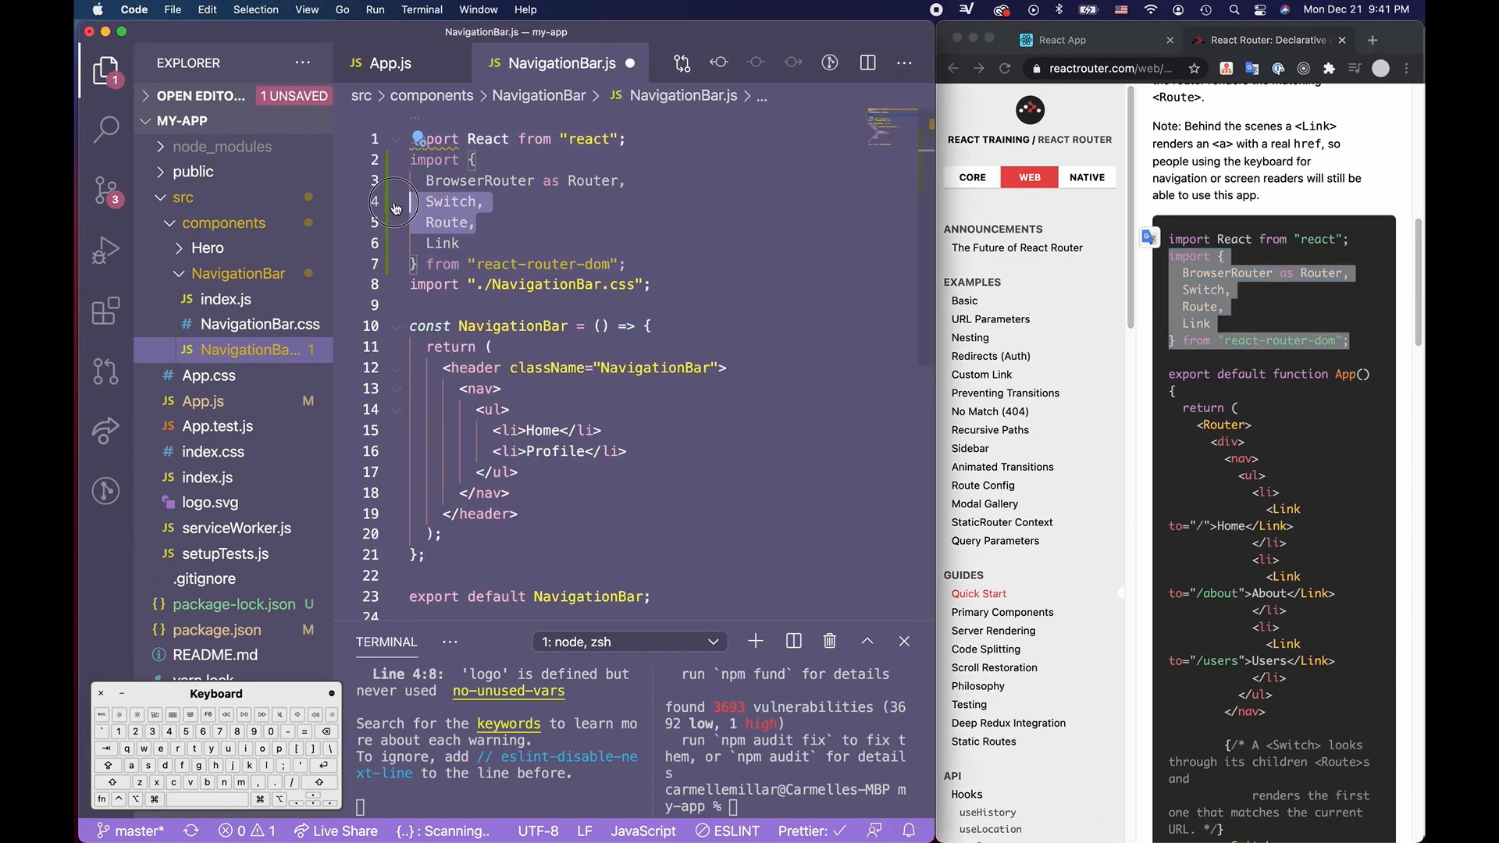
key(cmd+s)
text(<)
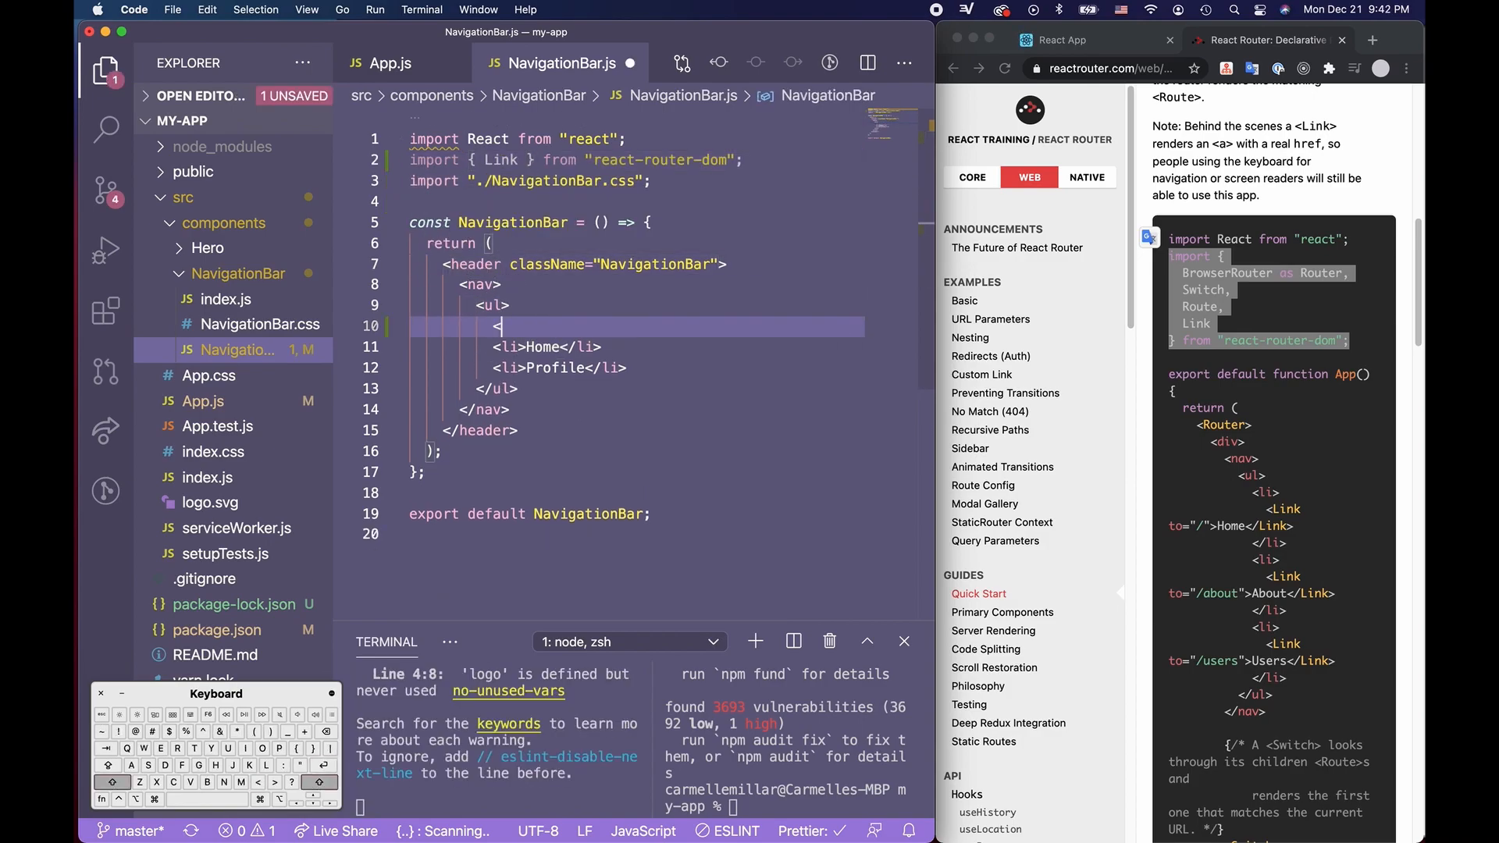
text(Link to=""></Link>)
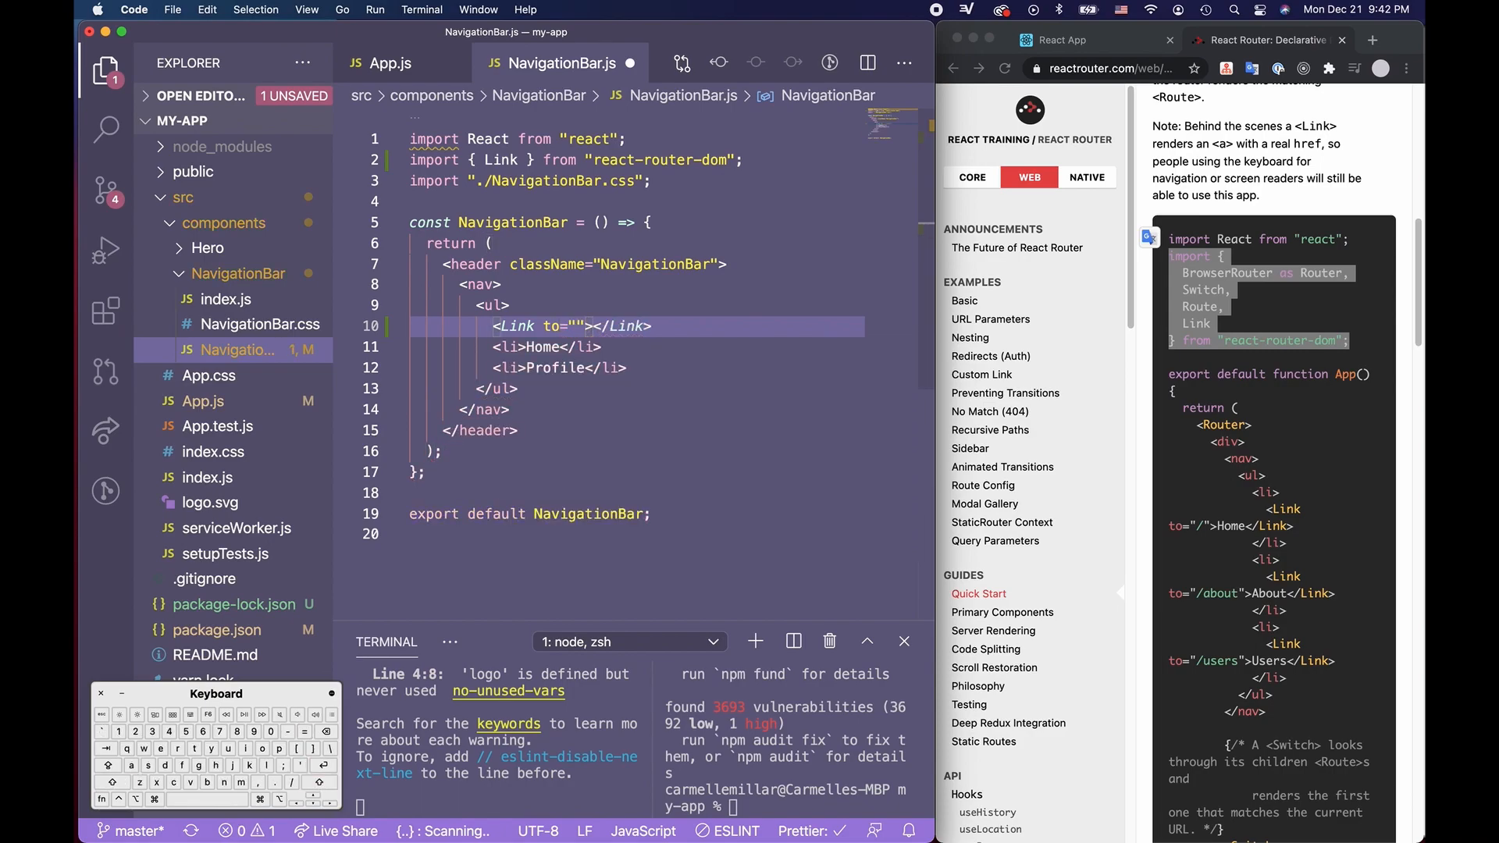
text(/)
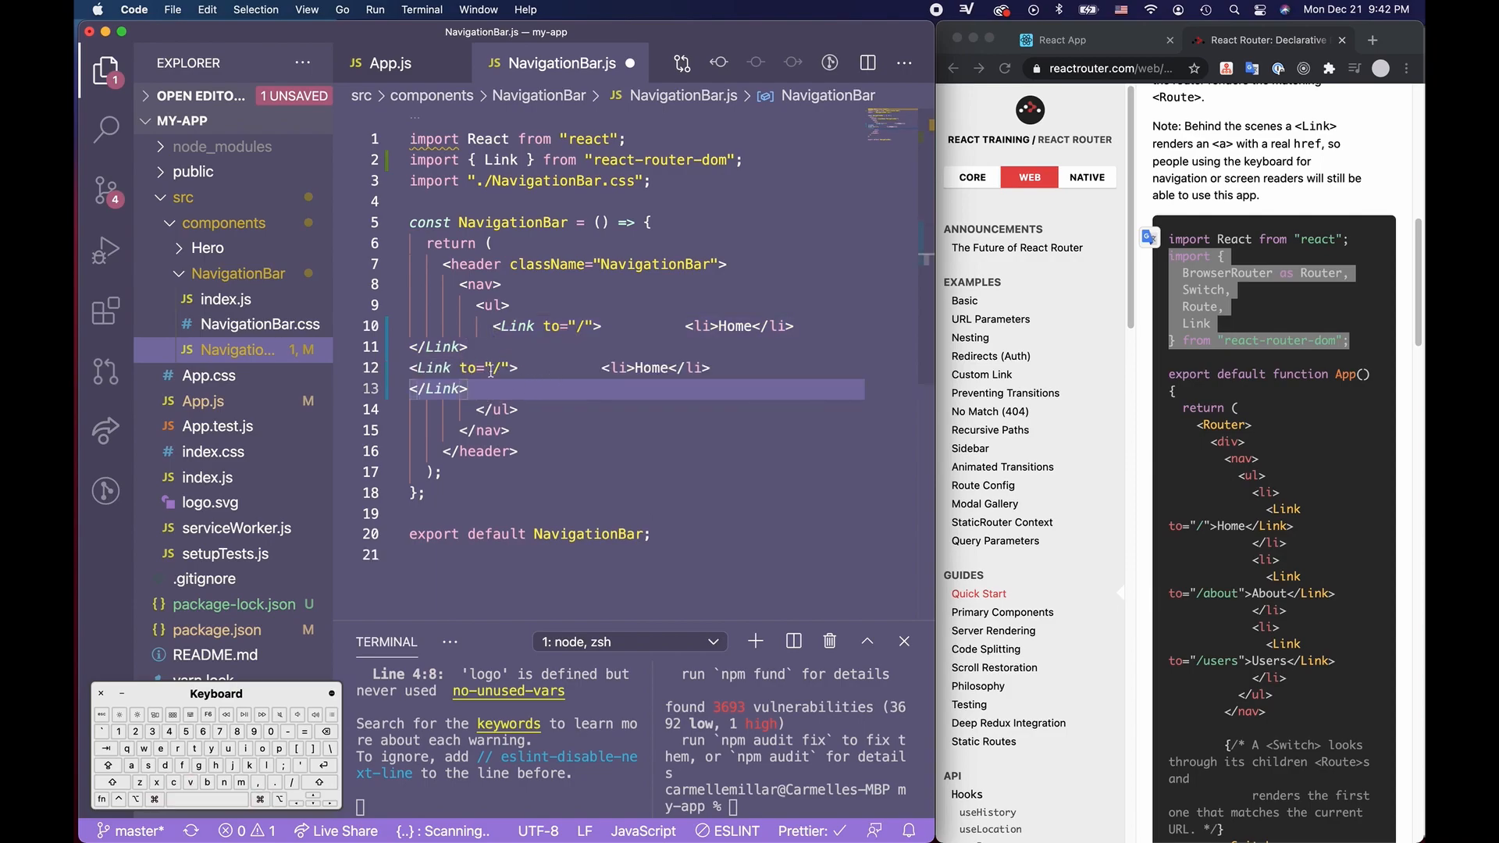
text(profile">)
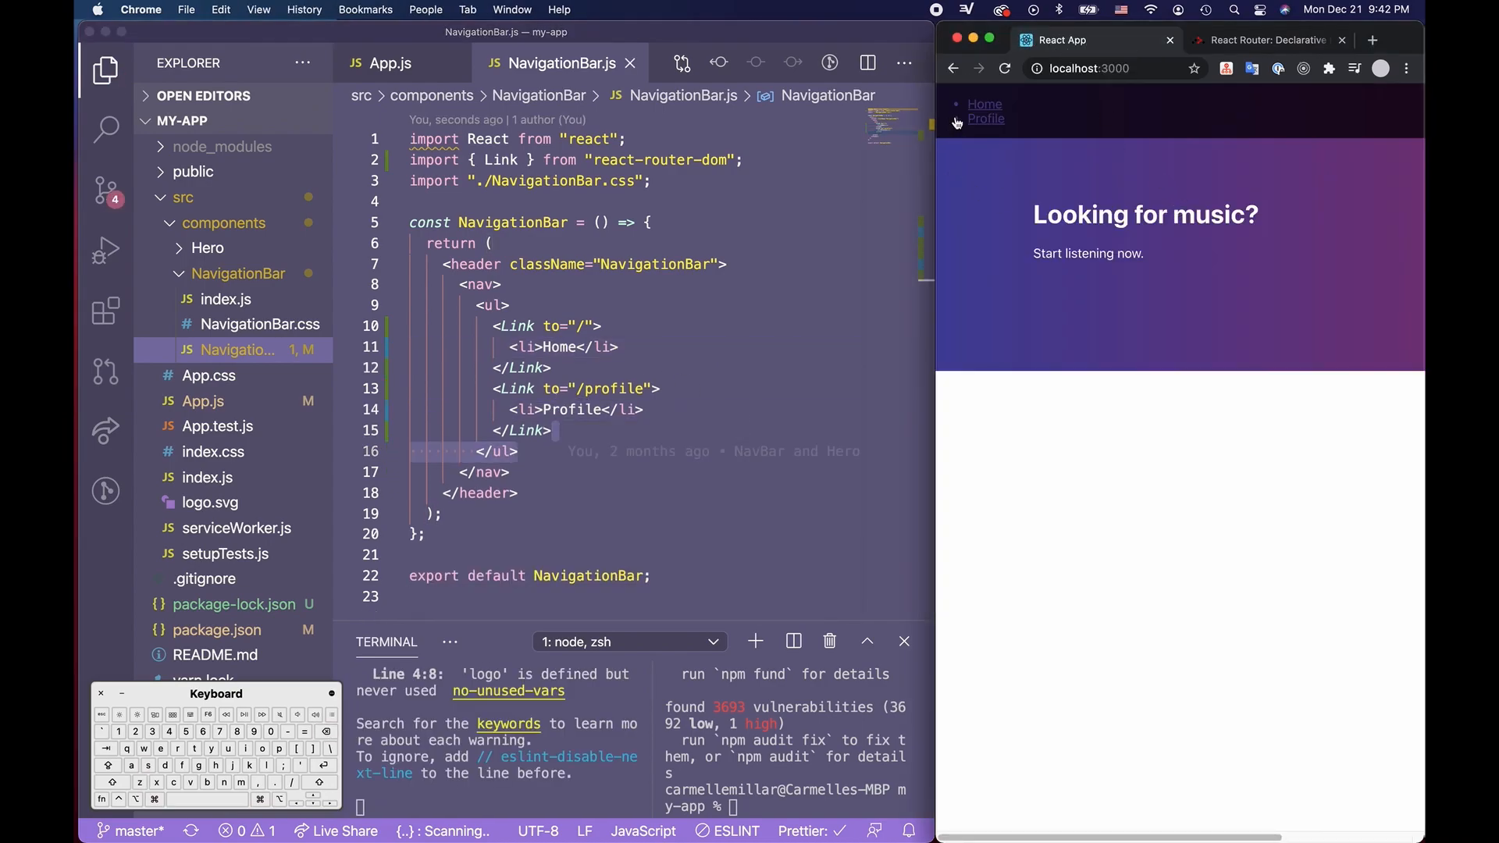
Try the Home link, then add a { color: white; } to NavigationBar.css
click(985, 119)
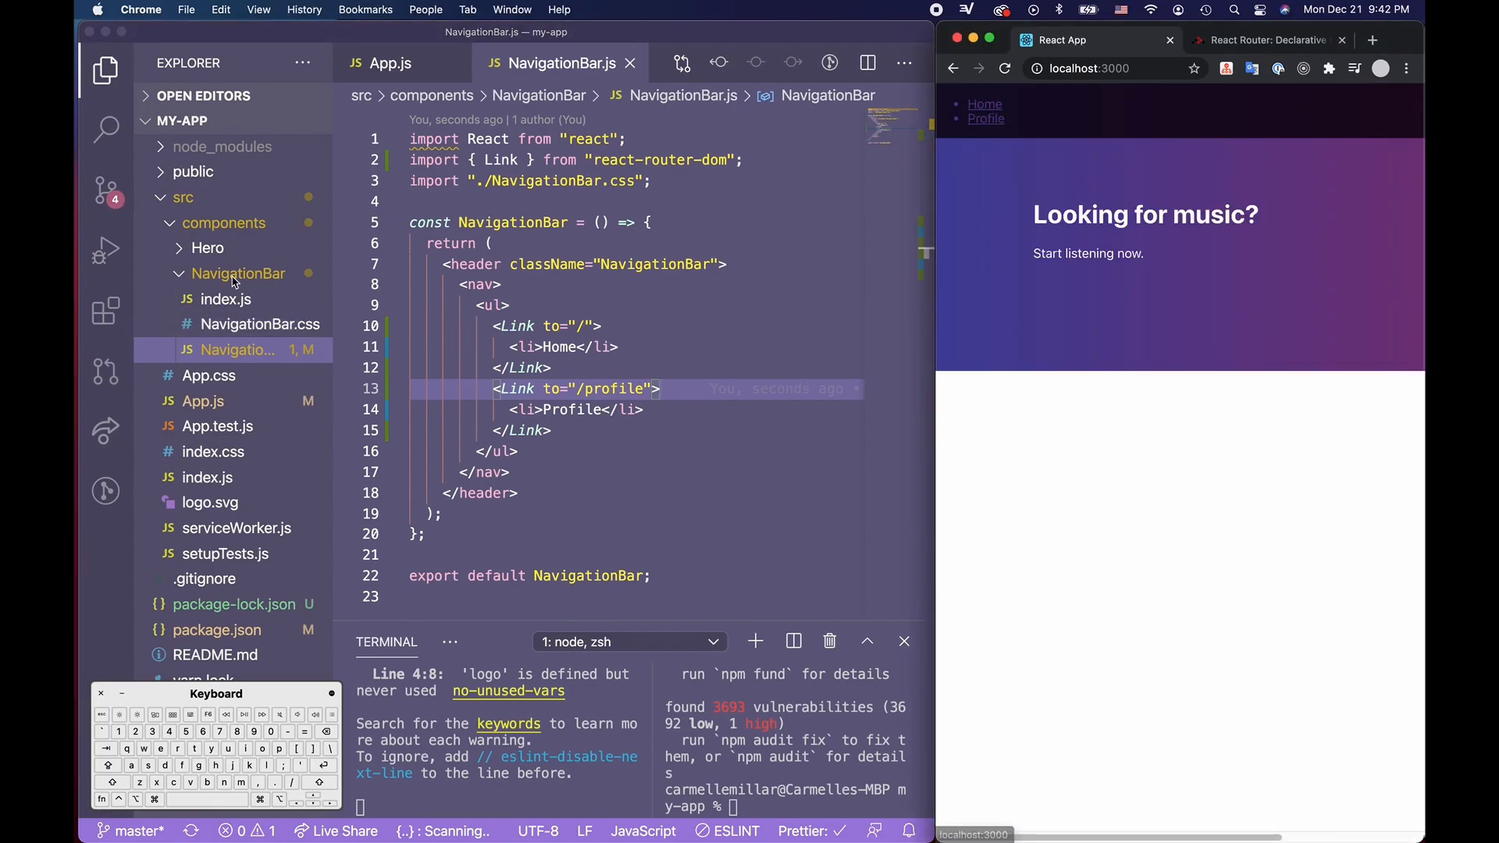
click(259, 323)
text(a {)
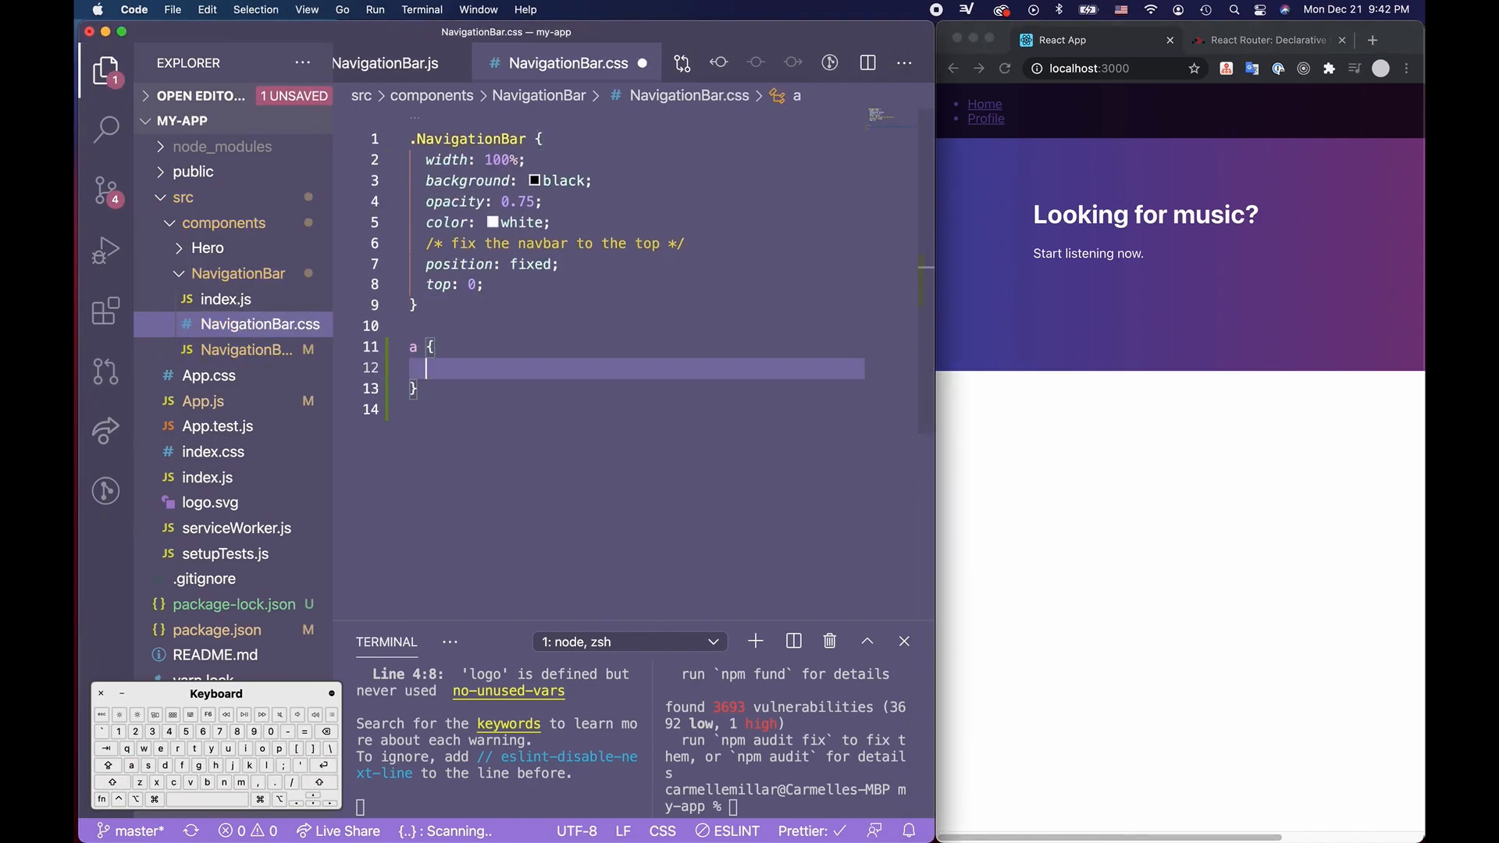
text(color)
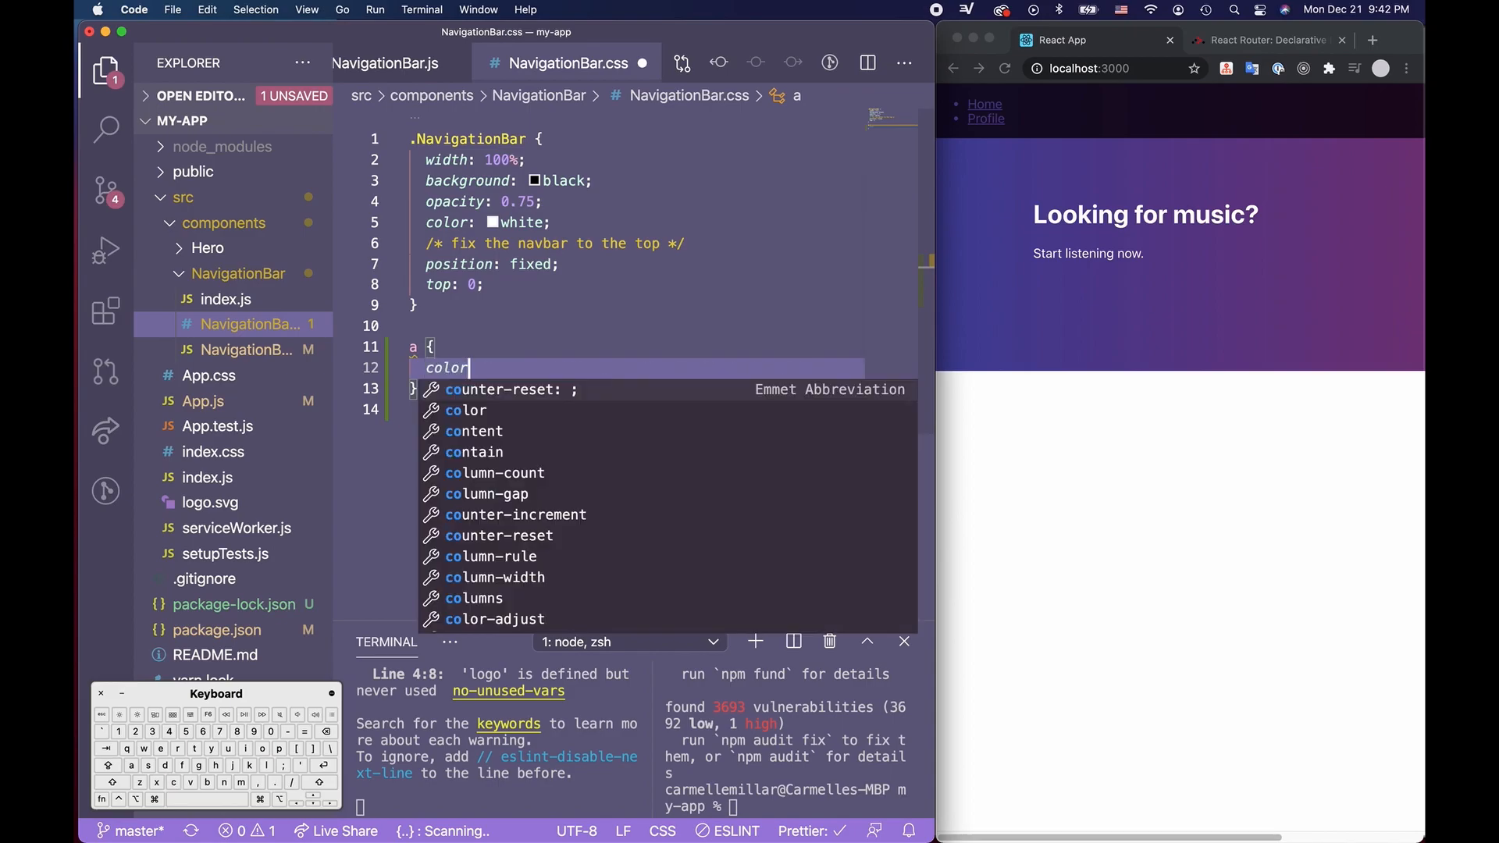
text(: white;)
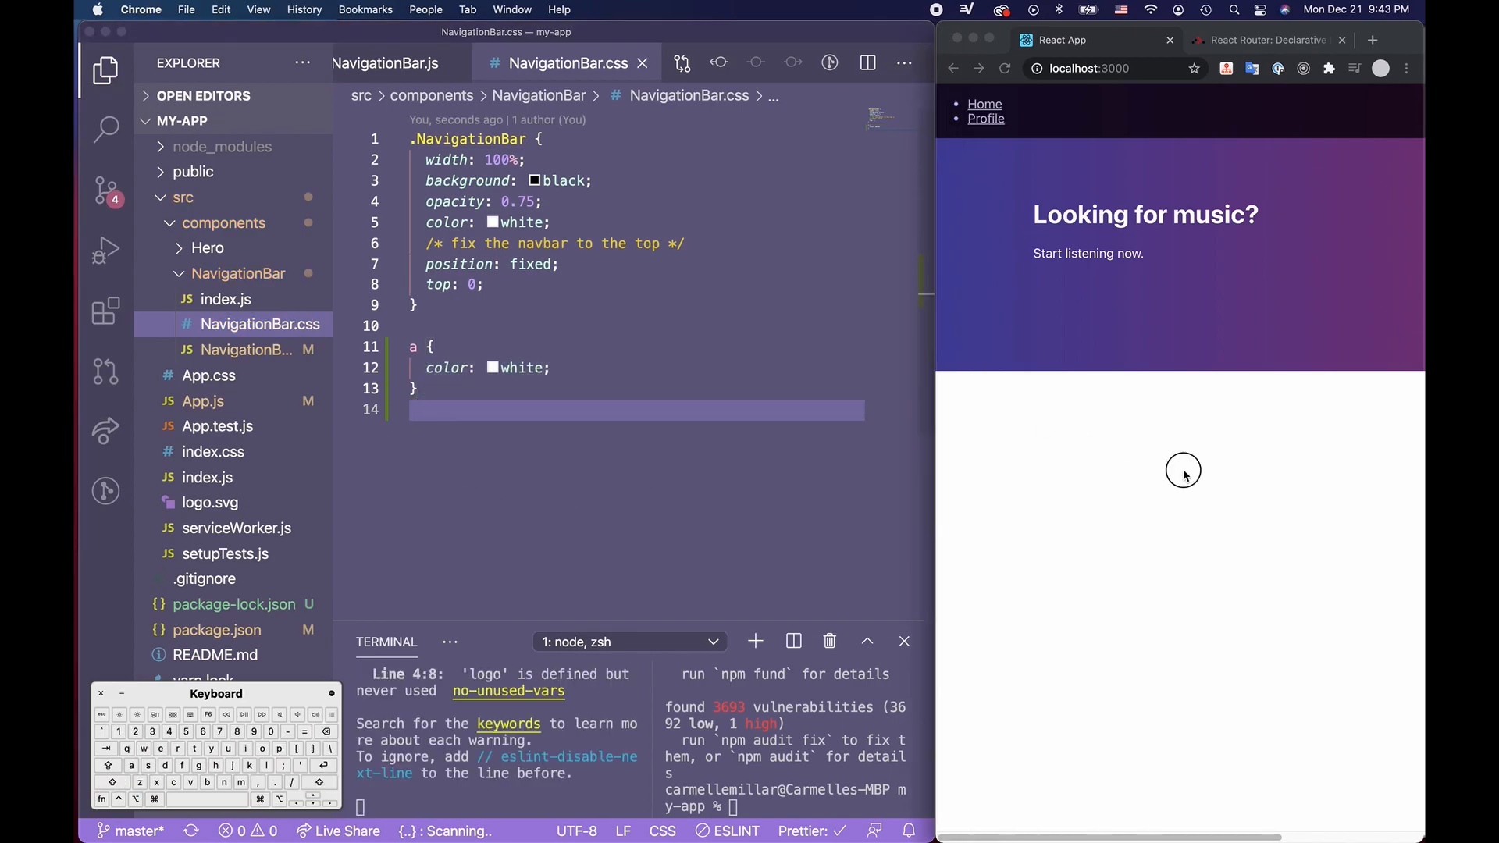
click(985, 117)
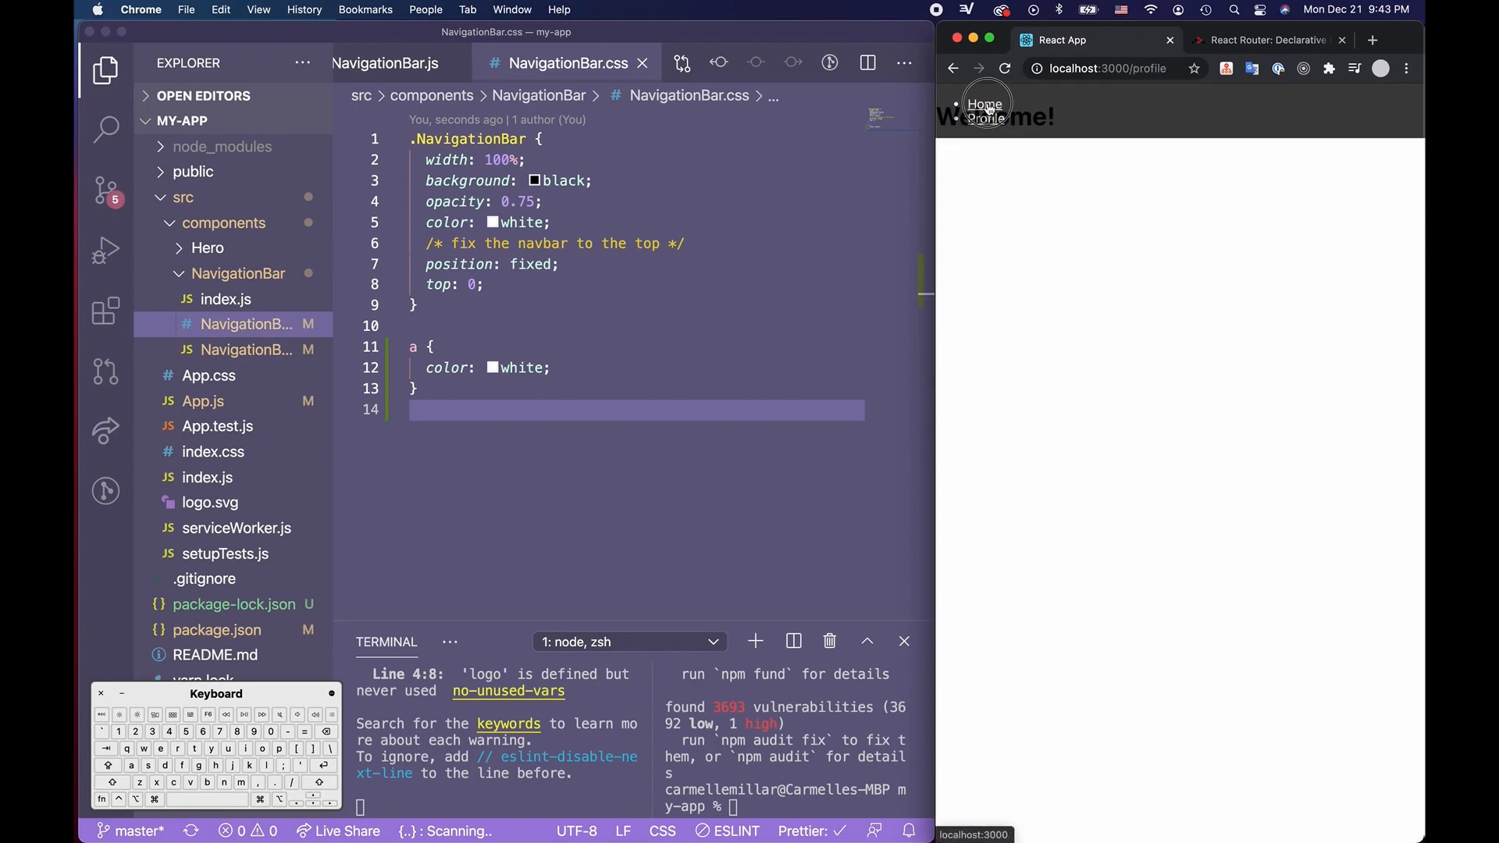
click(984, 103)
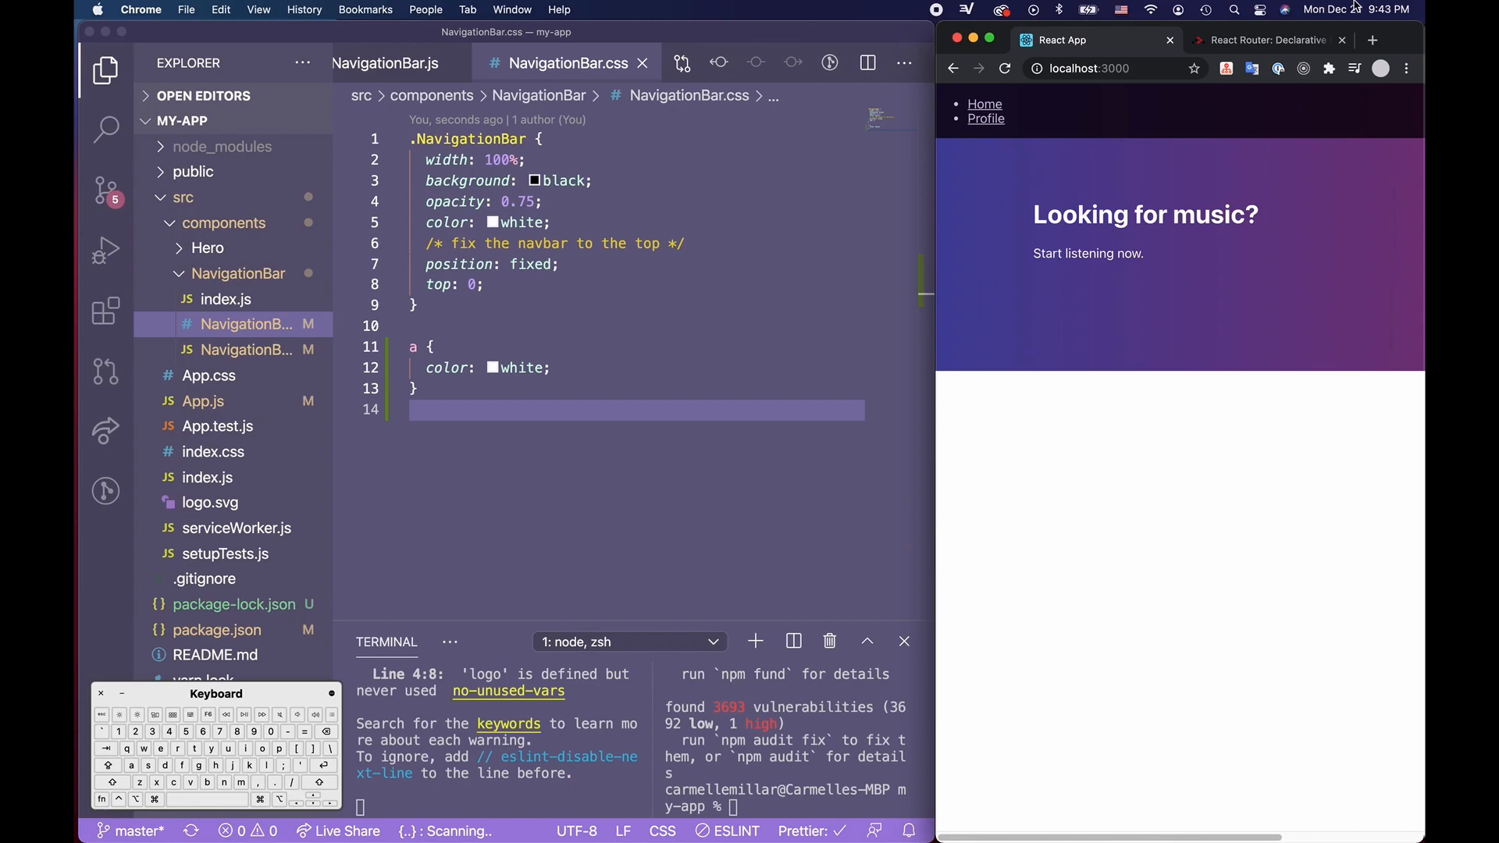
mouse_move(781, 401)
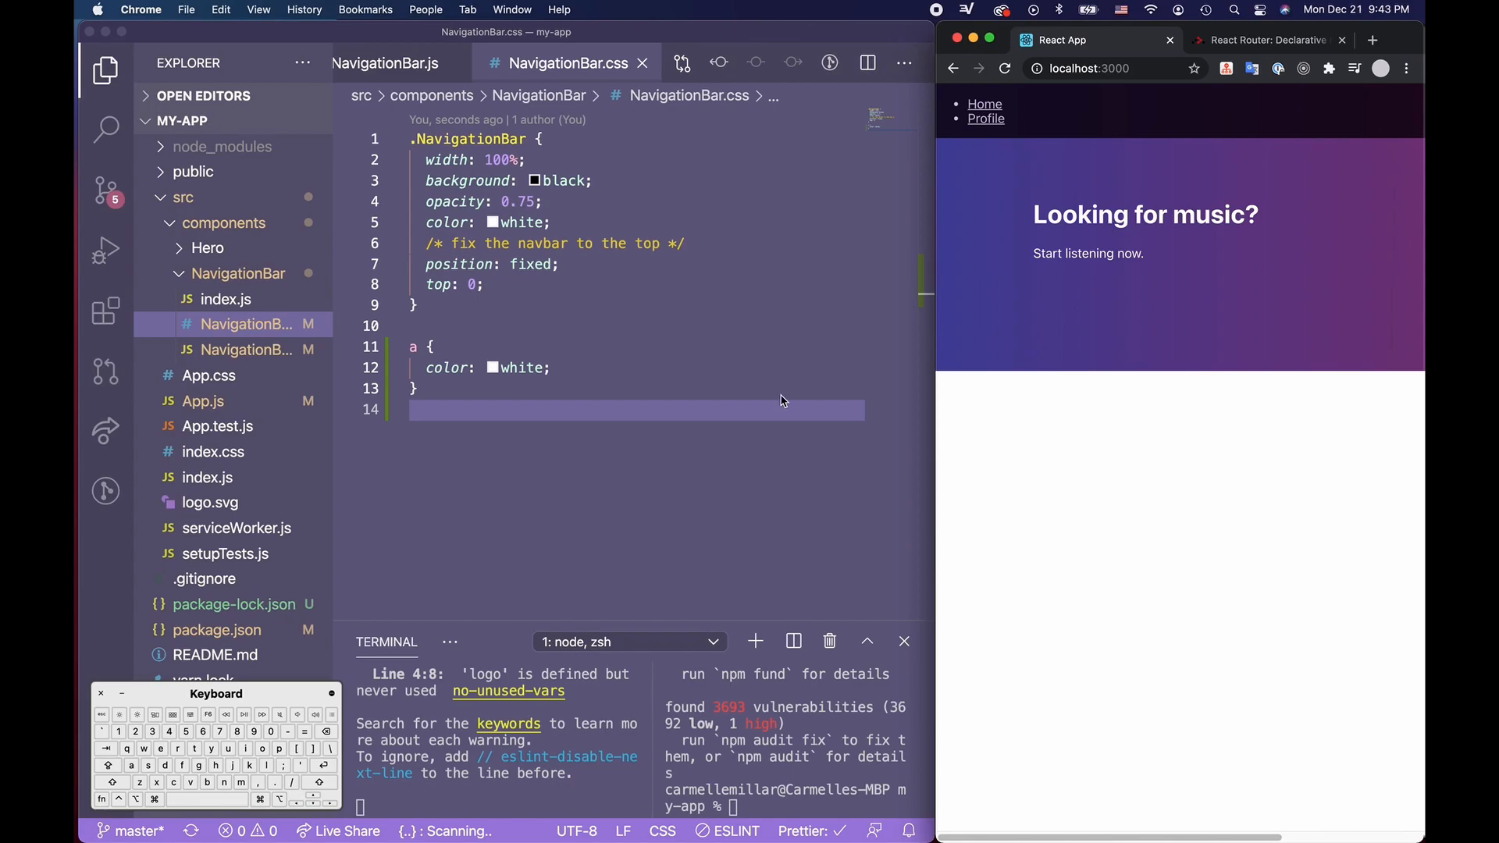
click(985, 118)
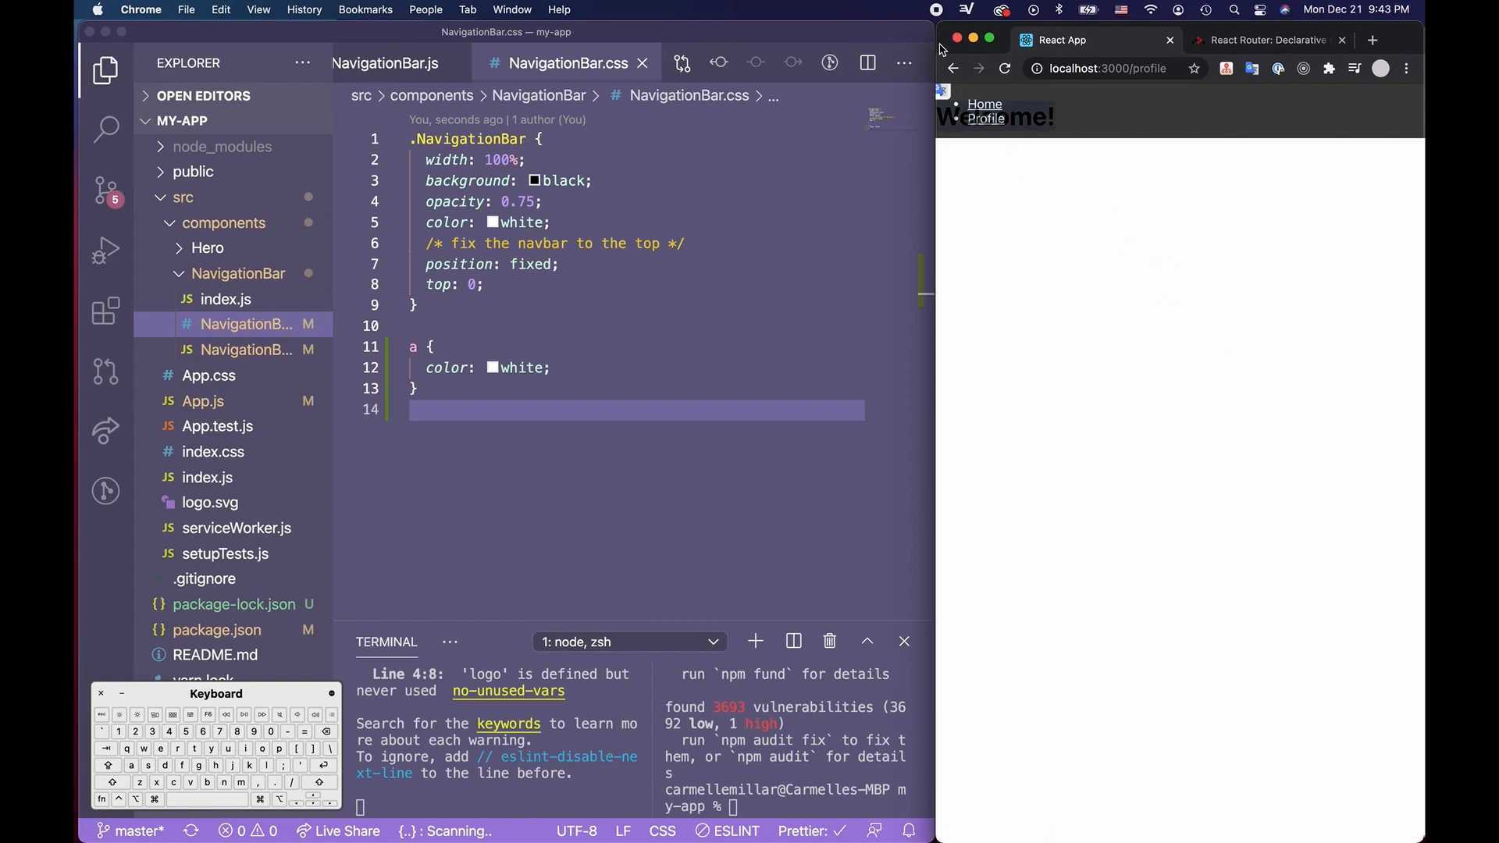
click(984, 105)
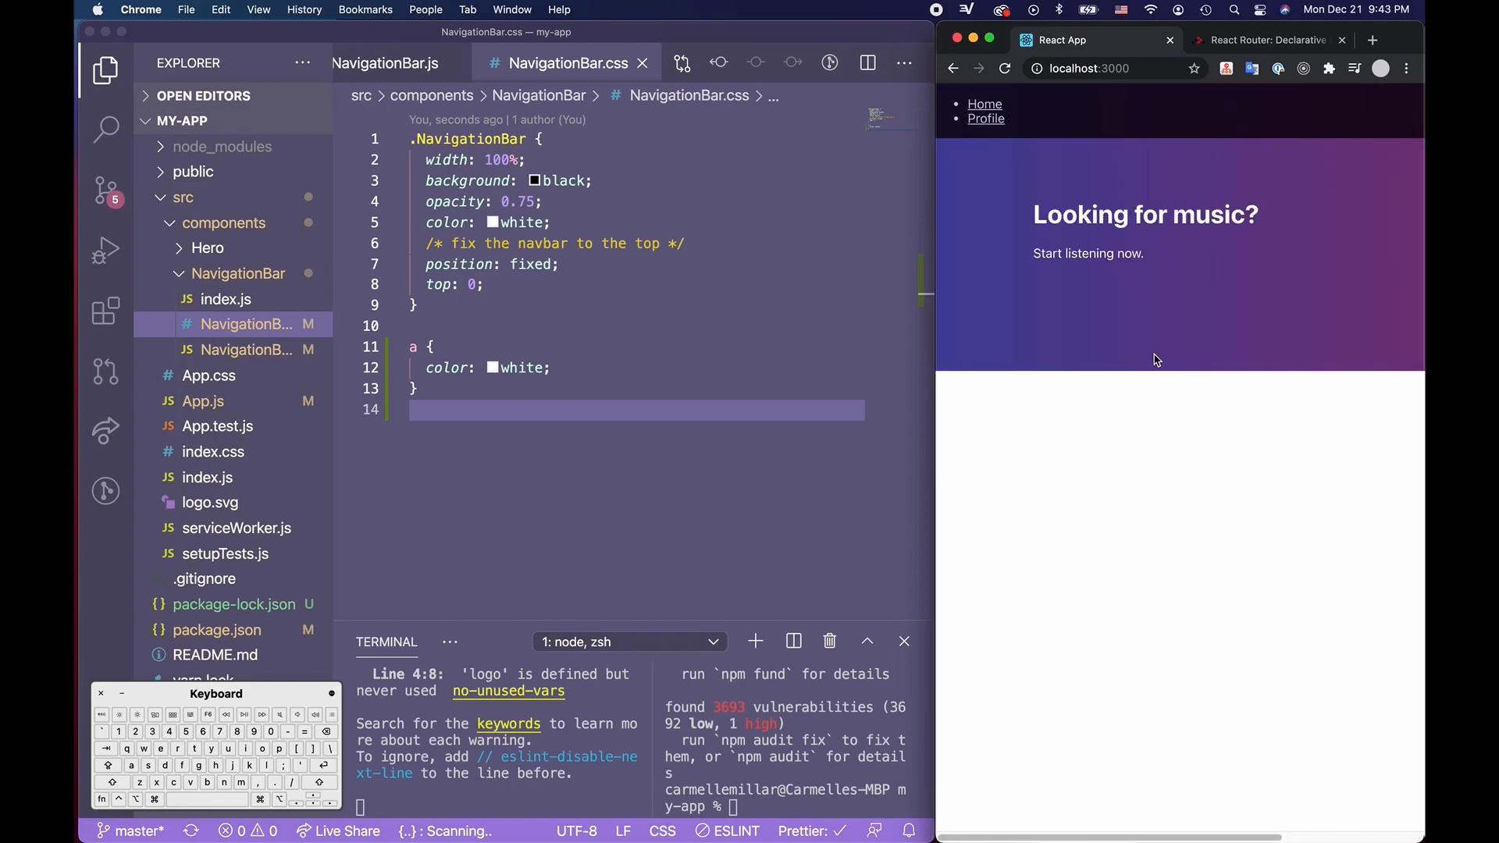